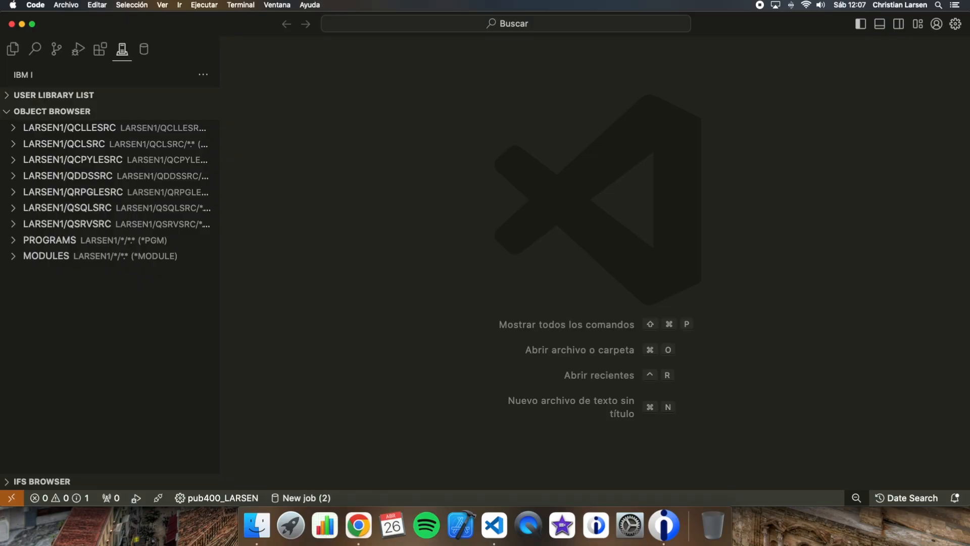
mouse_move(48, 75)
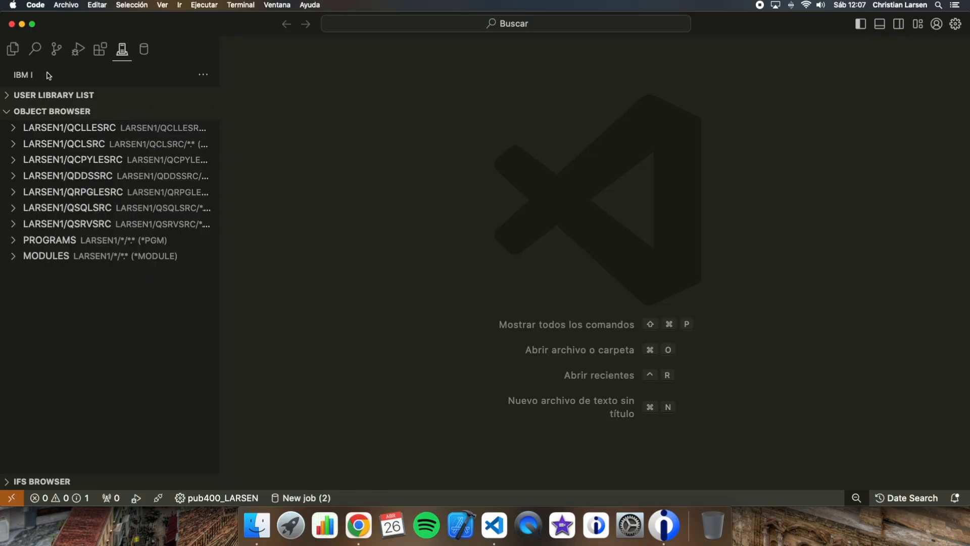
Step: Open a new Db2 for i SQL script and type DECLARE C1 CURSOR FOR
click(145, 49)
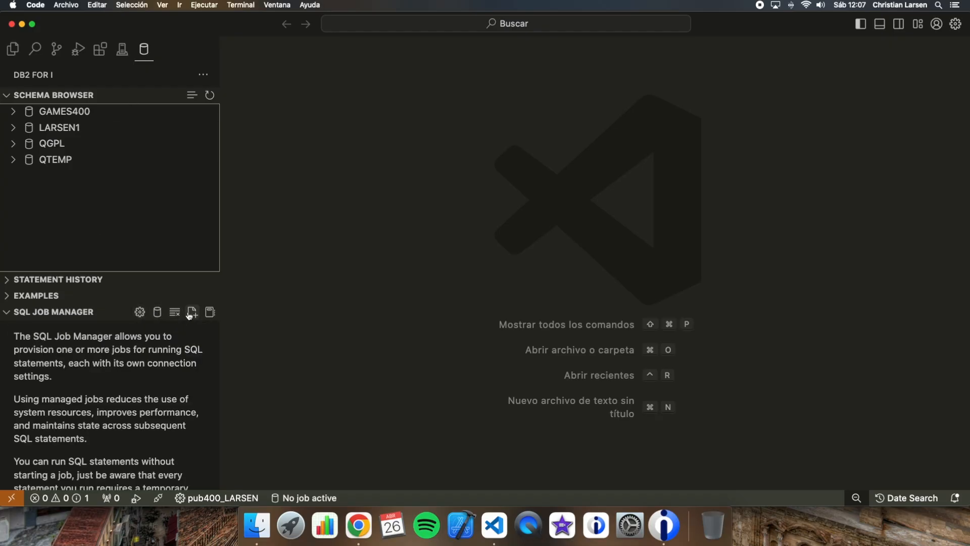
click(191, 312)
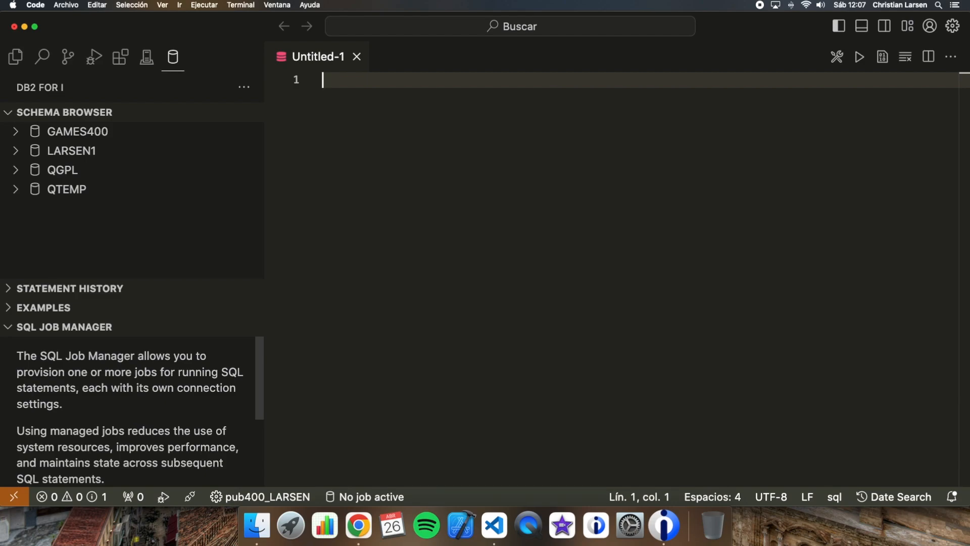
text(DECLARE)
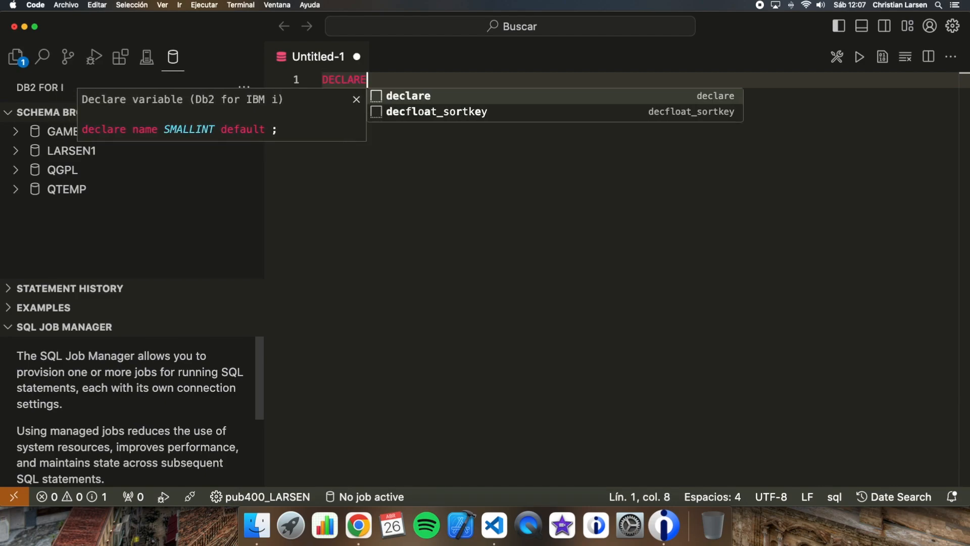
text(C1 CURSOR FOR)
text(SELECT * FROM CUSTOMERS;)
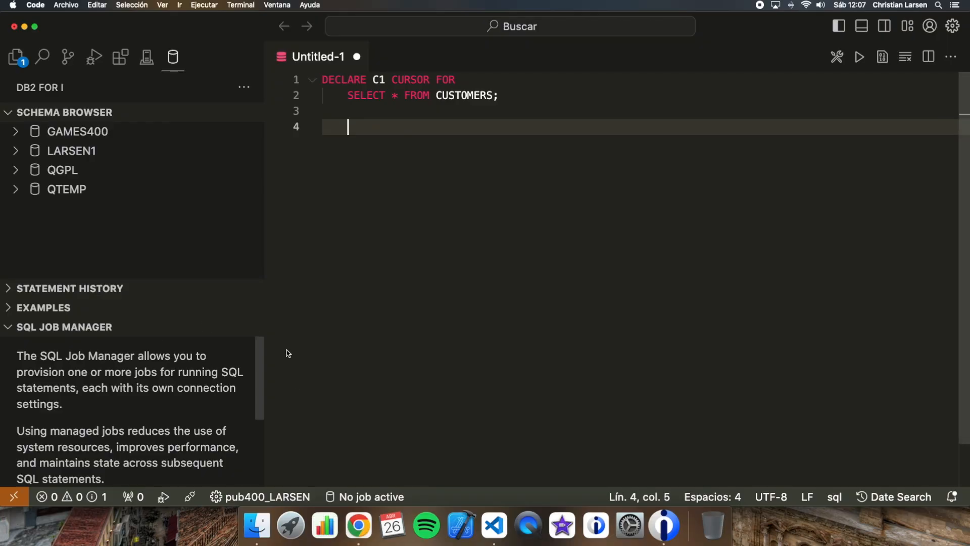
mouse_move(410, 217)
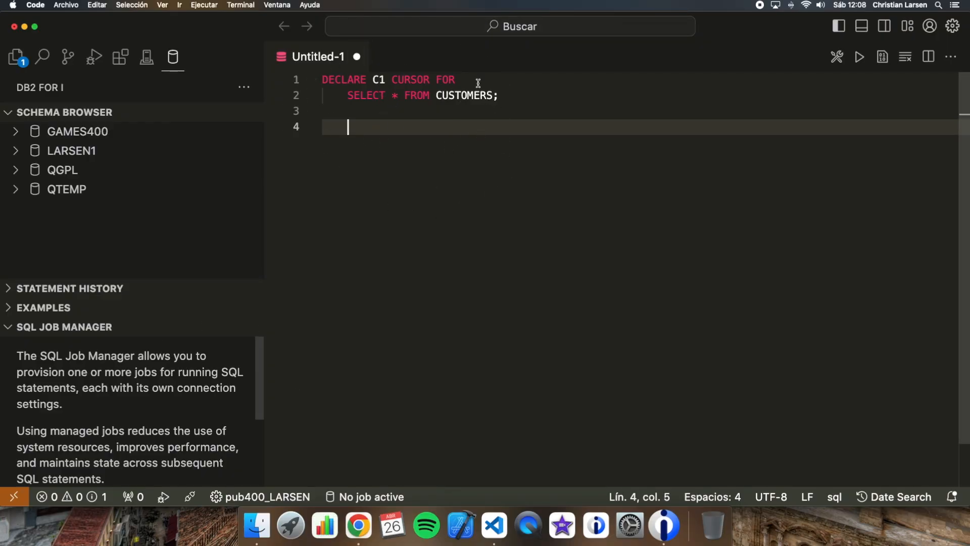
mouse_move(446, 122)
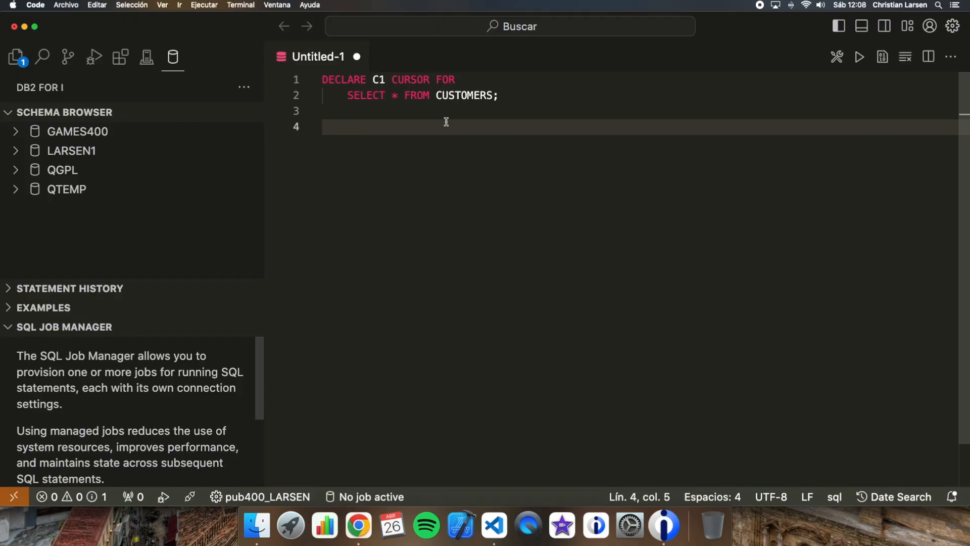
click(348, 127)
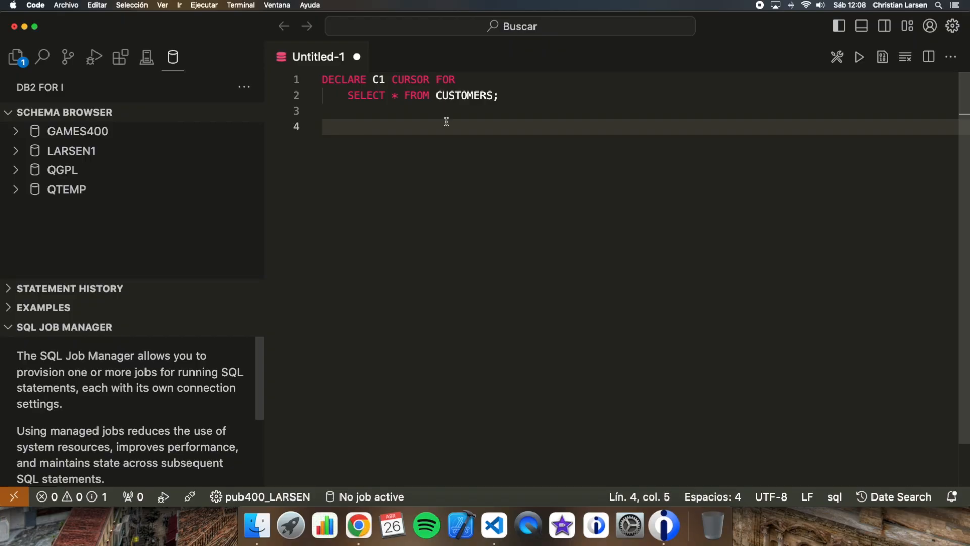
mouse_move(446, 122)
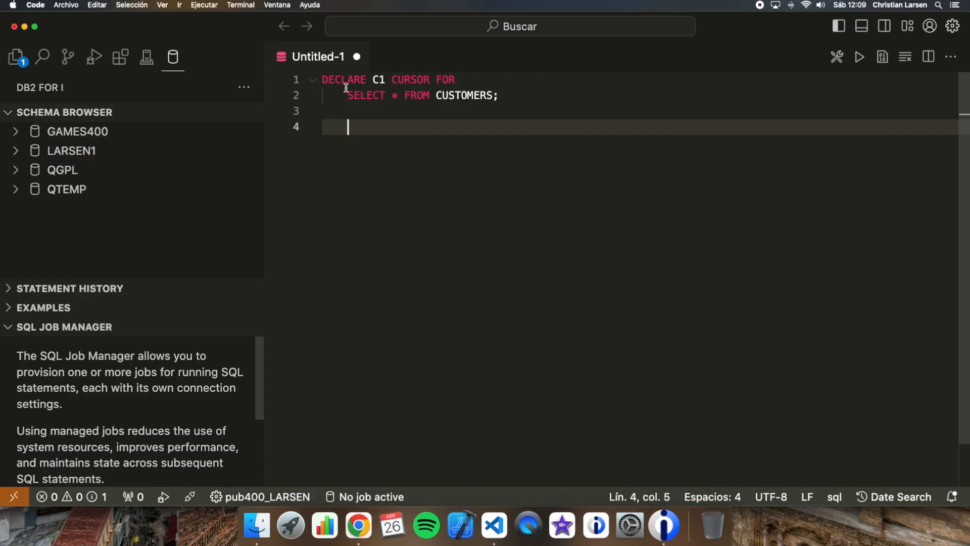
Step: Rework line 1's cursor keywords to read DECLARE C1 ASENSITIVE SCROLL CURSOR FOR
drag(393, 80, 453, 80)
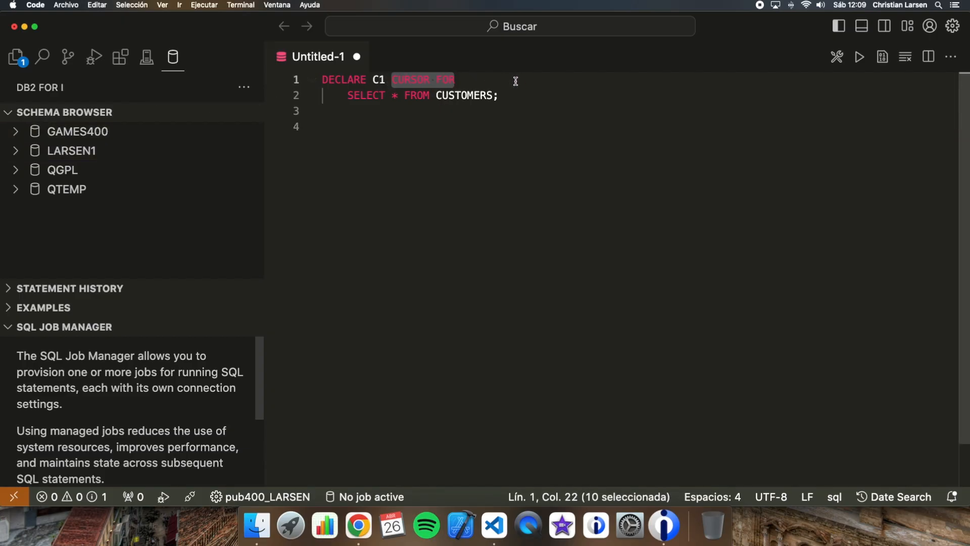
text(SE)
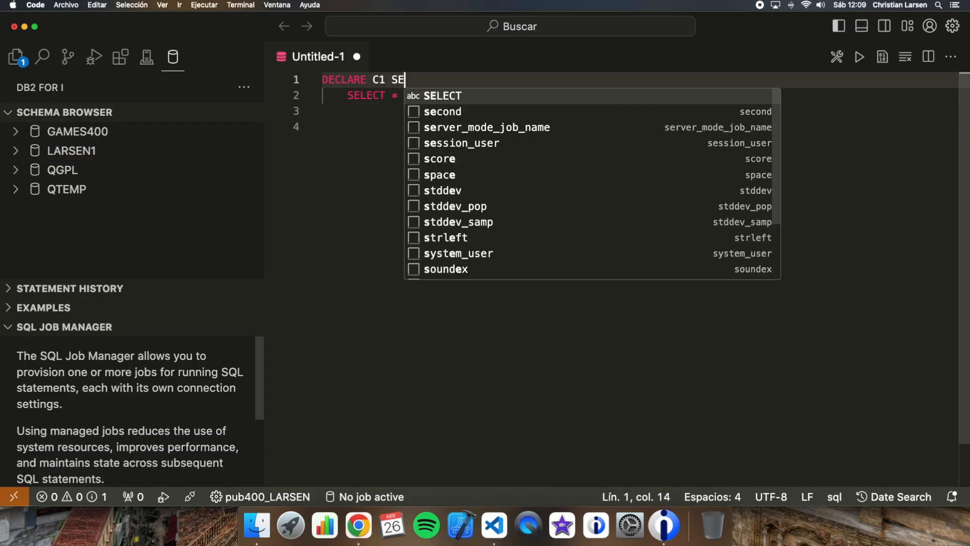
text(CROLL INSENSITIVE)
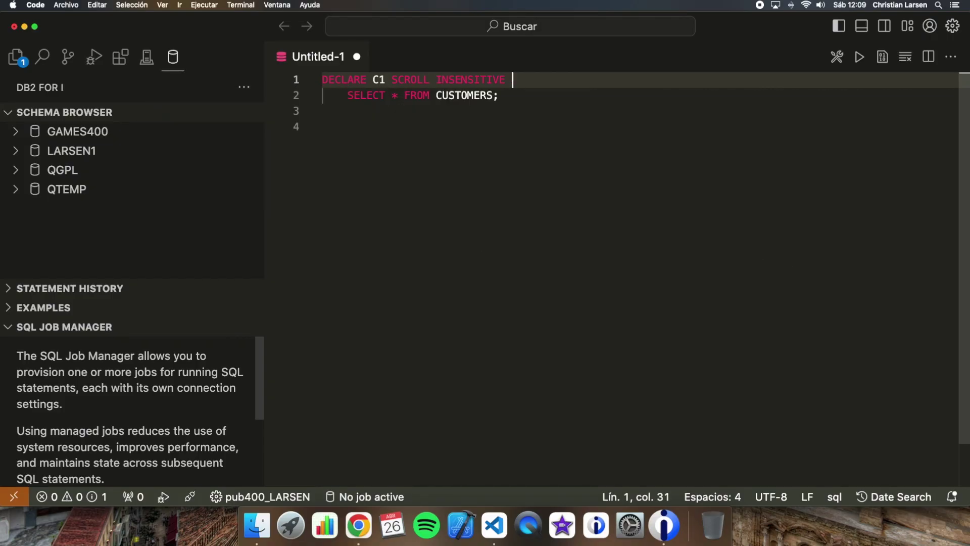
text(CURSOR FOR)
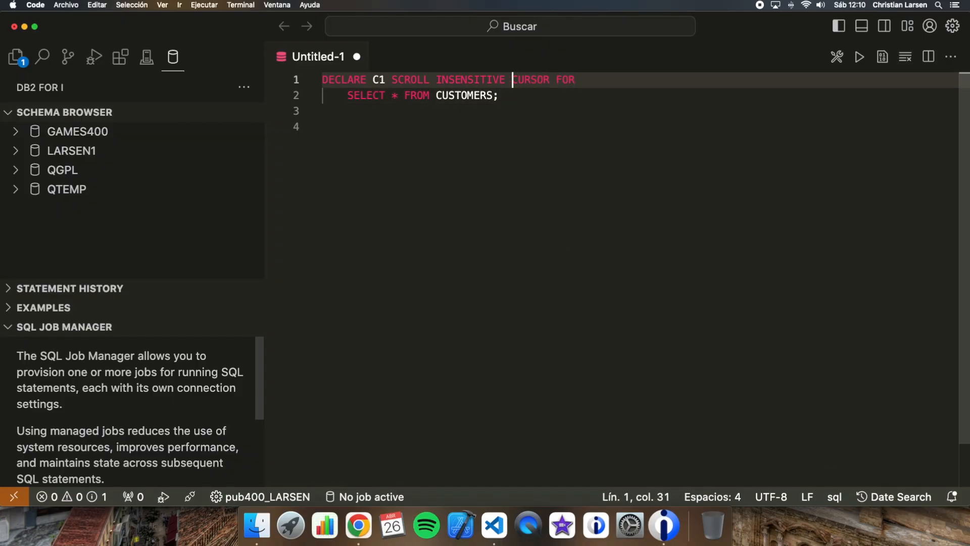
drag(391, 79, 505, 79)
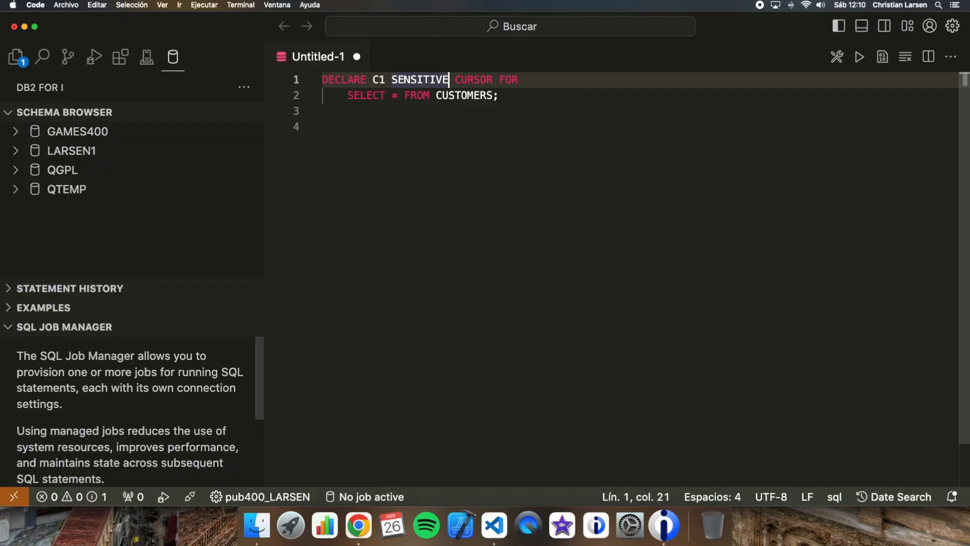
double_click(420, 79)
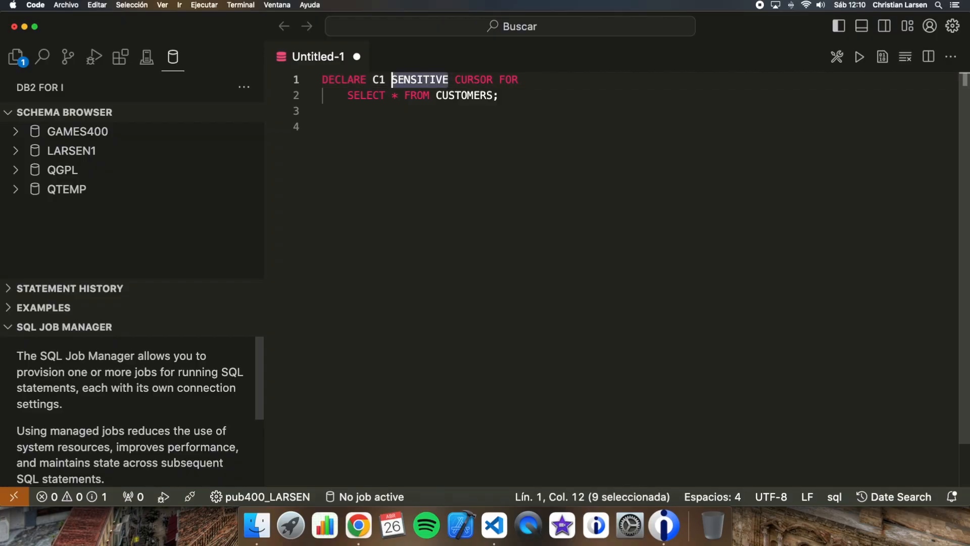
text(ASENSI)
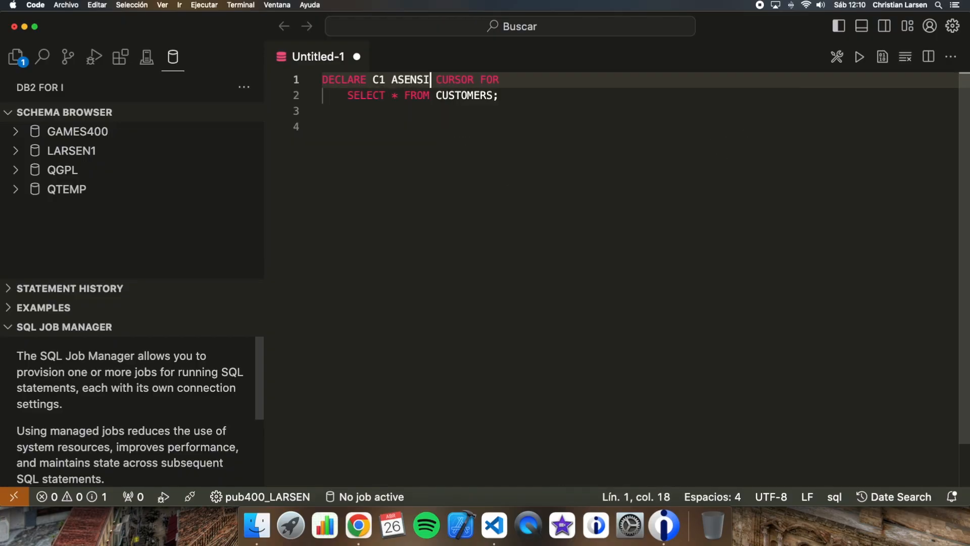
text(TIVE)
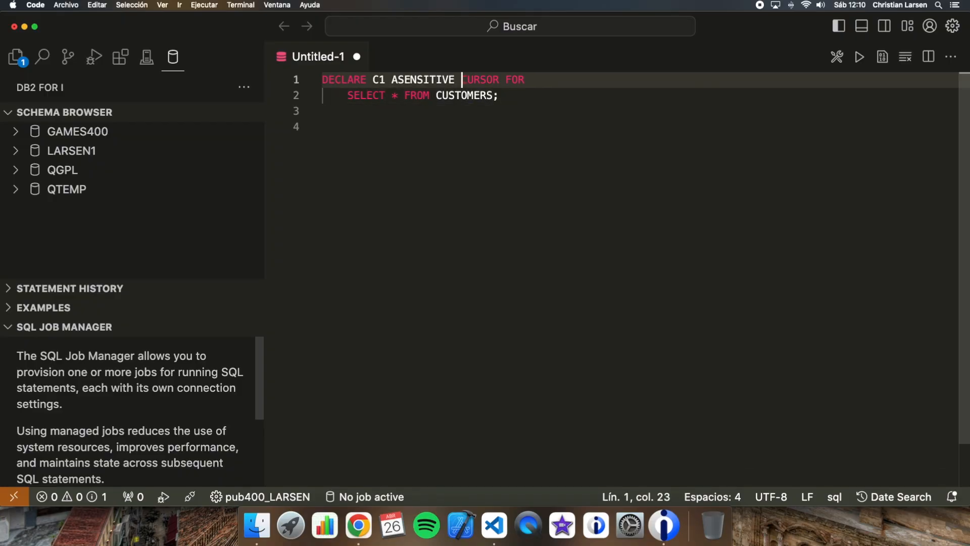
text(SCROLL)
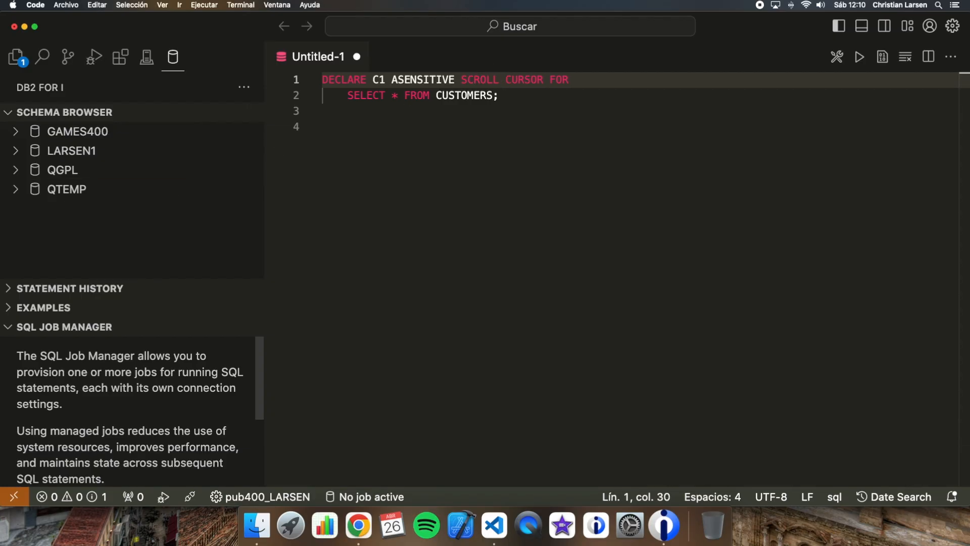
key(Cmd+A)
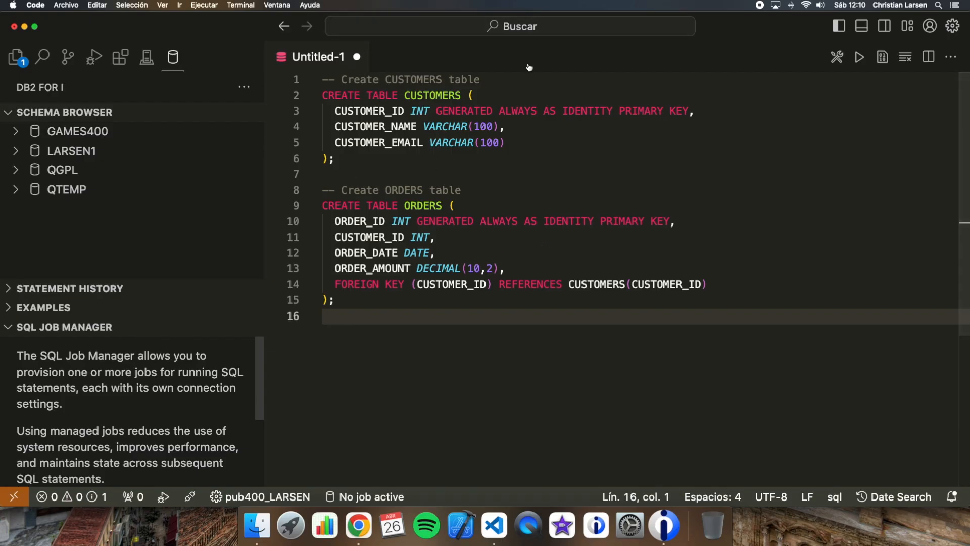
Step: Run the CREATE TABLE CUSTOMERS statement, agreeing to start a new SQL job
click(404, 147)
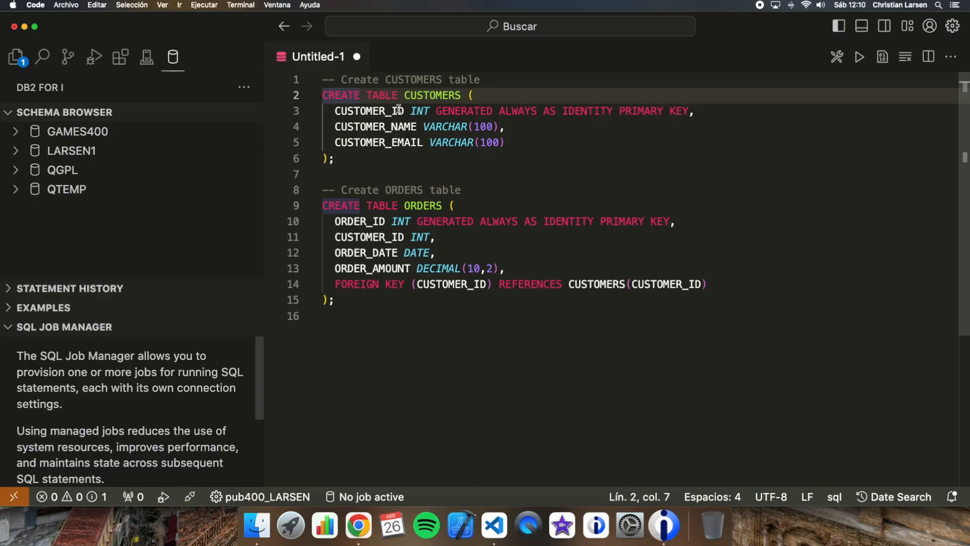
click(859, 56)
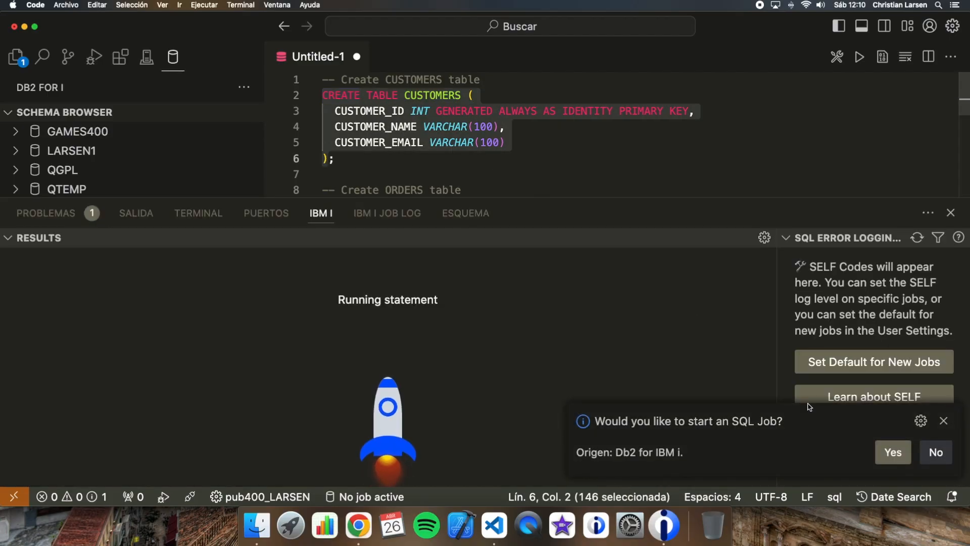
click(893, 452)
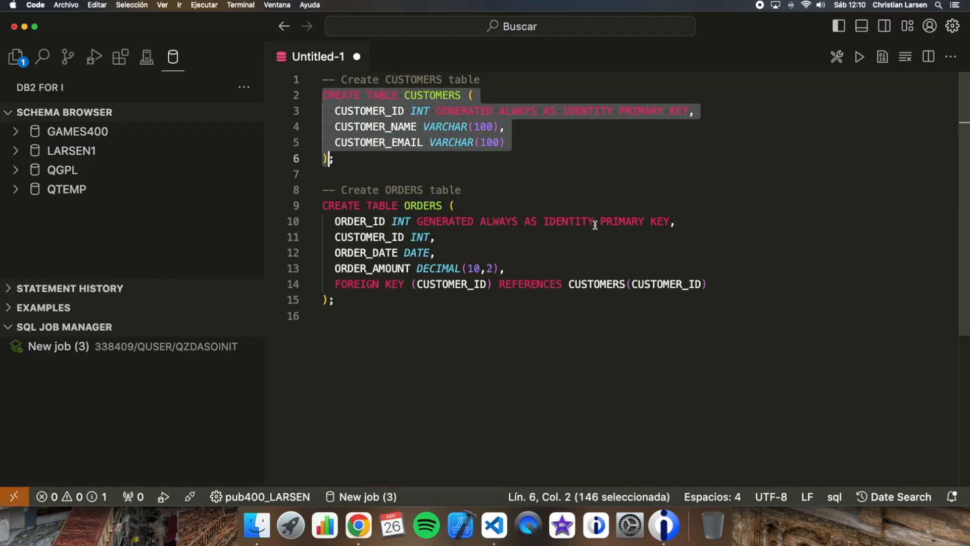
Step: Select the CREATE TABLE ORDERS statement and add blank lines after the definitions
click(387, 205)
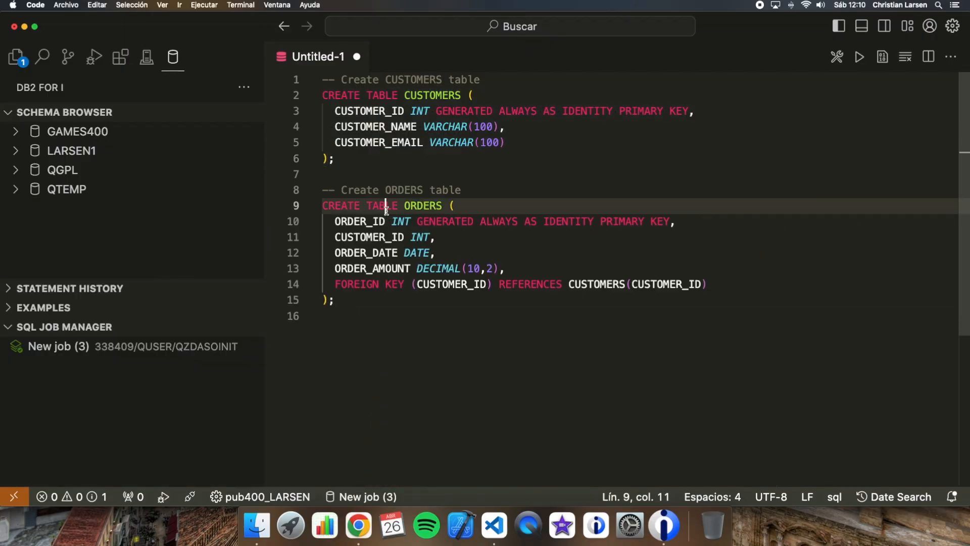
click(859, 56)
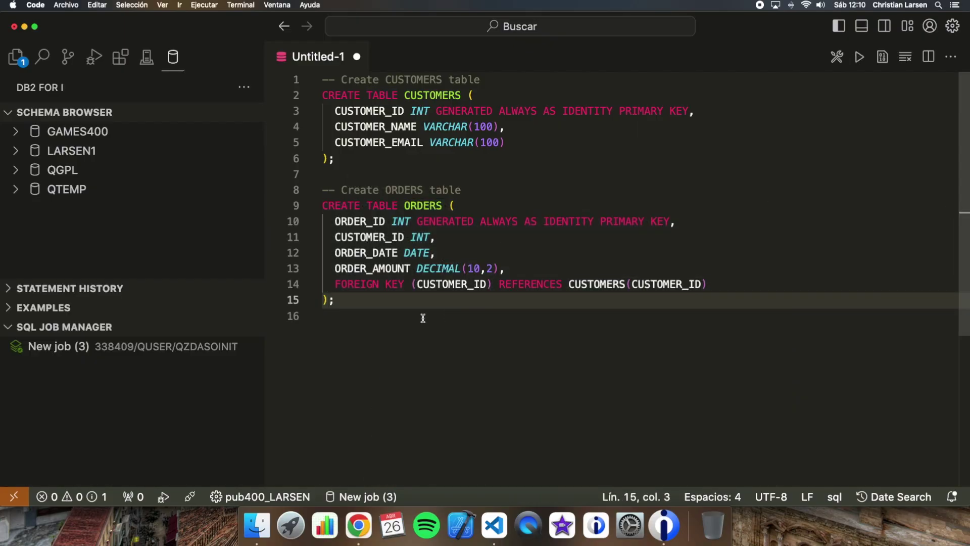
key(Enter)
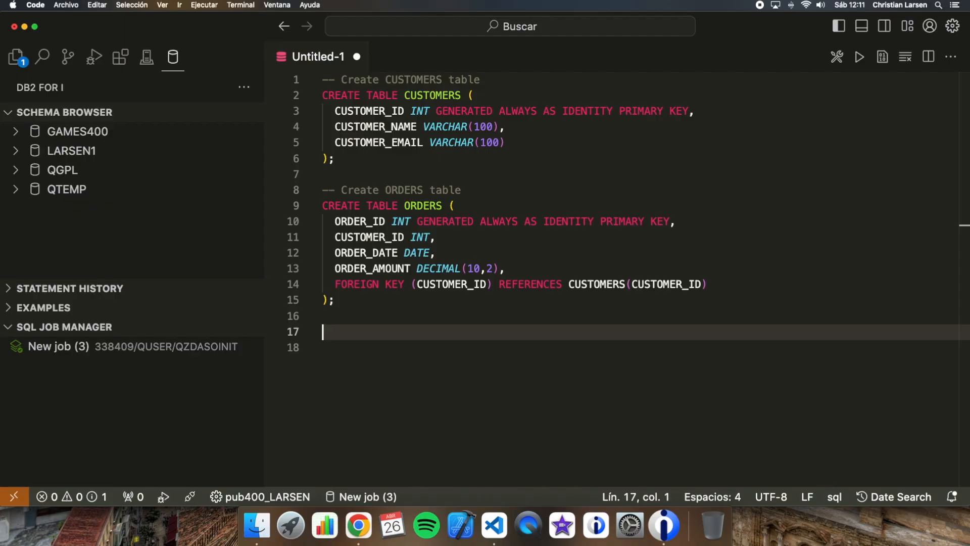
Step: Below the inserts, add 'select * from customers ;' and 'select * from orders ;'
scroll(down, 3)
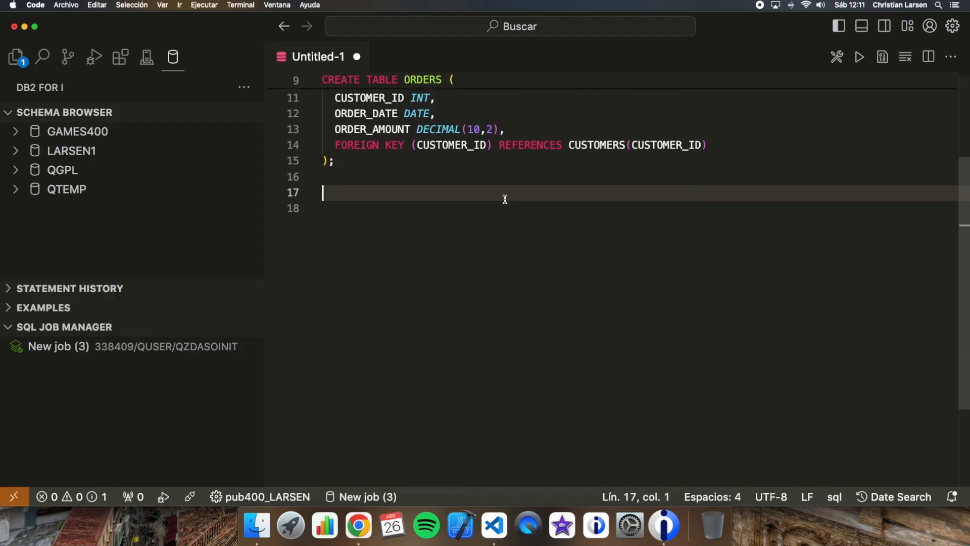
scroll(down, 3)
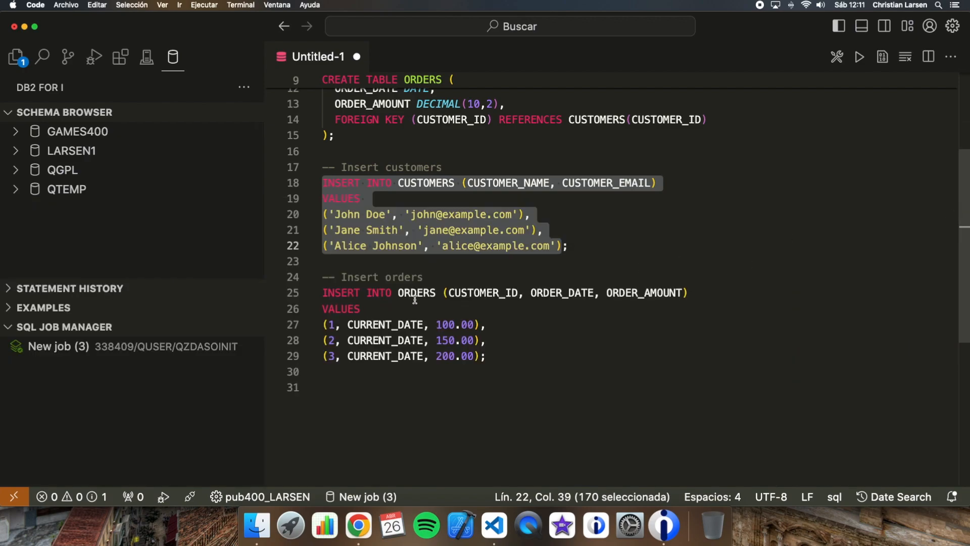
click(859, 56)
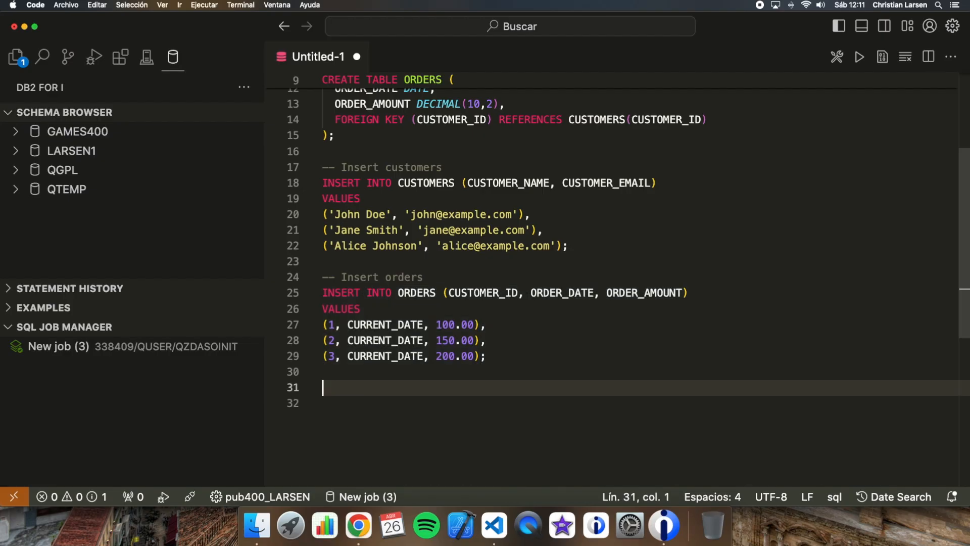
text(select * from)
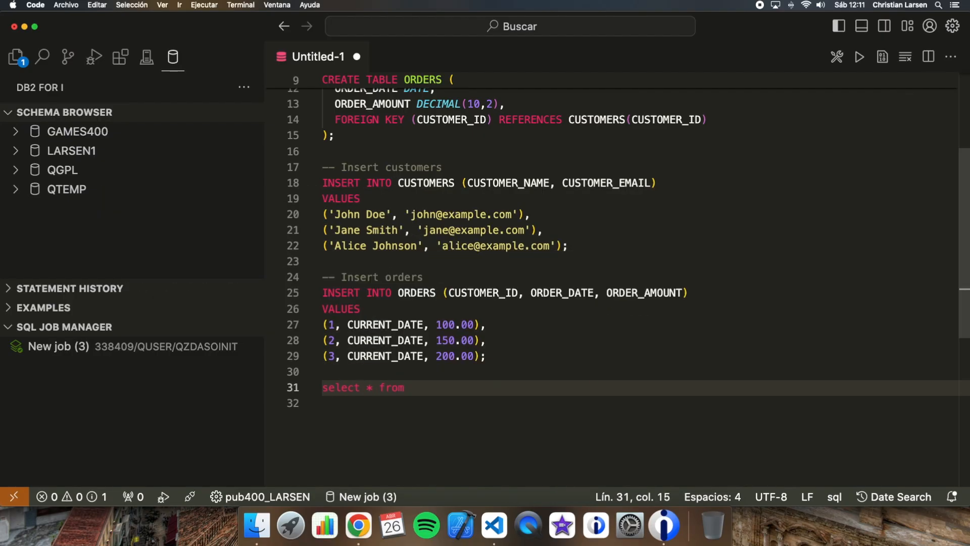
click(859, 56)
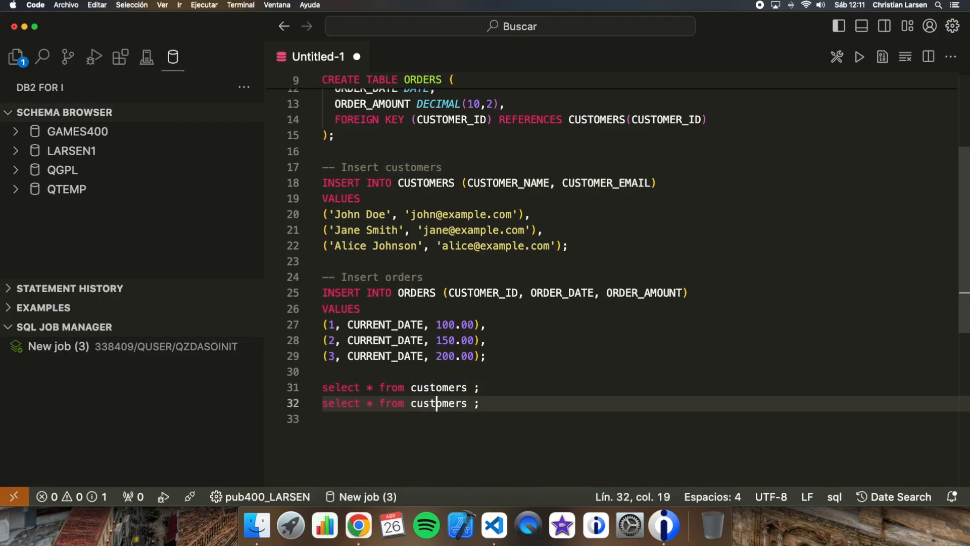
text(order)
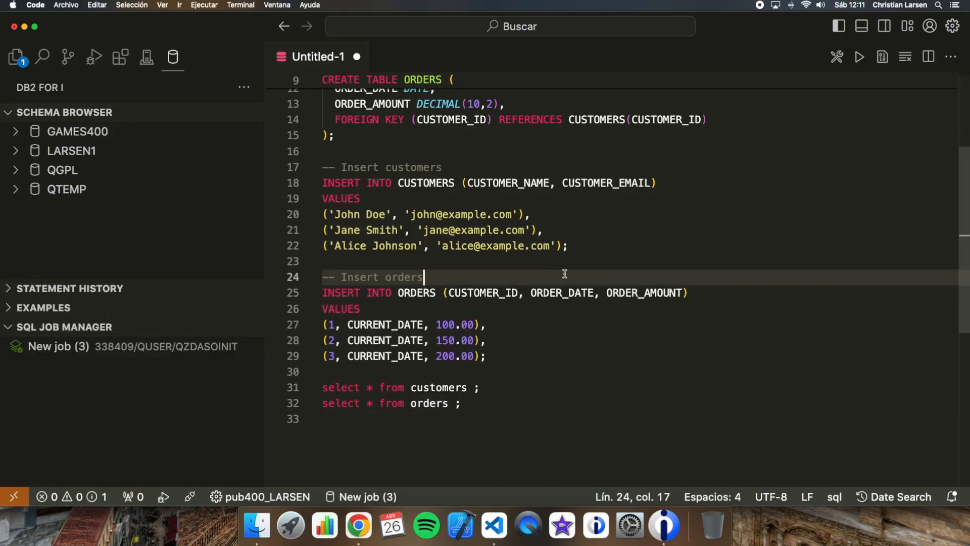
double_click(403, 277)
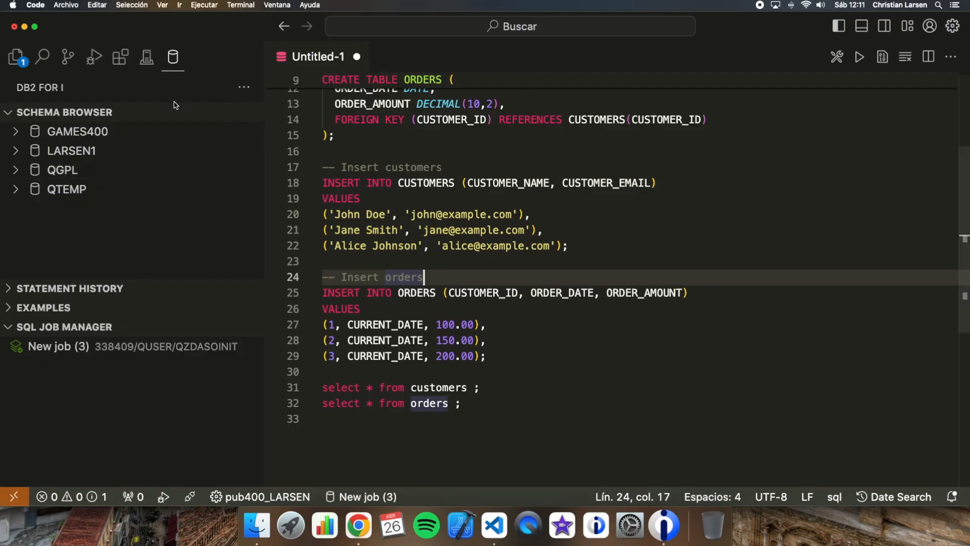
Step: Create member test108.sqlrpgle in LARSEN1/QRPGLESRC from the IBM i Object Browser
click(146, 57)
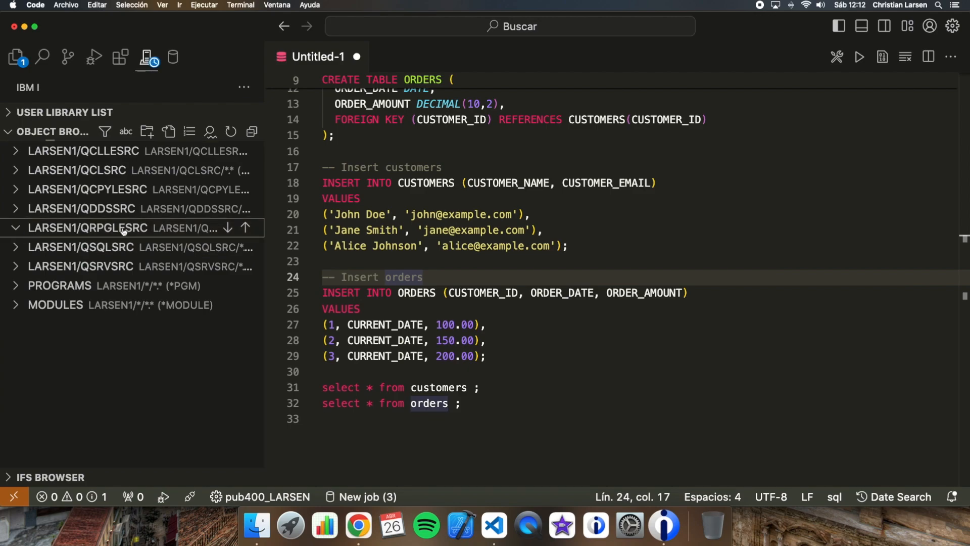
click(16, 228)
text(t)
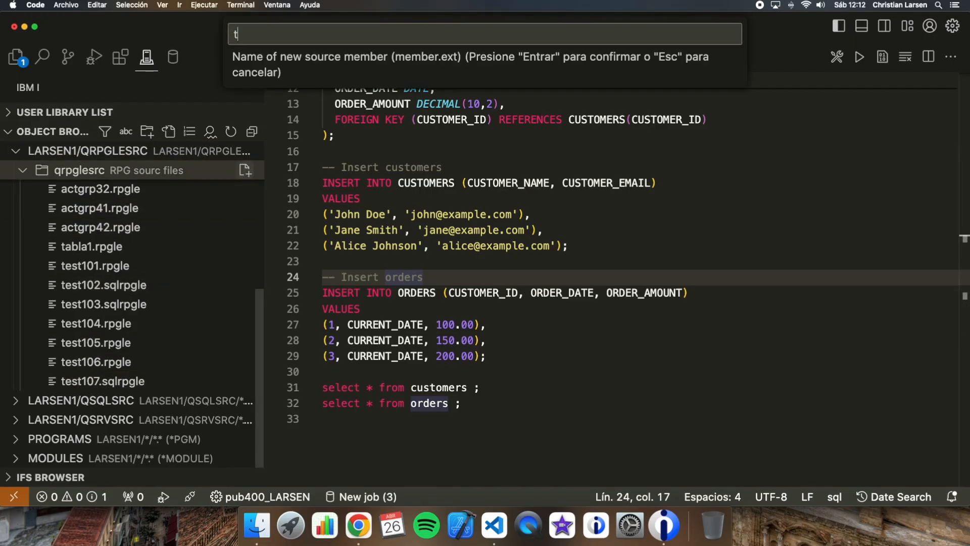
text(est108.sqlr)
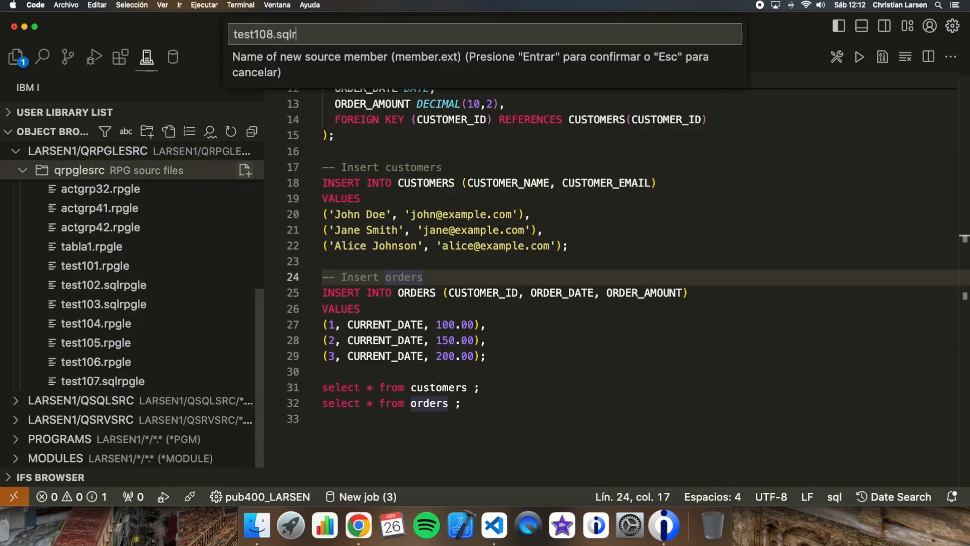
key(Enter)
text(ctl)
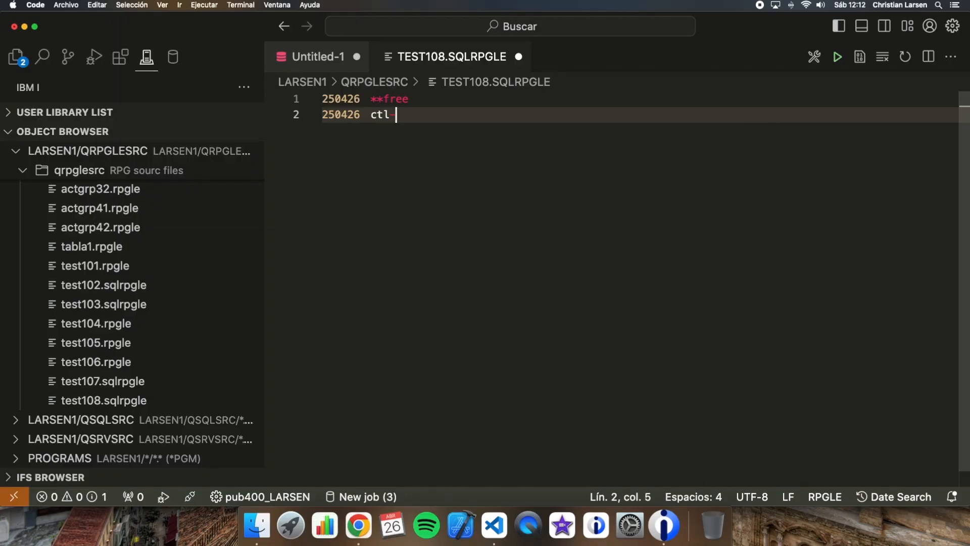
Step: Add ctl-opt main(main) dftactgrp(*no) actgrp(*caller) and a dcl-proc main / end-proc block
text(-opt main(main) dftact)
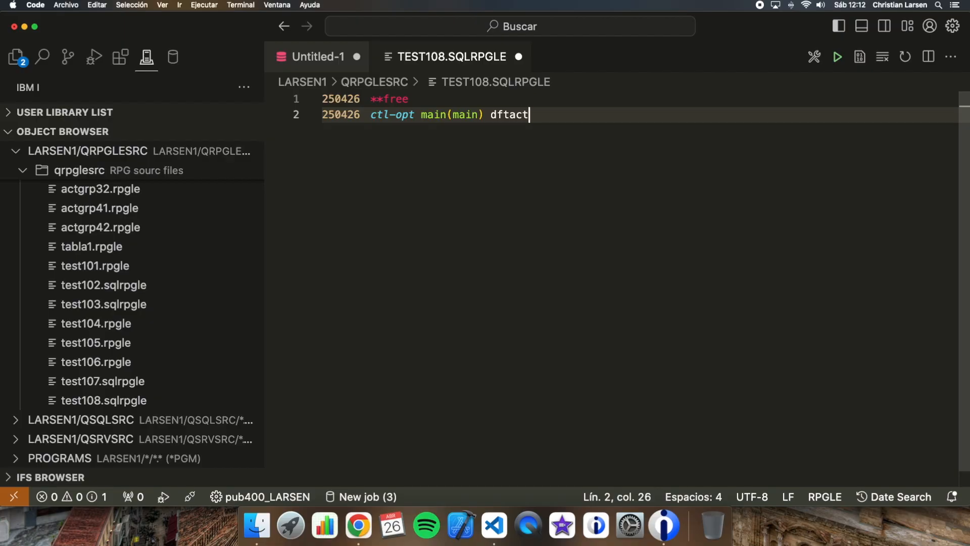
text(grp(*)
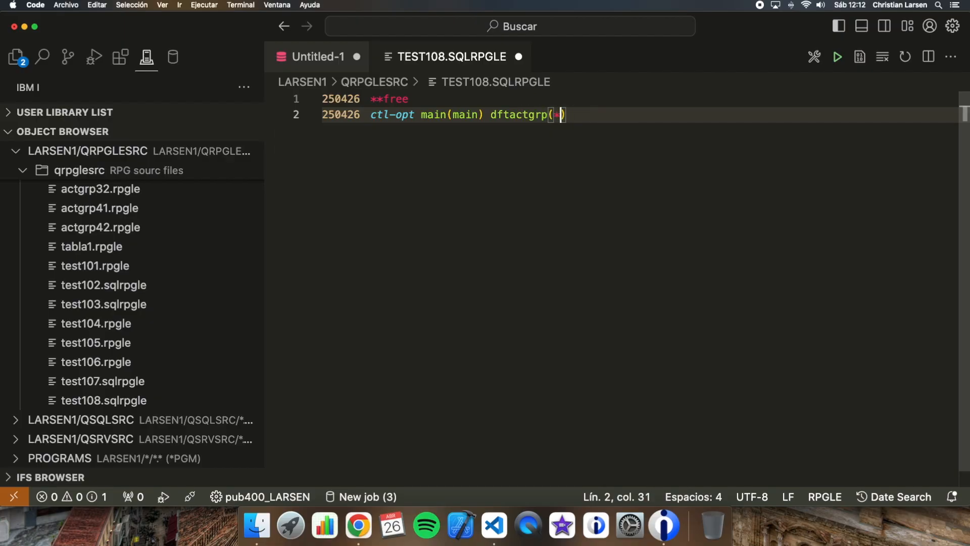
text(no) acrt)
text(dcl-proc main)
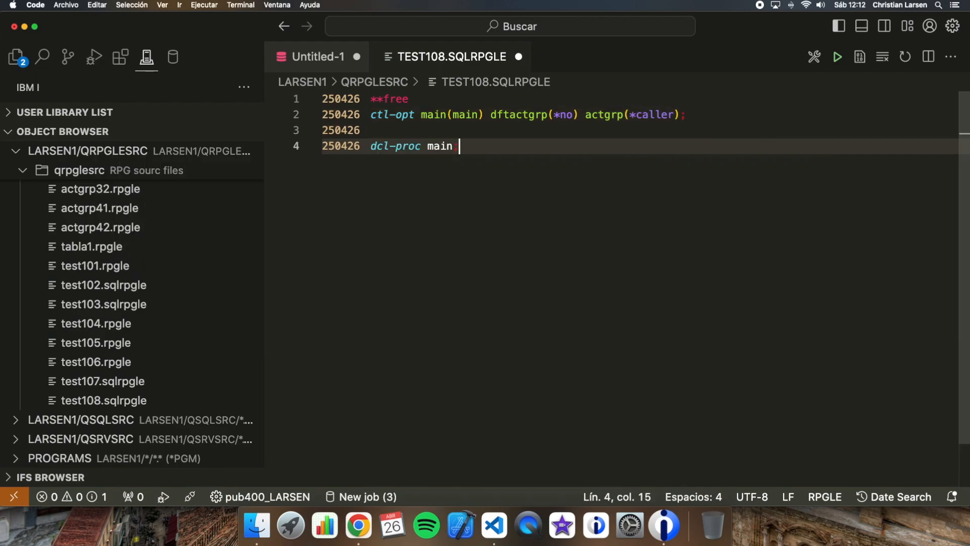
text(end-proc;)
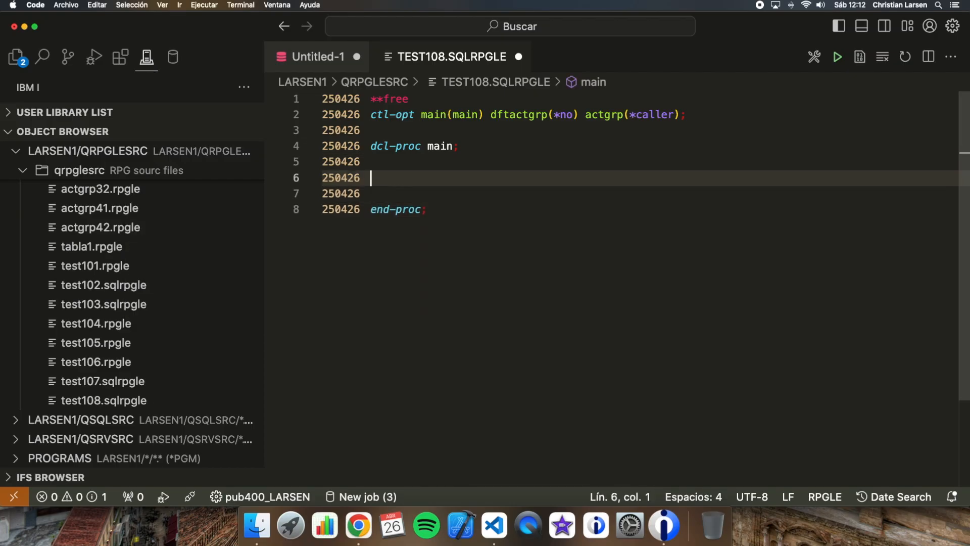
Step: Declare customerID int(10), customerName varchar(100) and a customer email variable
text(dcl)
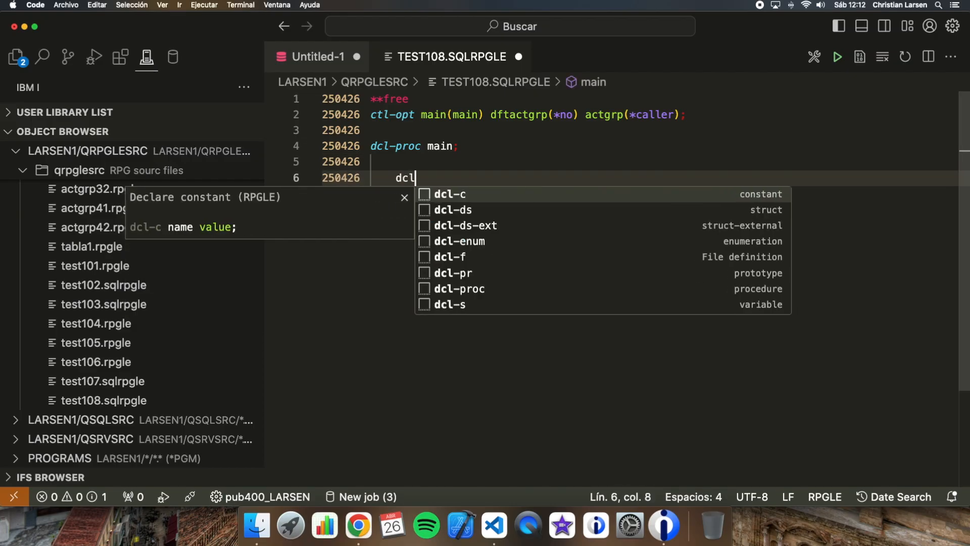
text(-s customerID)
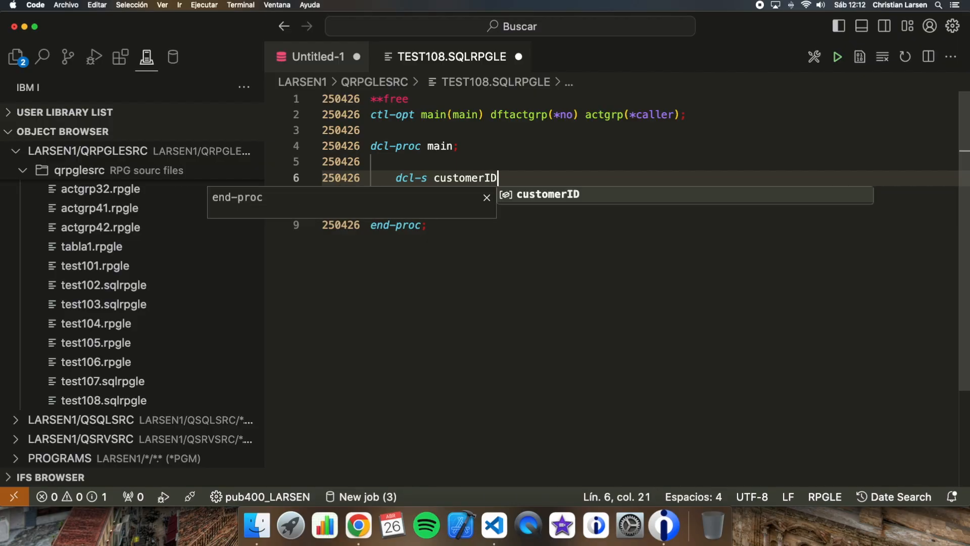
text(int(10);)
text(dcl-s)
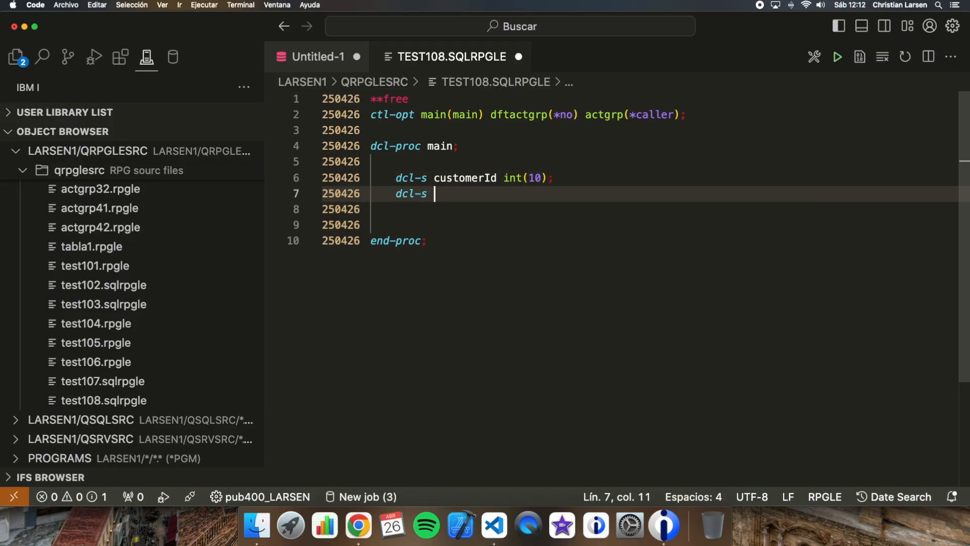
text(customerNam)
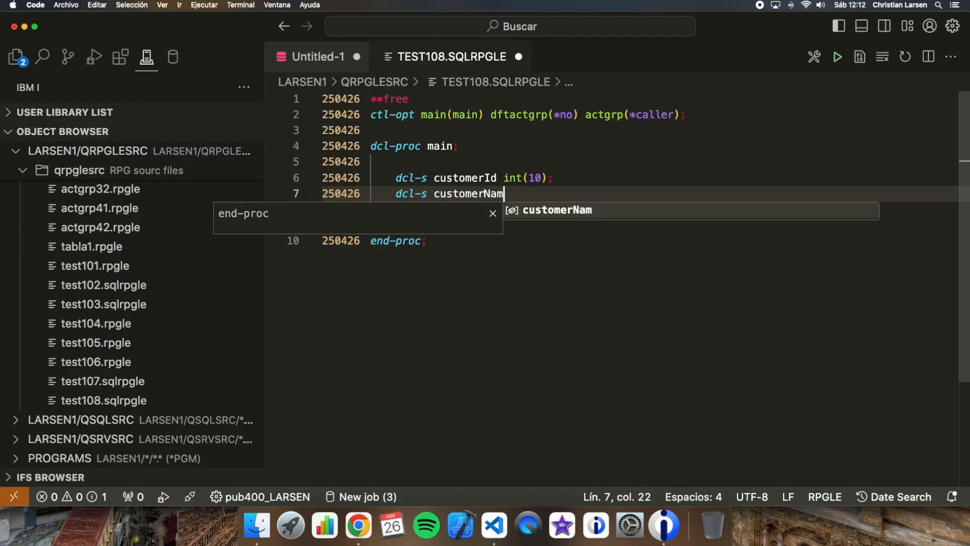
text(e varchar(100);)
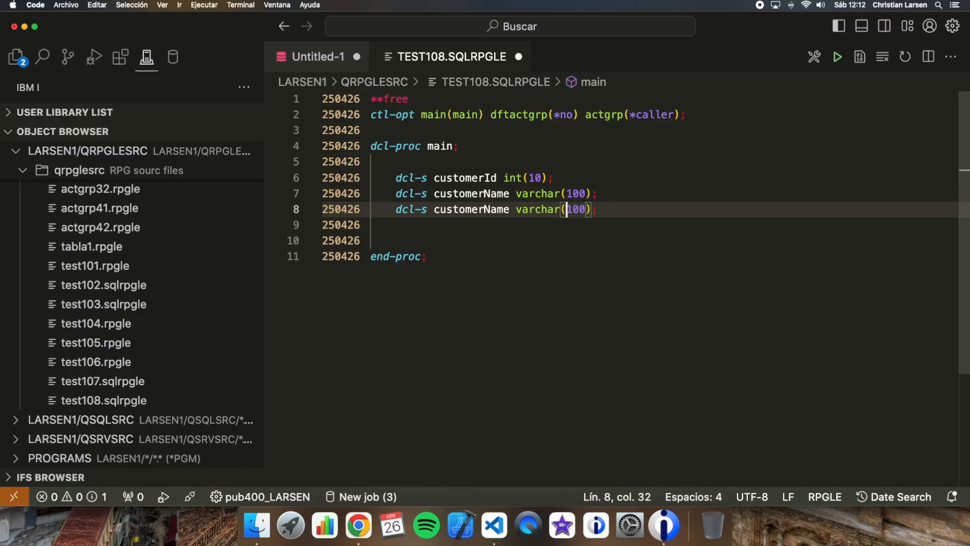
double_click(471, 209)
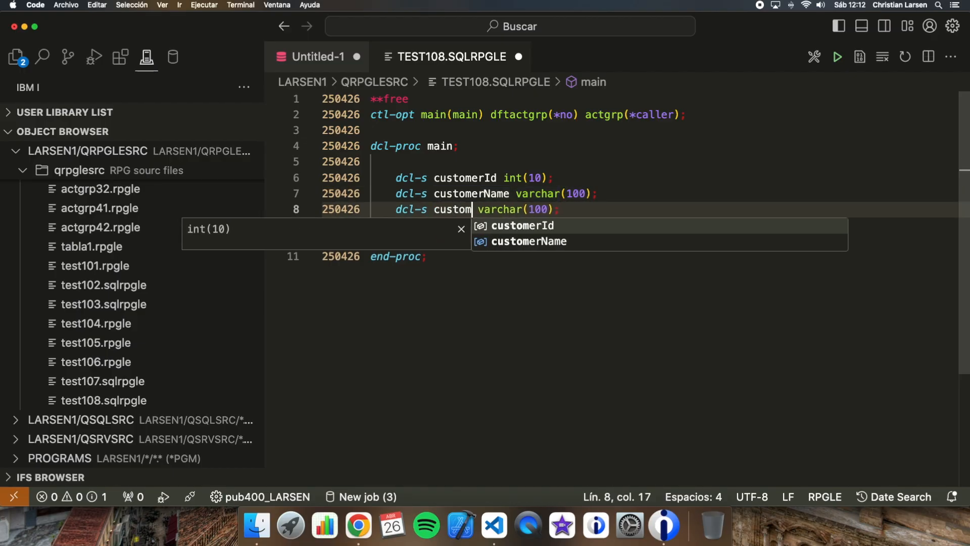
text(erEmail)
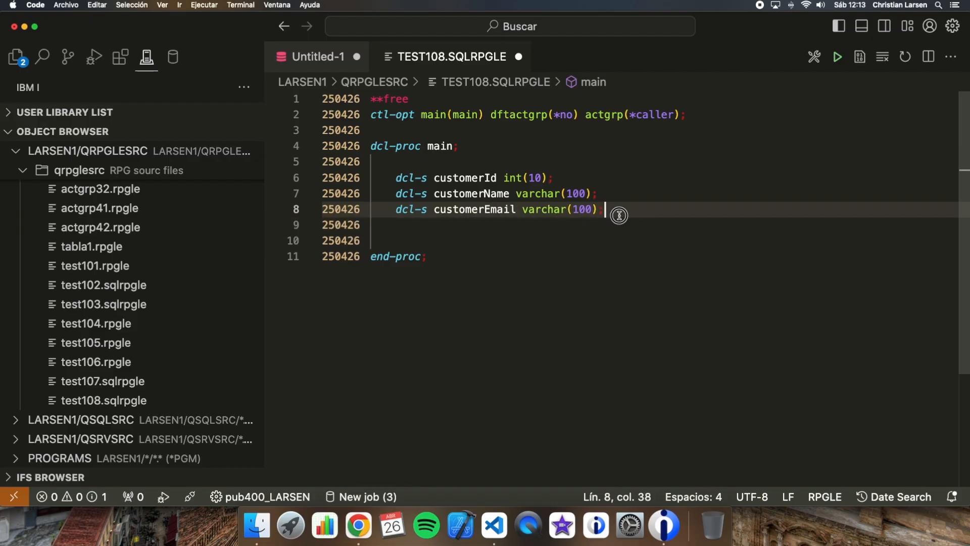
Step: Declare insensitive cursor c1 selecting customer_id, customer_name, customer_email from customers
text(exec sql)
text(declare c)
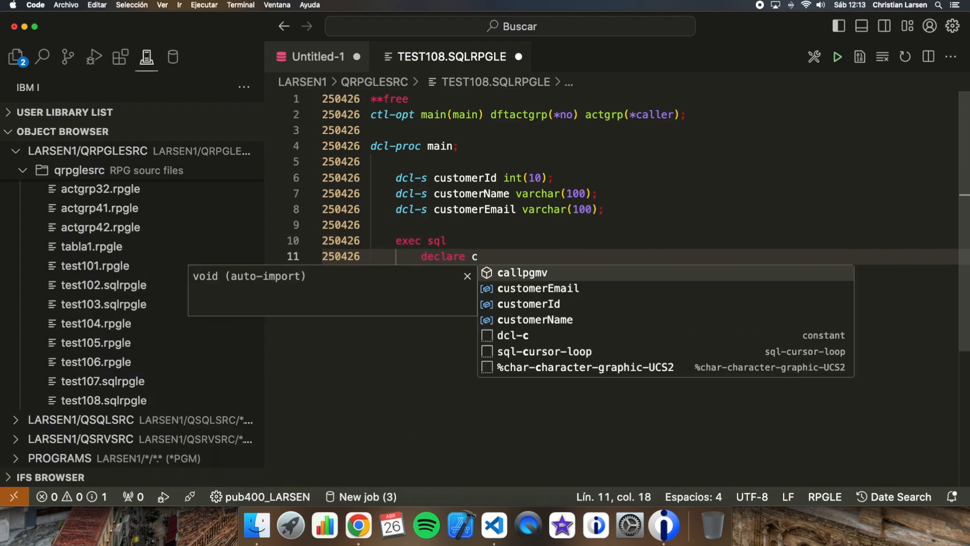
text(1 in)
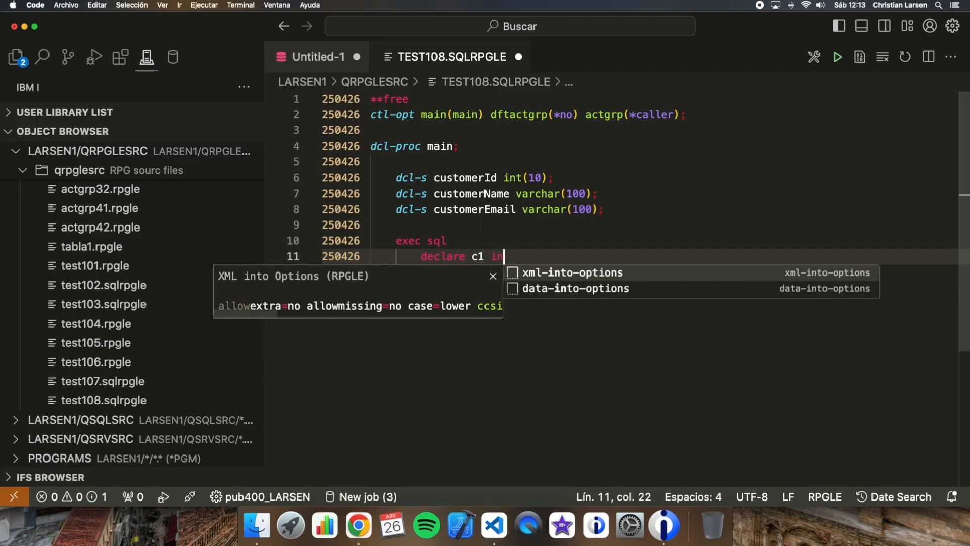
text(cursor for)
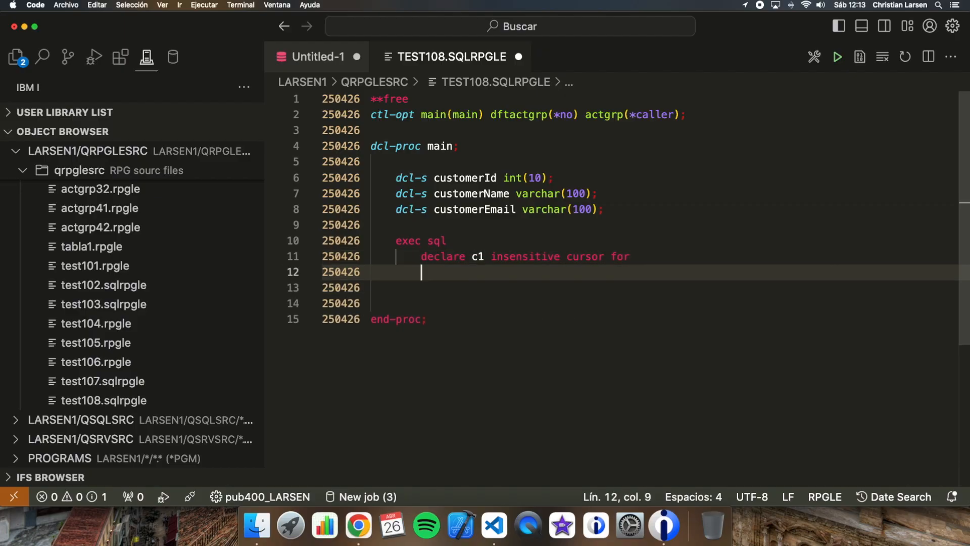
text(select)
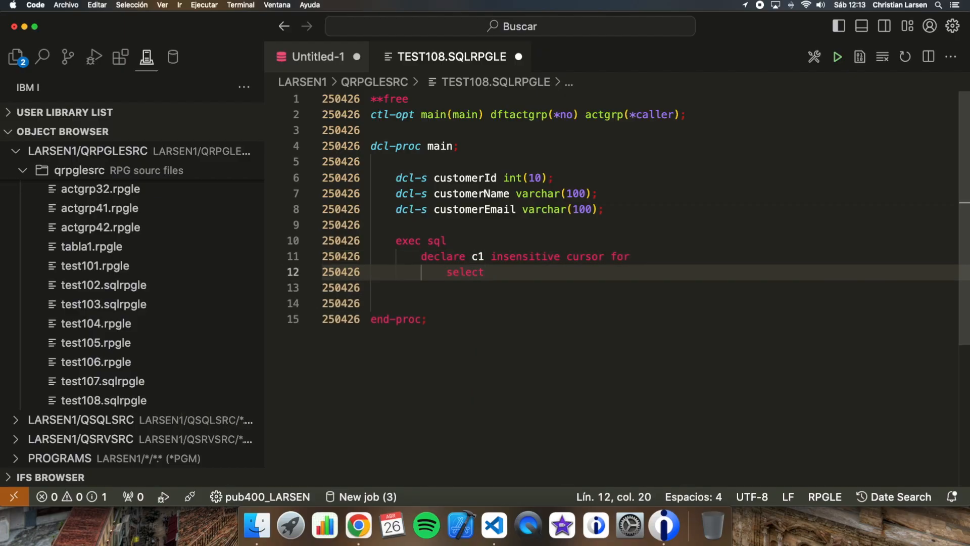
text(customer_id,)
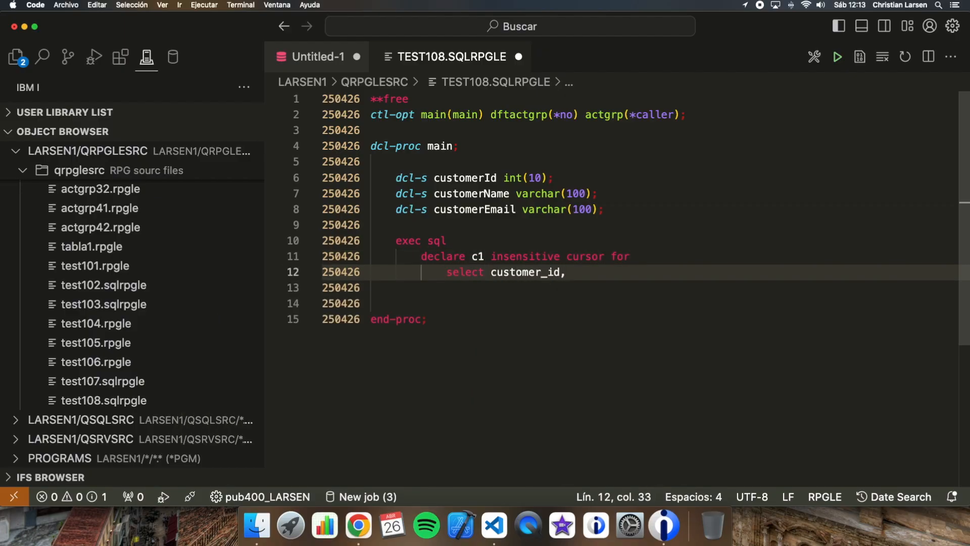
text(customer_name,)
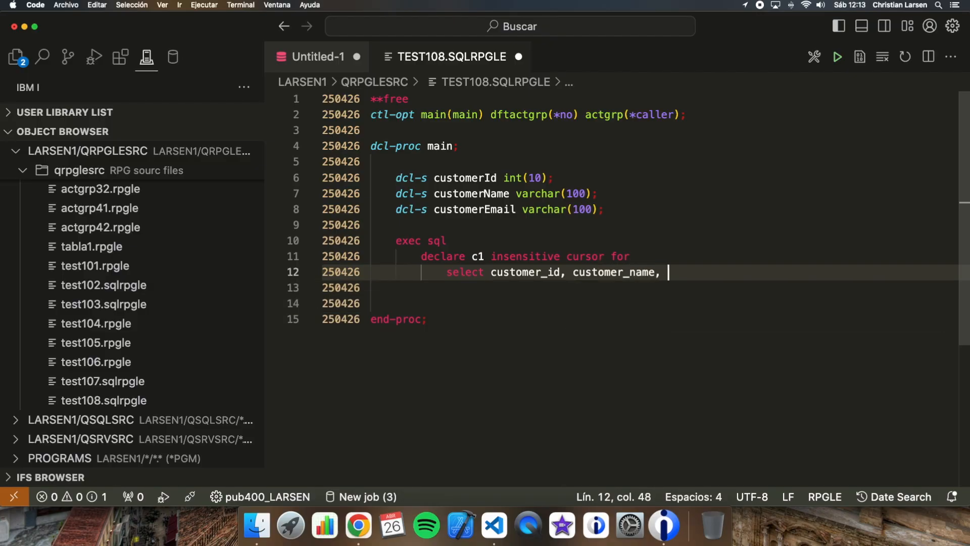
text(customer_email)
text(from custome)
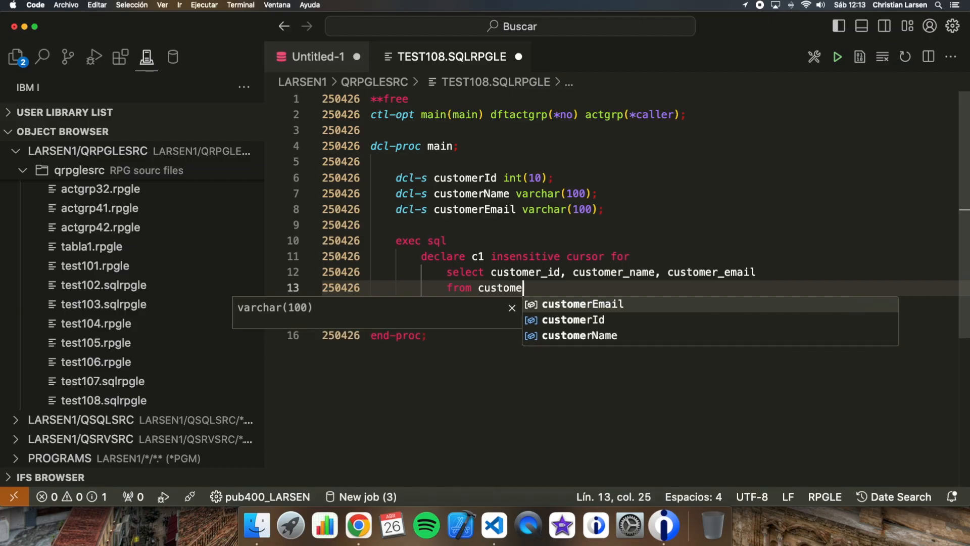
text(rs;)
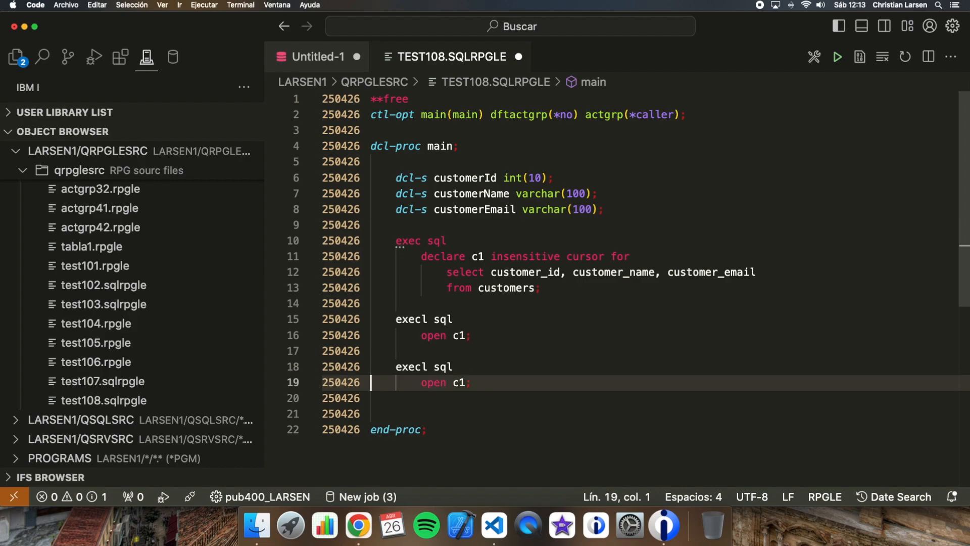
Step: Add close c1, fix 'execl' to 'exec sql', and leave blank lines between open and close
text(clos)
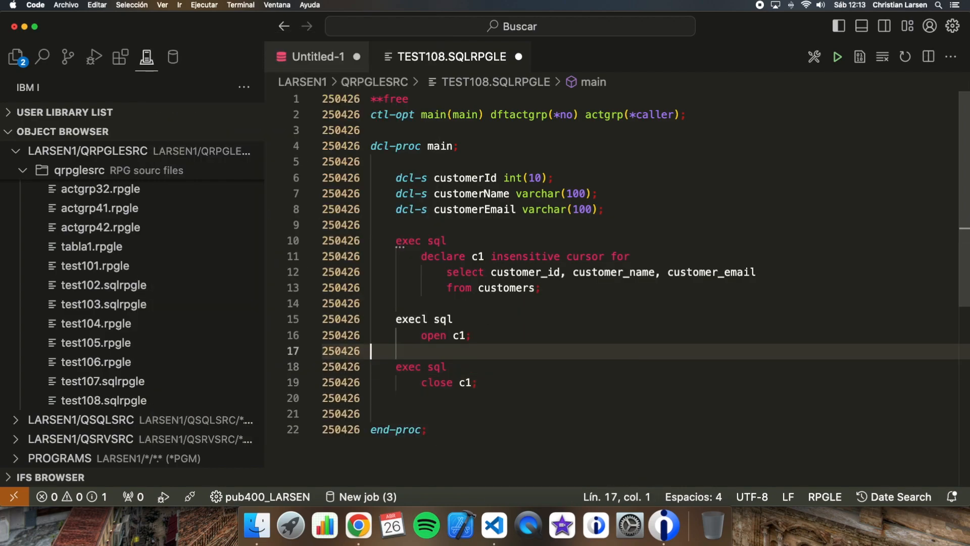
click(432, 319)
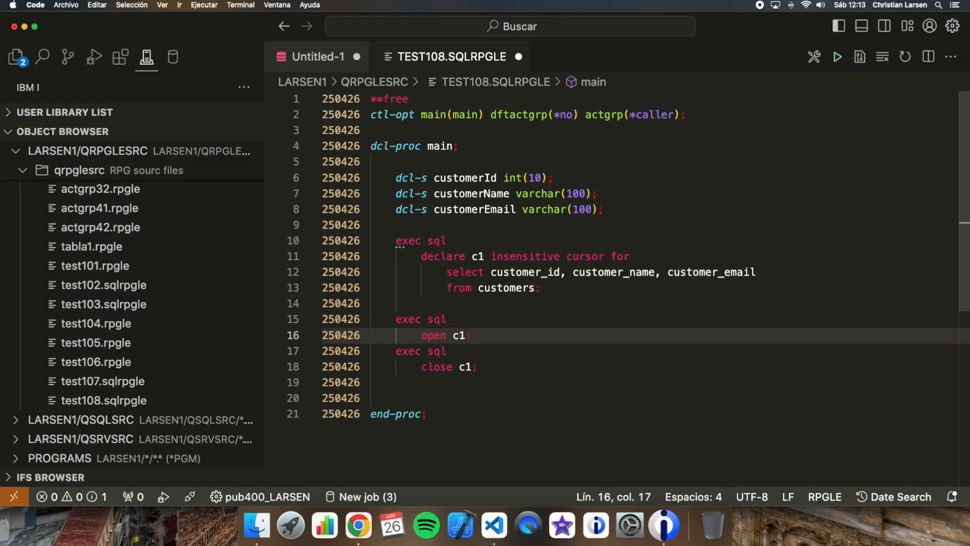
key(Enter)
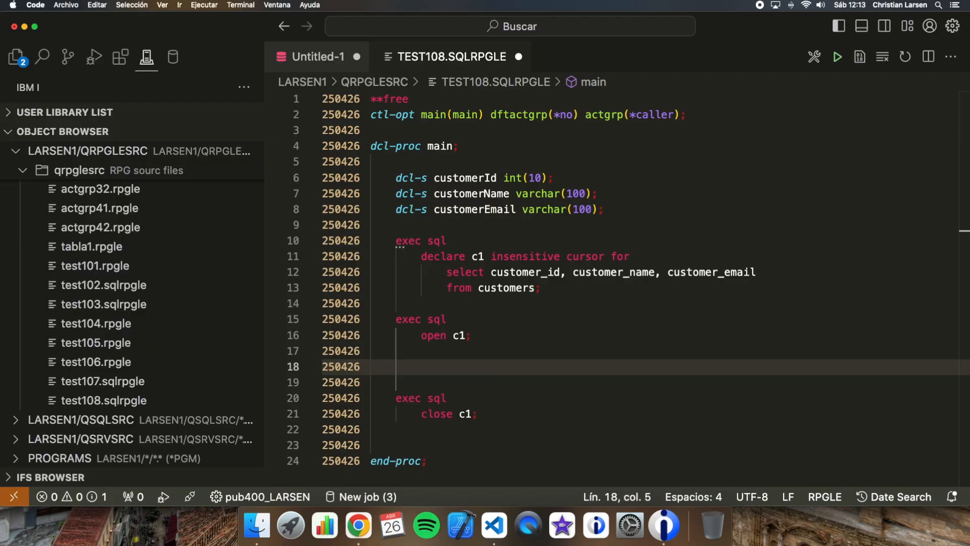
Step: Add a dow sqlcode = 0 loop fetching next from C1 into :customerId, :customerName, :customerEmail
text(dow)
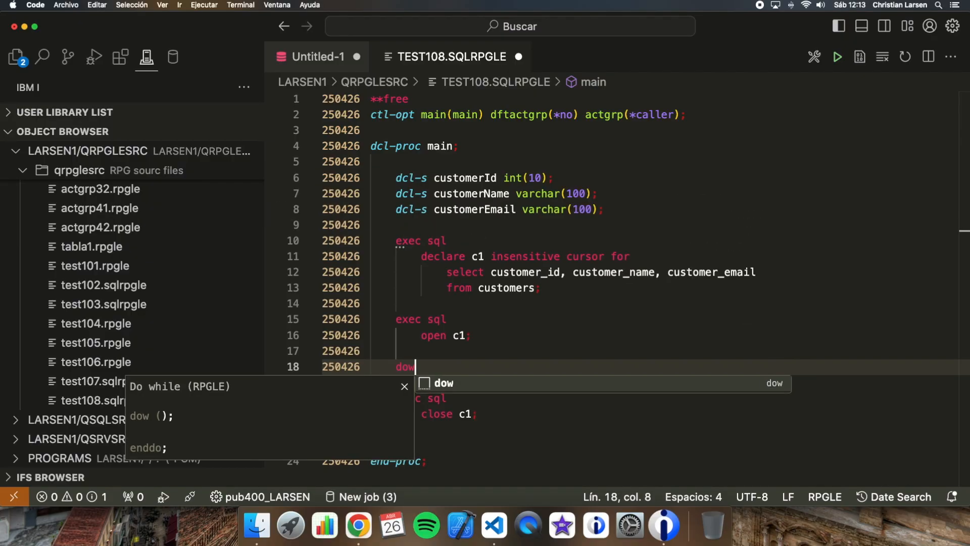
text(sqlcode = 0;)
text(enddo;)
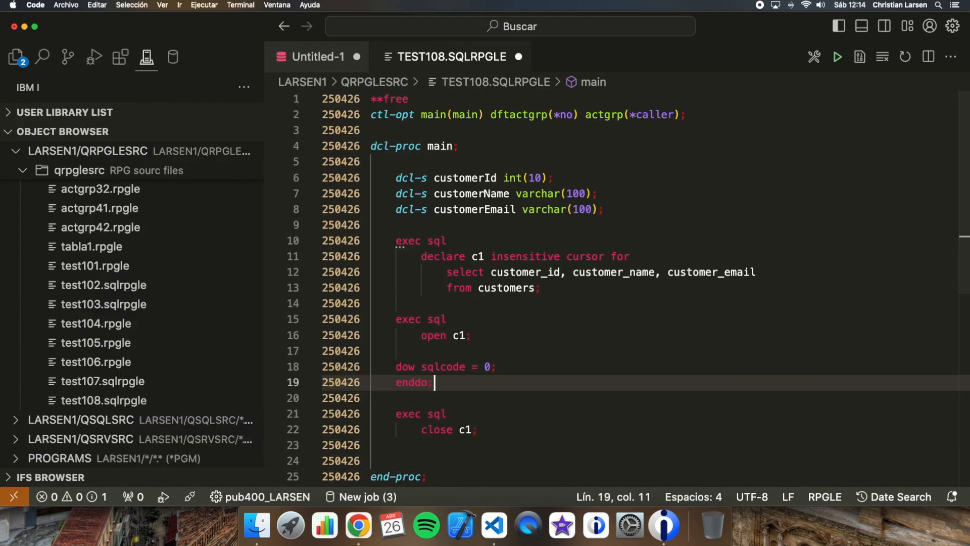
key(Enter)
text(exec sql)
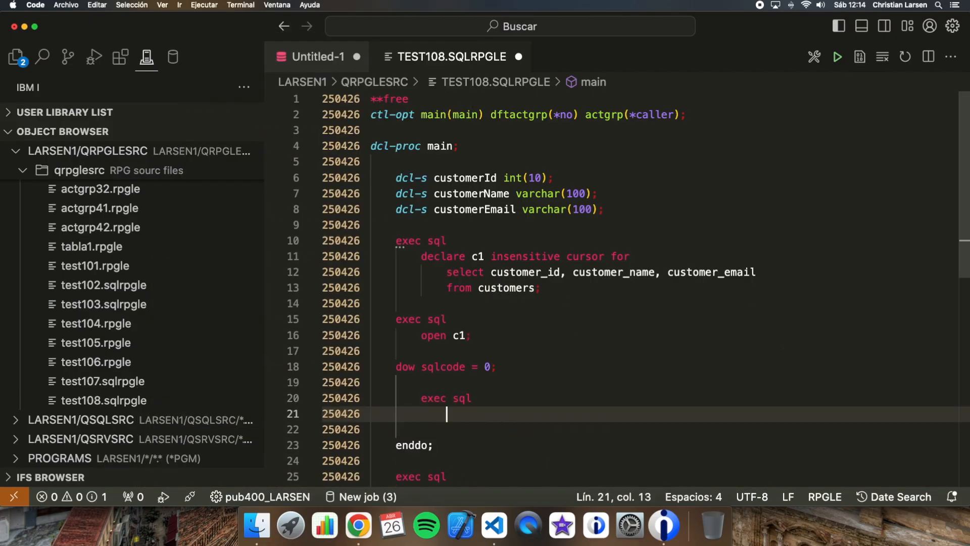
text(fetch)
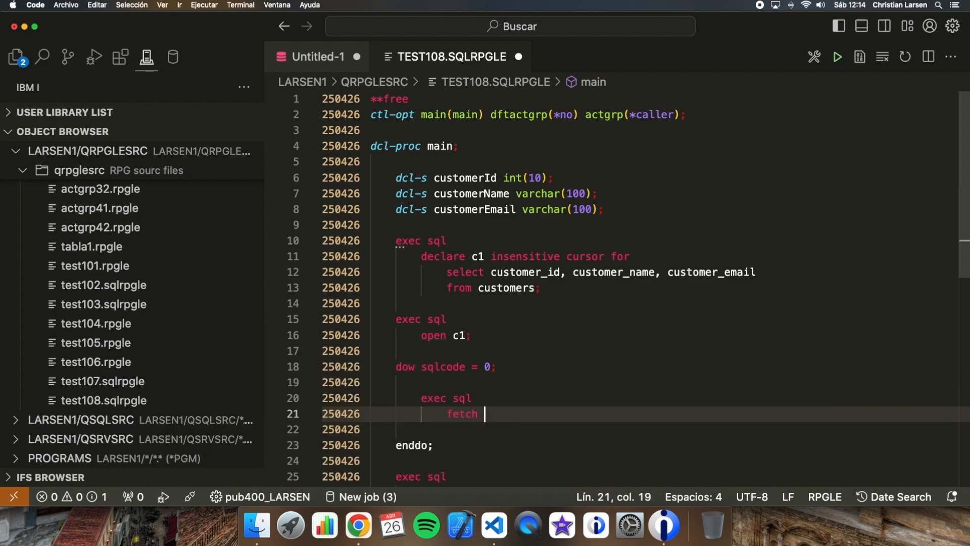
text(next from C1)
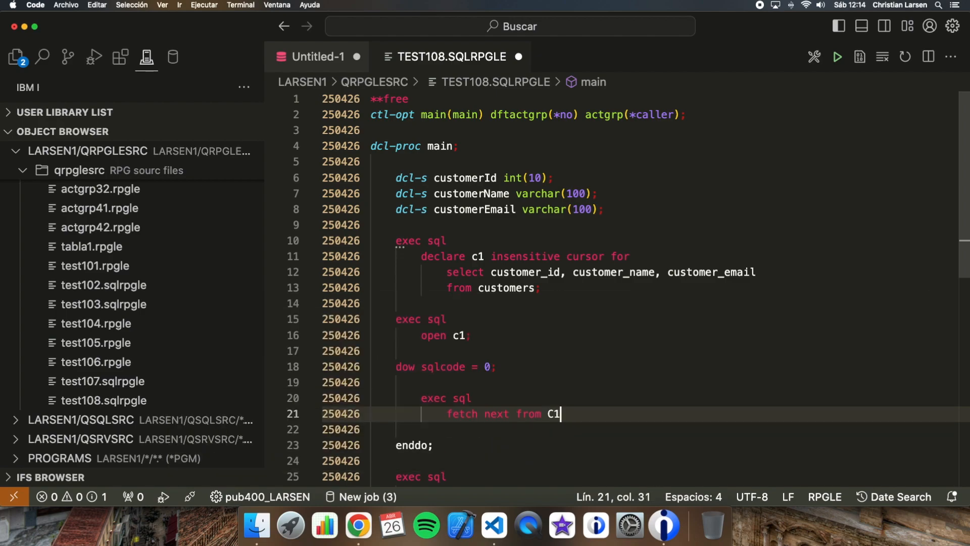
text(into)
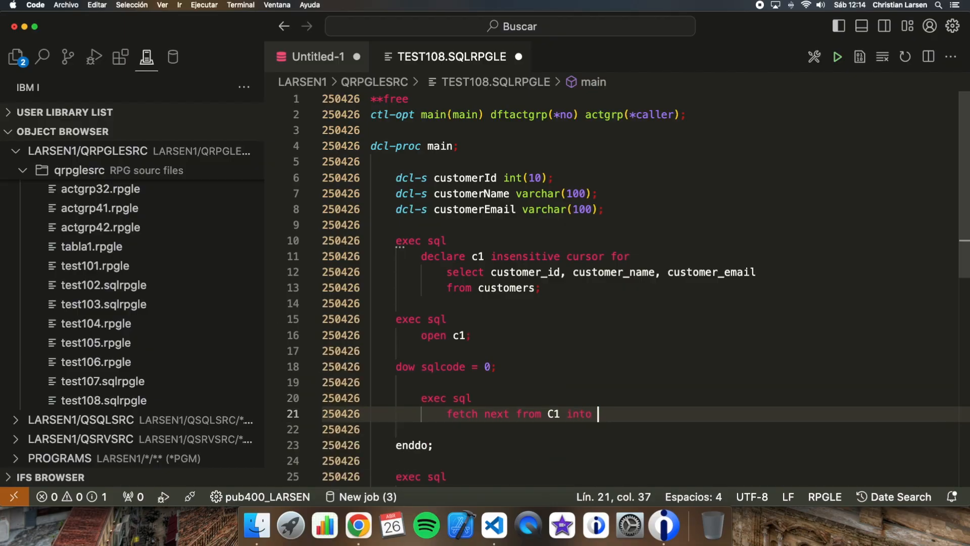
text(:customerId, :cus)
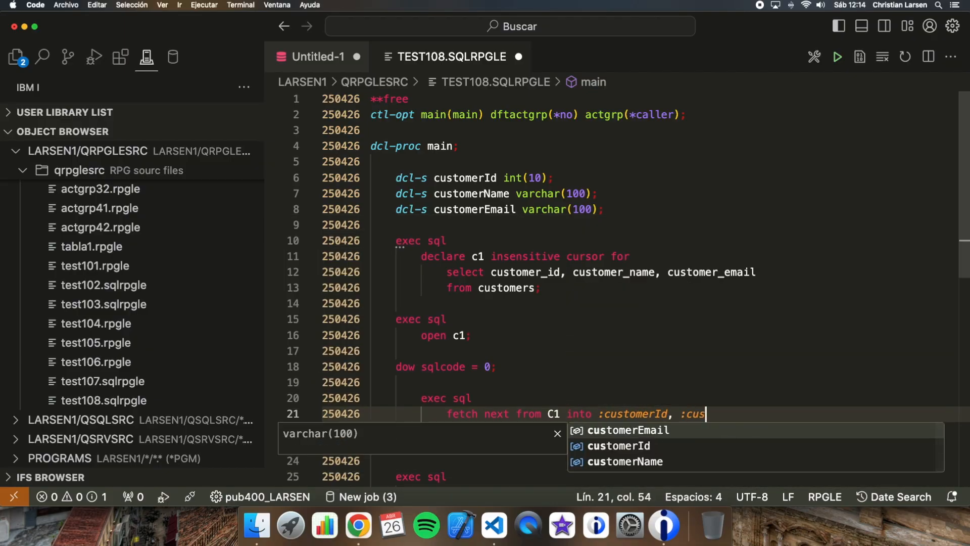
text(tomerName, :customerEmail)
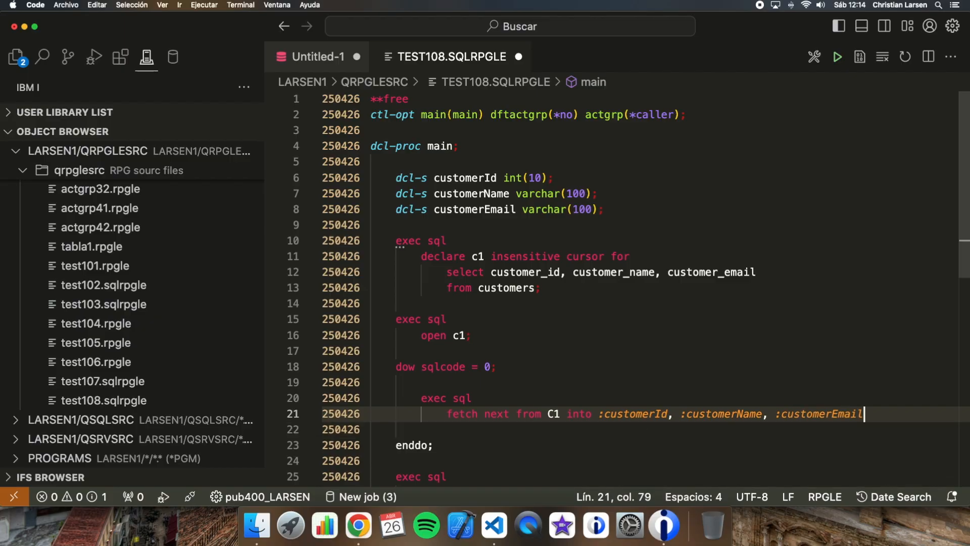
text(;)
text(if sl)
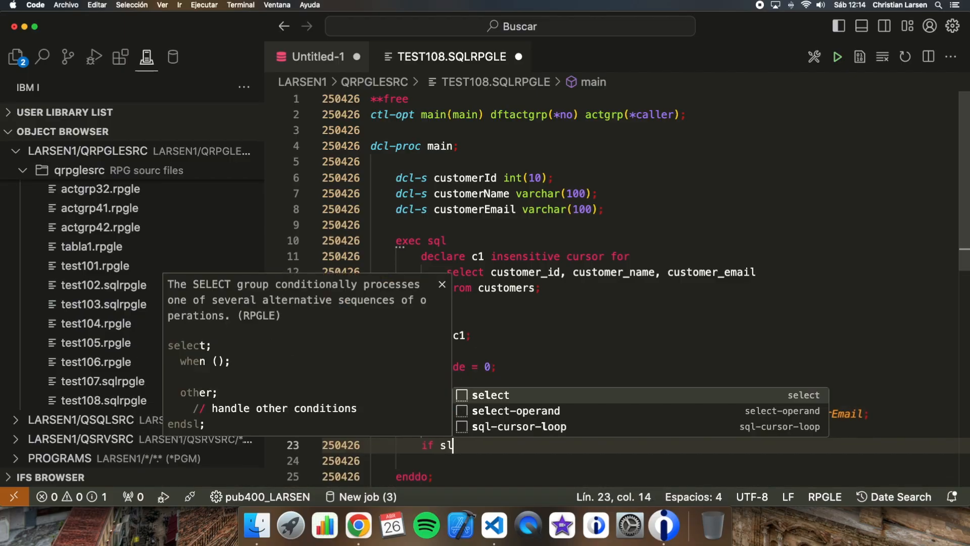
Step: Add if sqlcode = 0 with snd-msg 'Customer ' + %char(customerId) + '-' + customerName
text(qlcode)
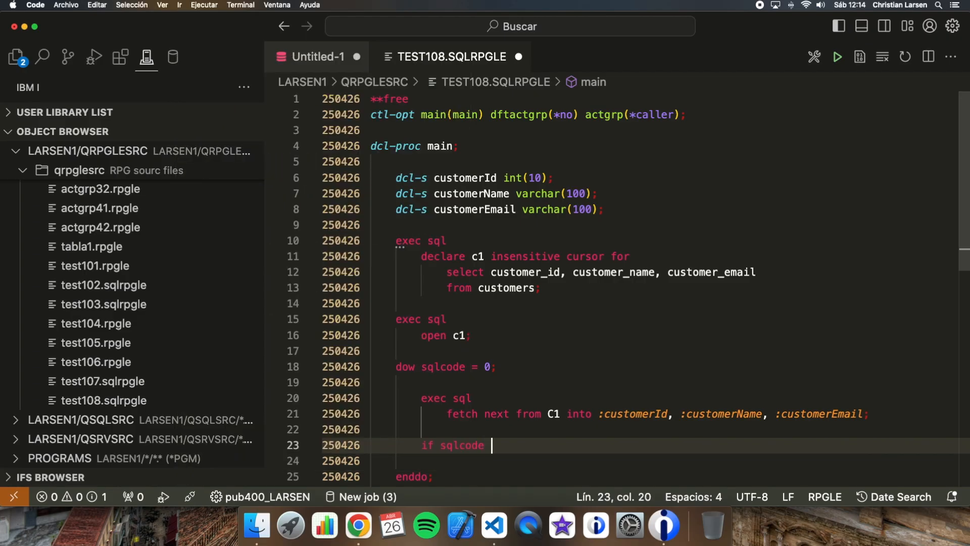
text(= 0;)
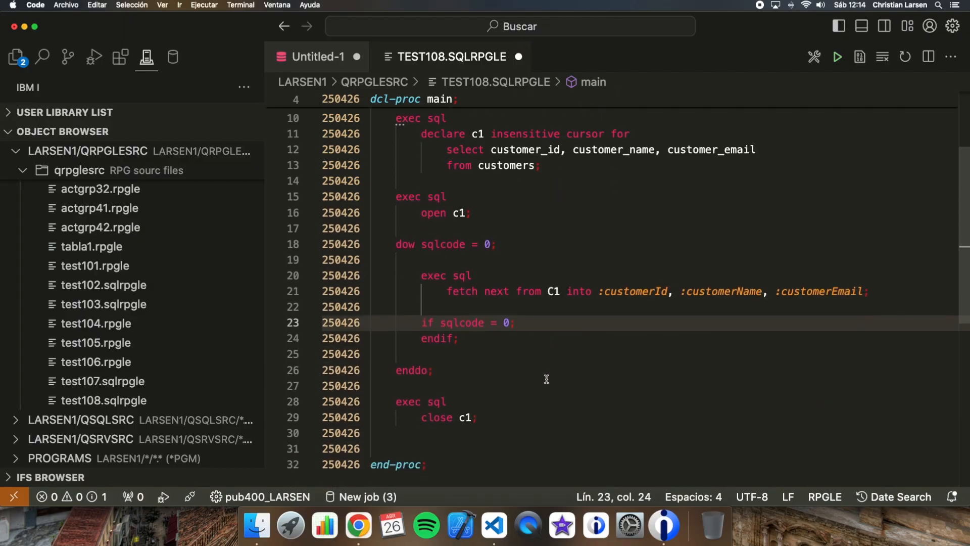
text(s)
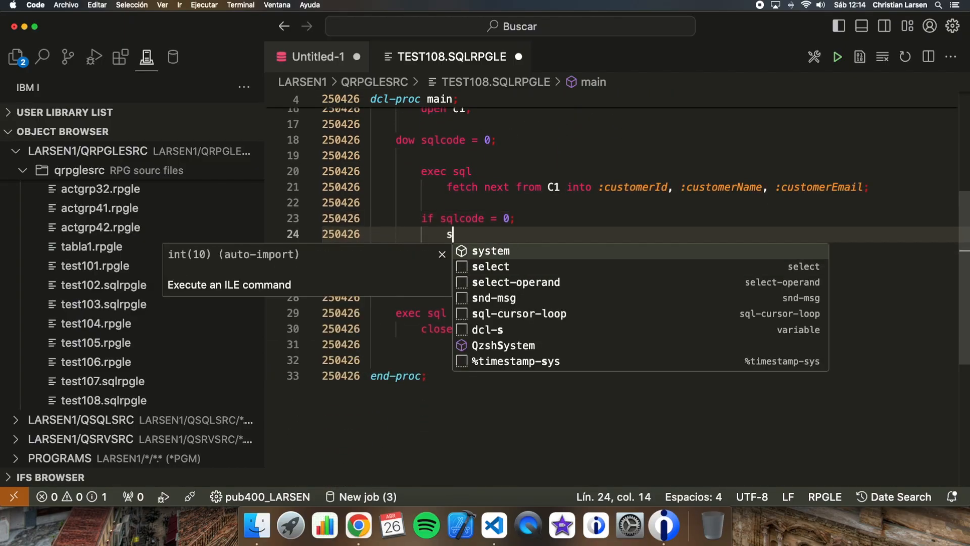
text(nd)
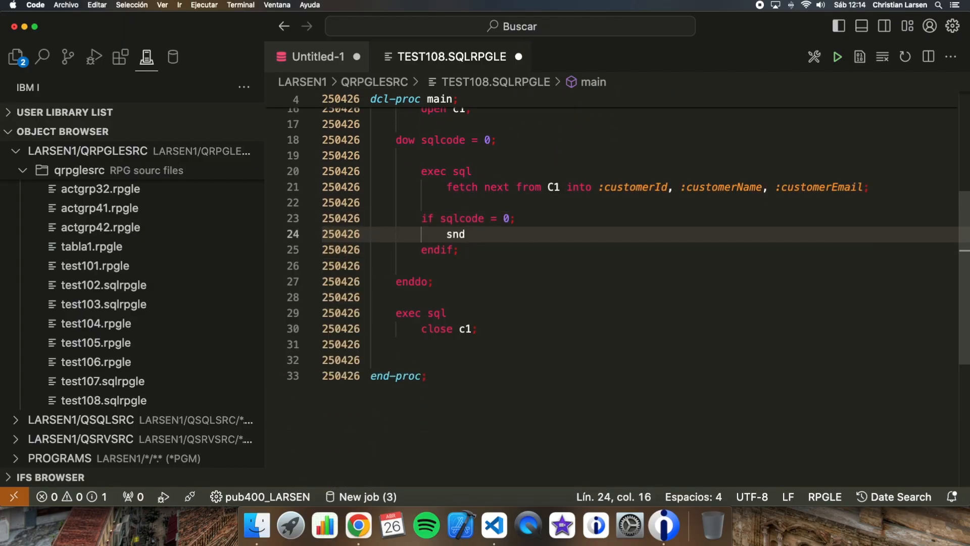
text(-msg)
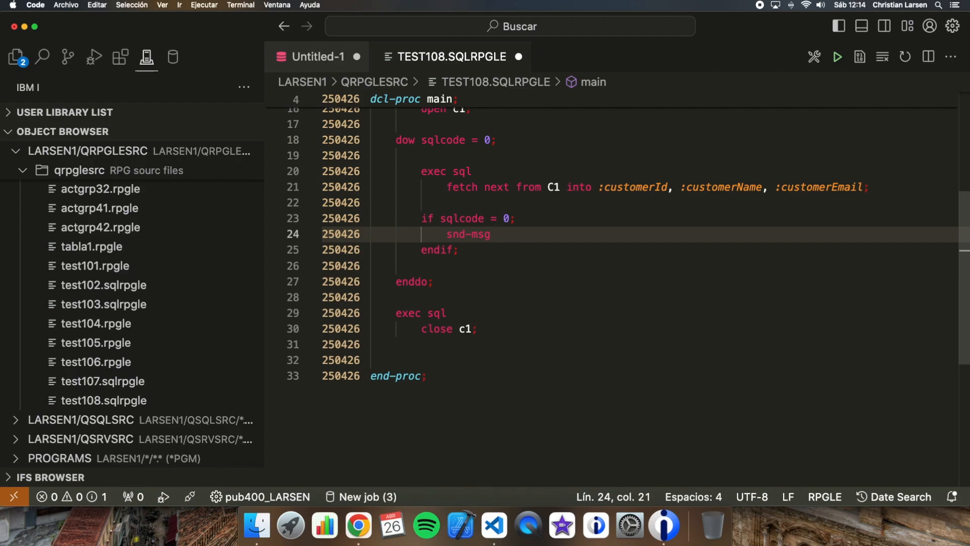
text('Customer ')
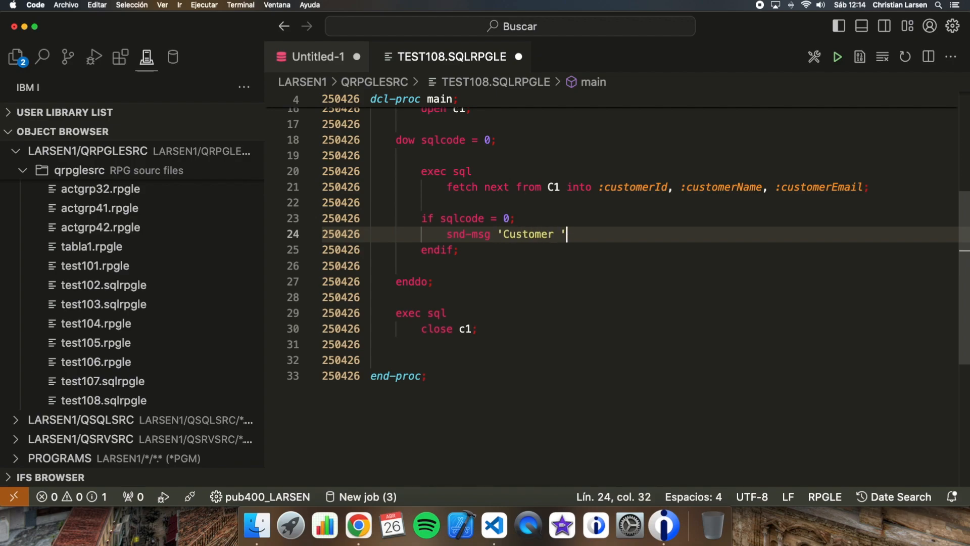
text(+ %char)
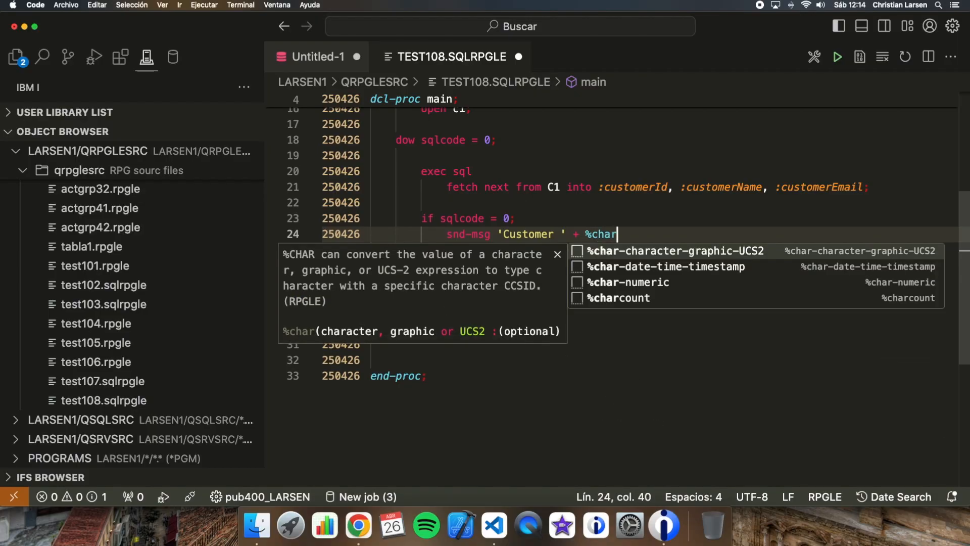
text((customerId)
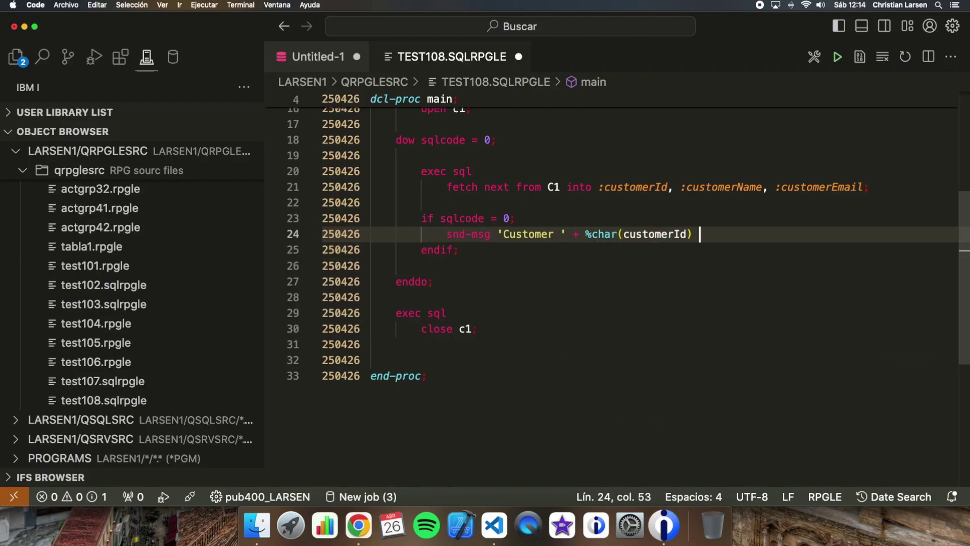
text(+ '-' +)
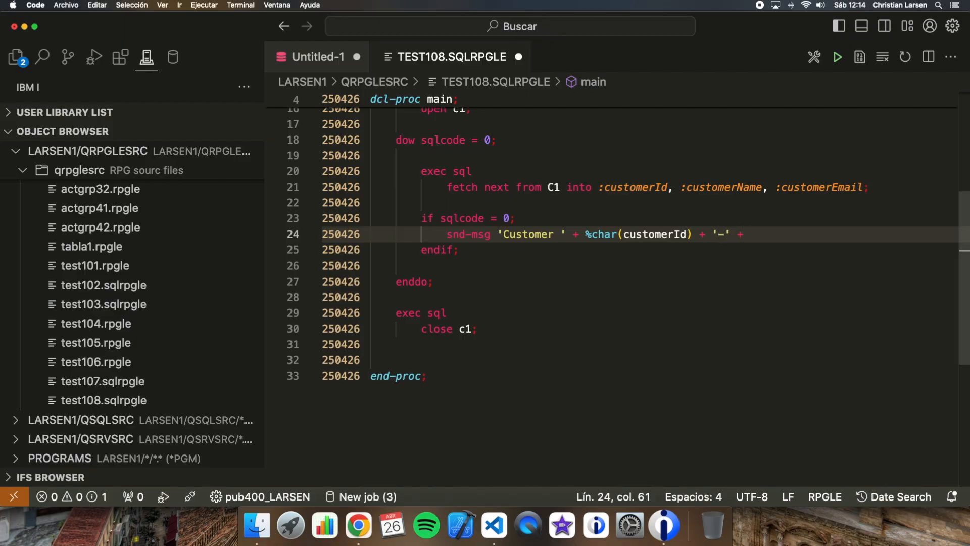
text(customerName)
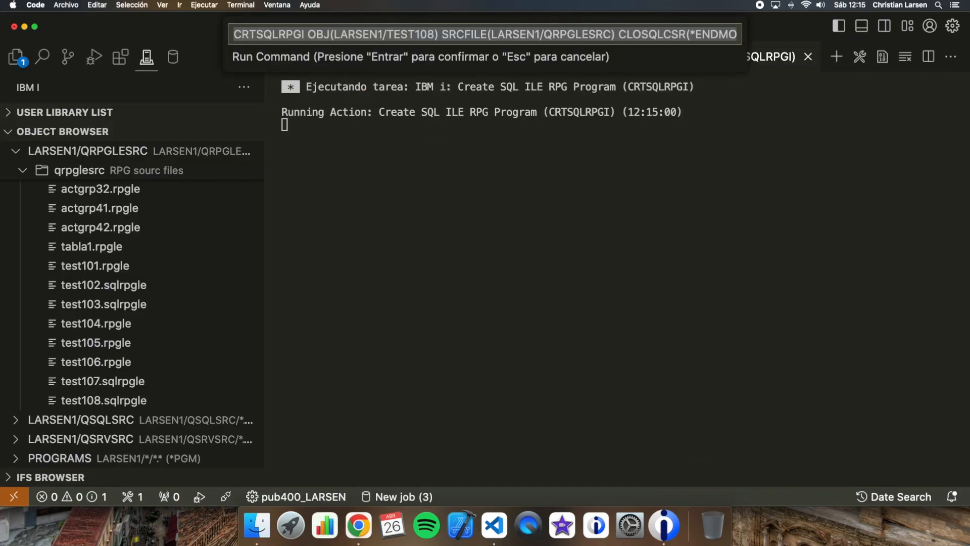
Step: Confirm the CRTSQLRPGI compile of TEST108 and dismiss the success notification
key(Enter)
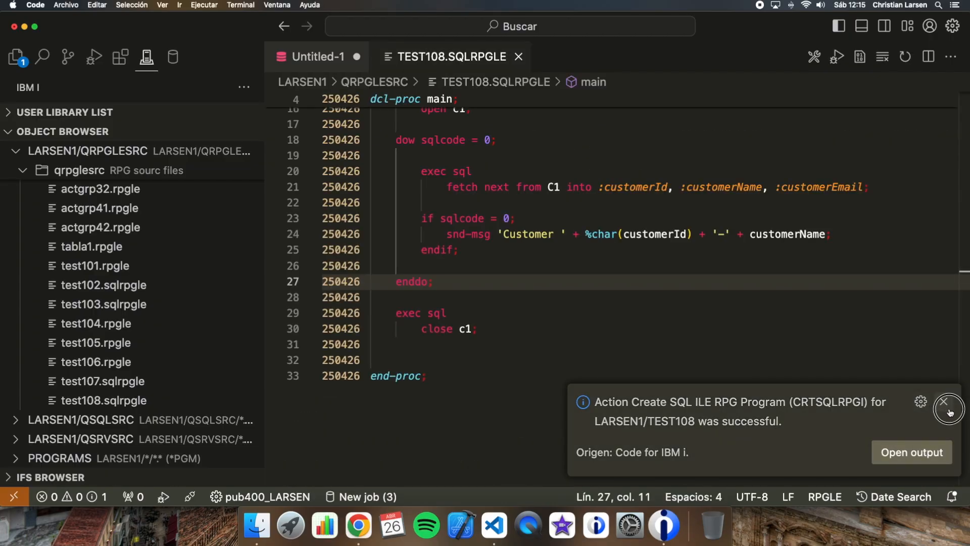
click(945, 416)
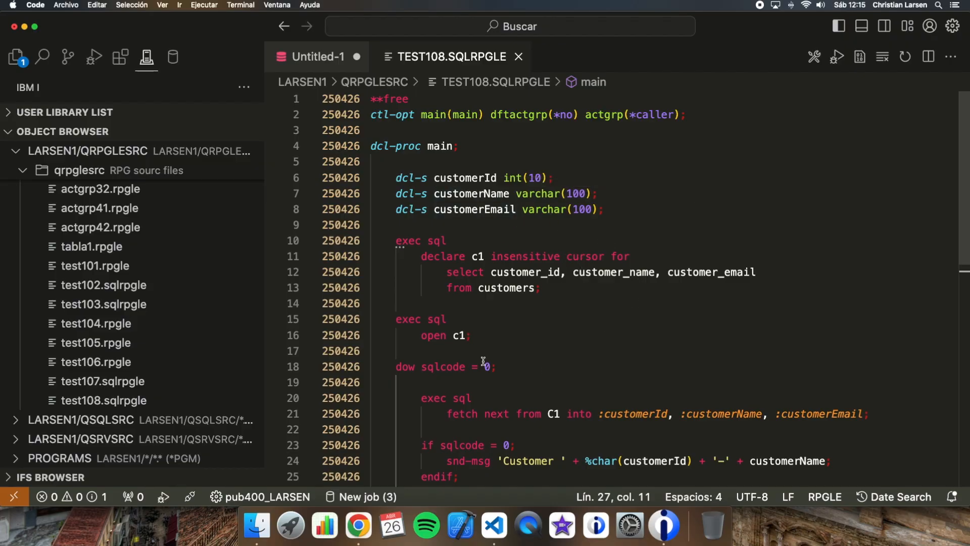
scroll(down, 3)
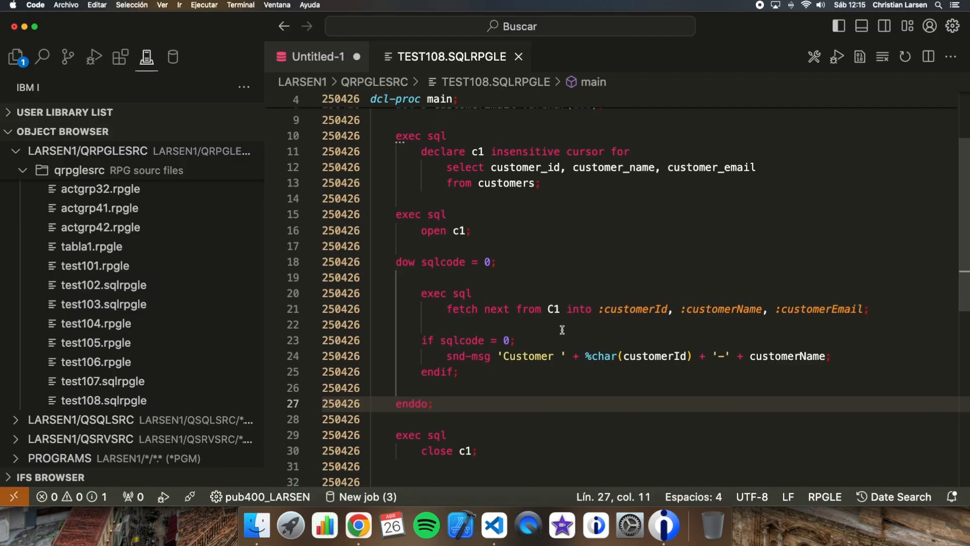
mouse_move(600, 230)
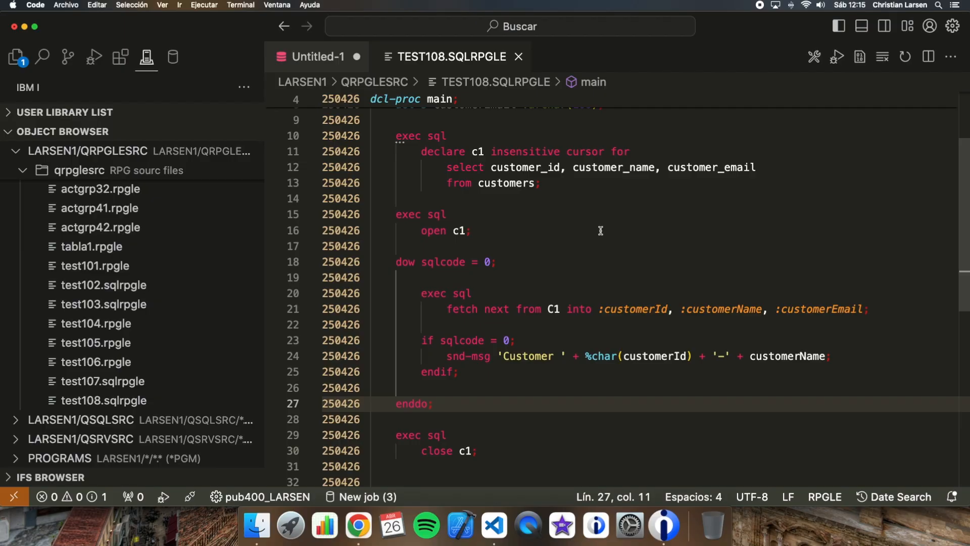
mouse_move(461, 320)
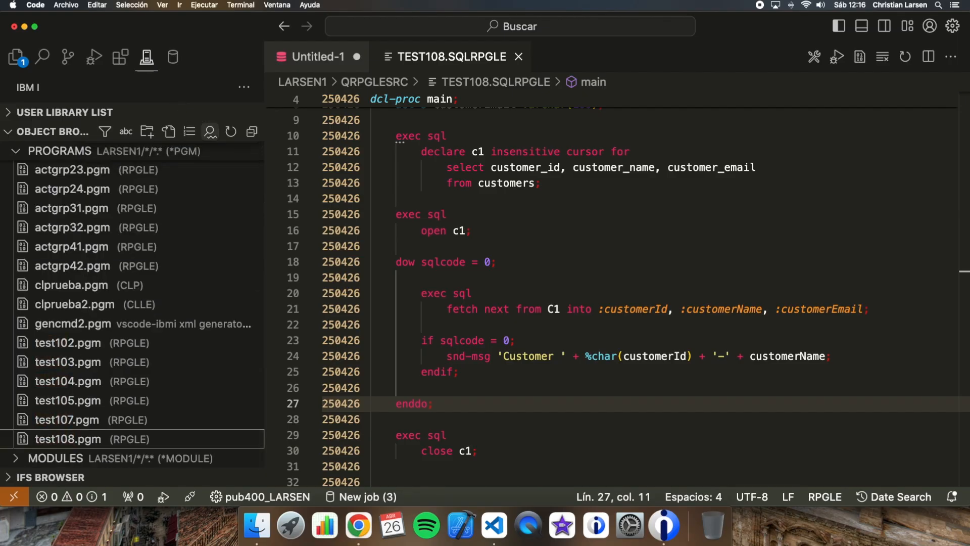
Step: Call LARSEN1/TEST108, confirm John Doe, Jane Smith and Alice Johnson print, then return to Untitled-1
right_click(68, 438)
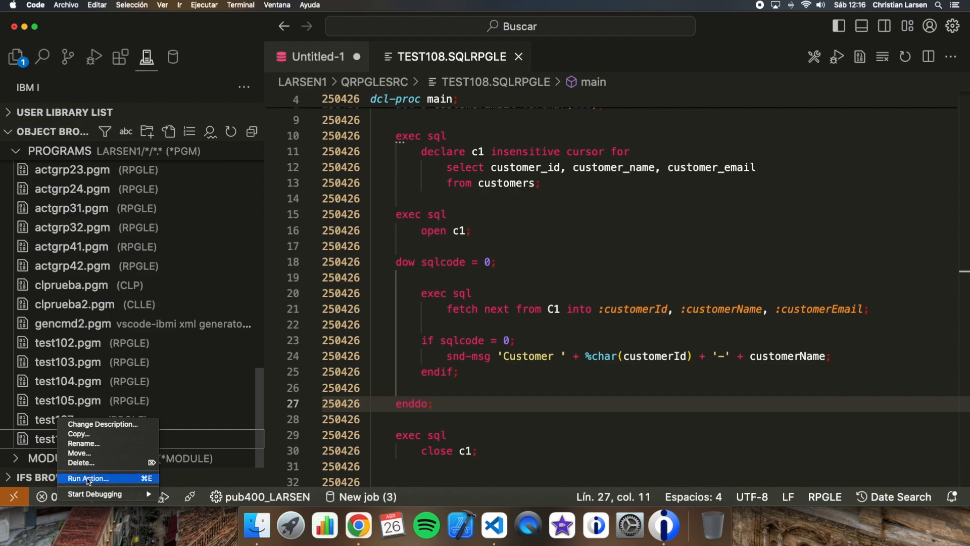
click(88, 478)
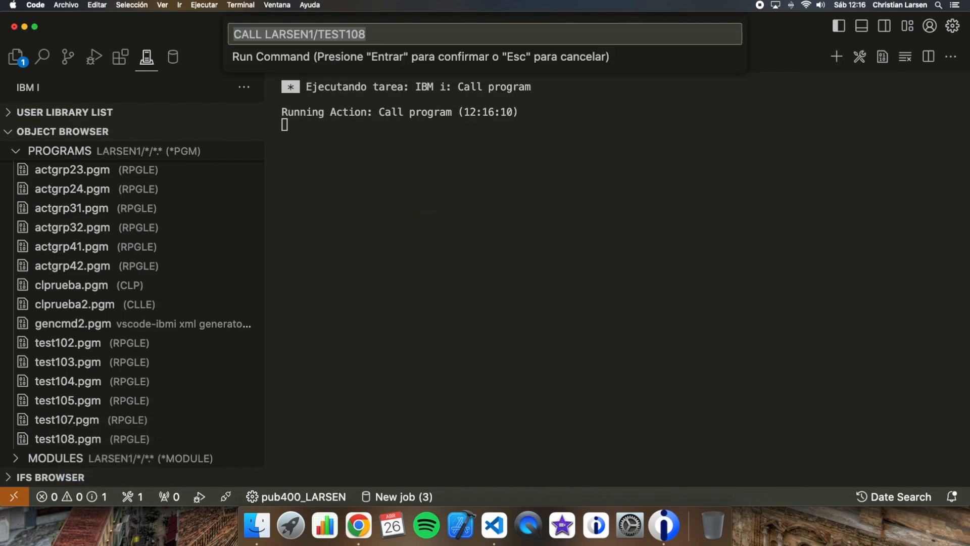
key(Enter)
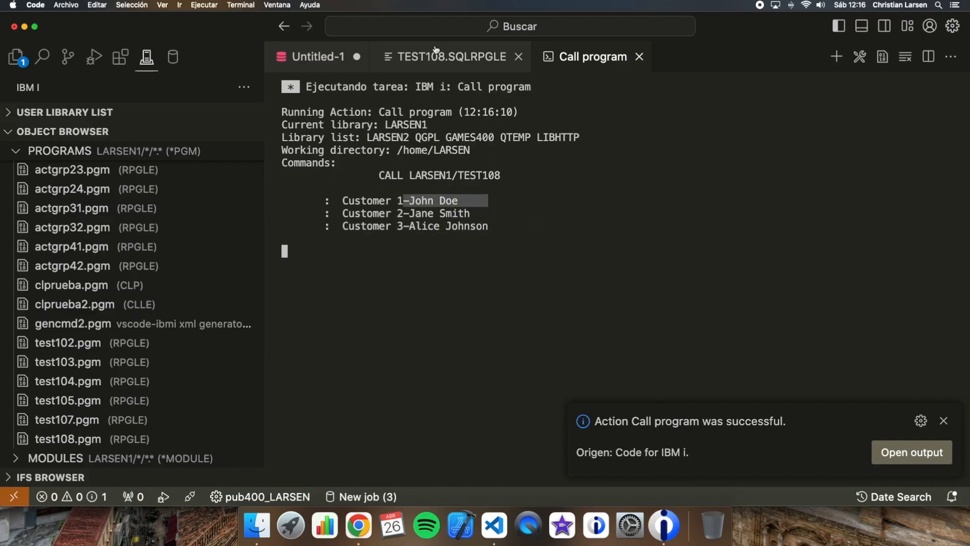
click(318, 56)
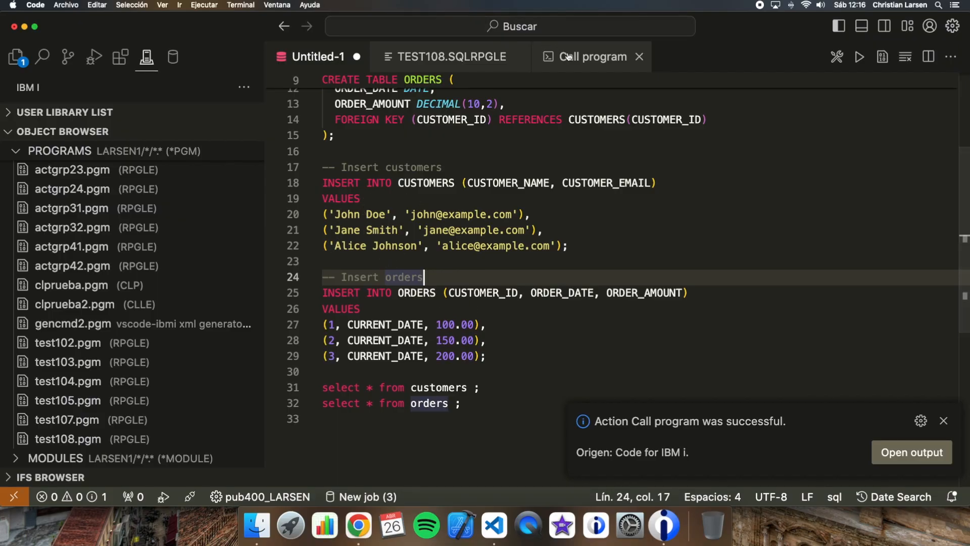
Step: Close the Call program output tab and switch to the TEST108.SQLRPGLE editor
click(638, 56)
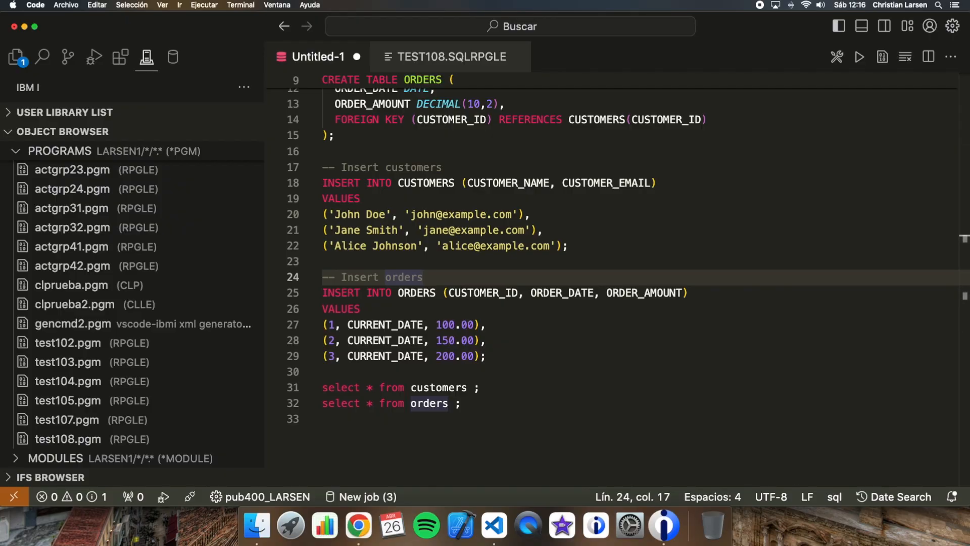
mouse_move(422, 53)
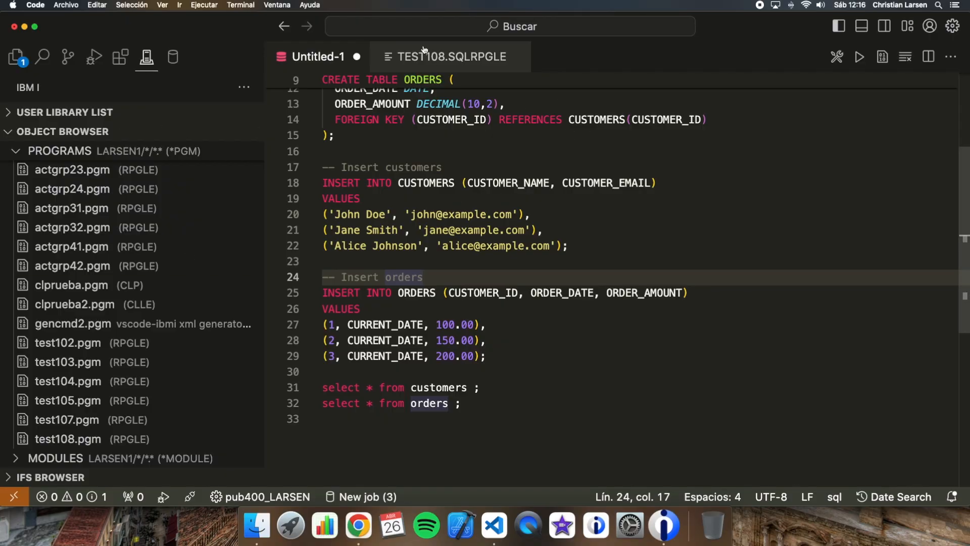
click(449, 57)
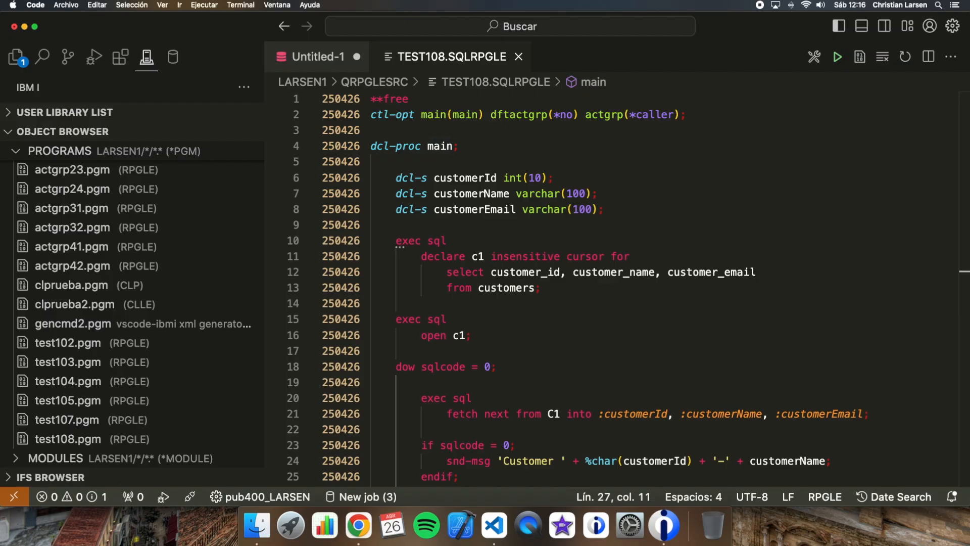
mouse_move(573, 204)
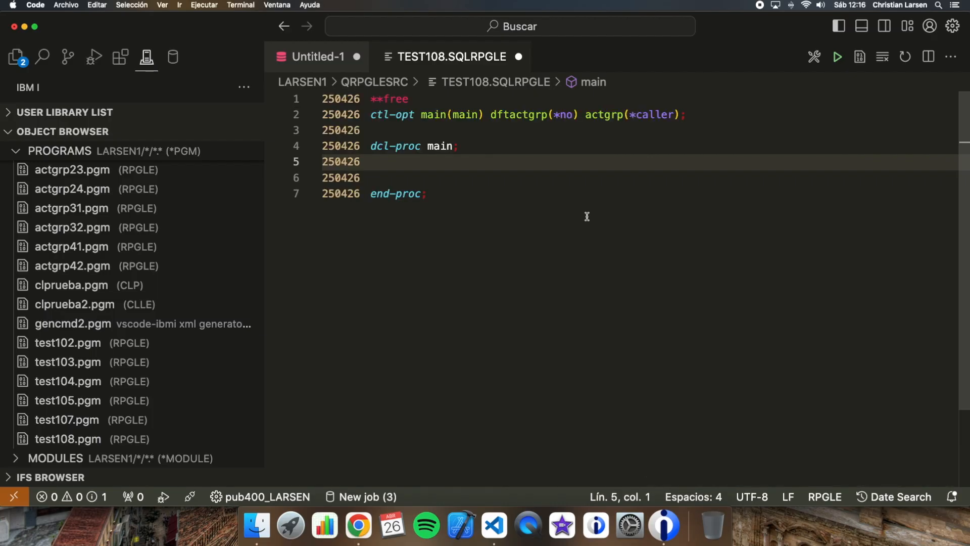
Step: Inside dcl-proc main, declare dcl-s orderId int(10) and dcl-s orderAmount packed(10:2)
key(Enter)
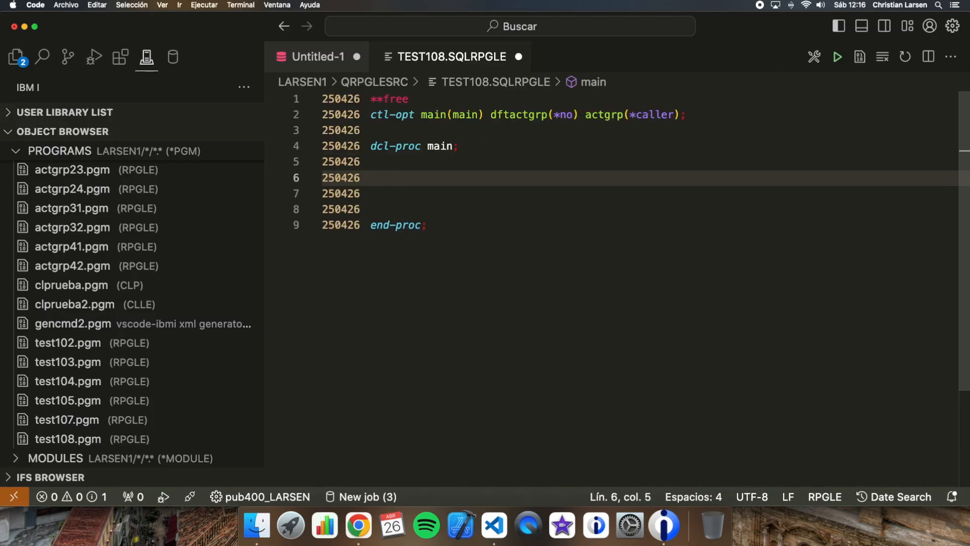
text(dcl-s)
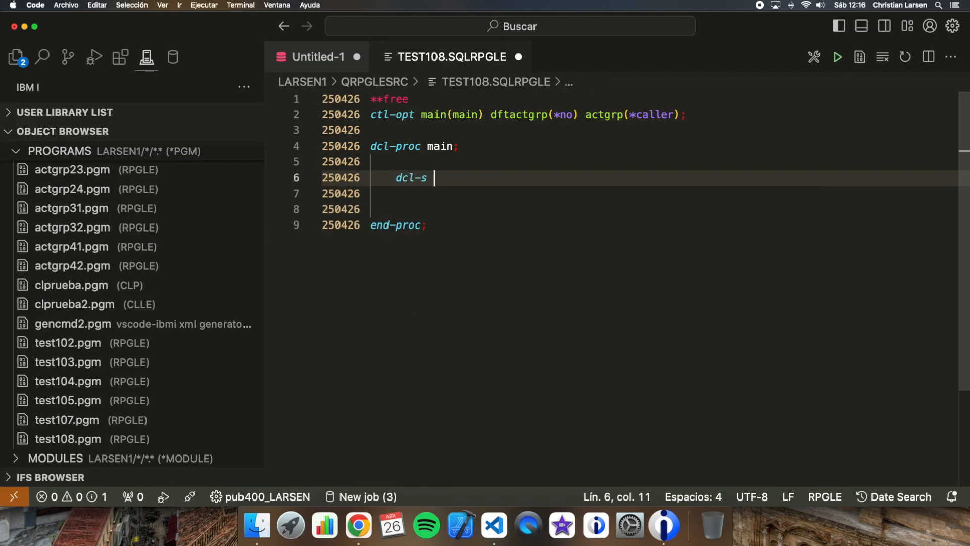
text(order)
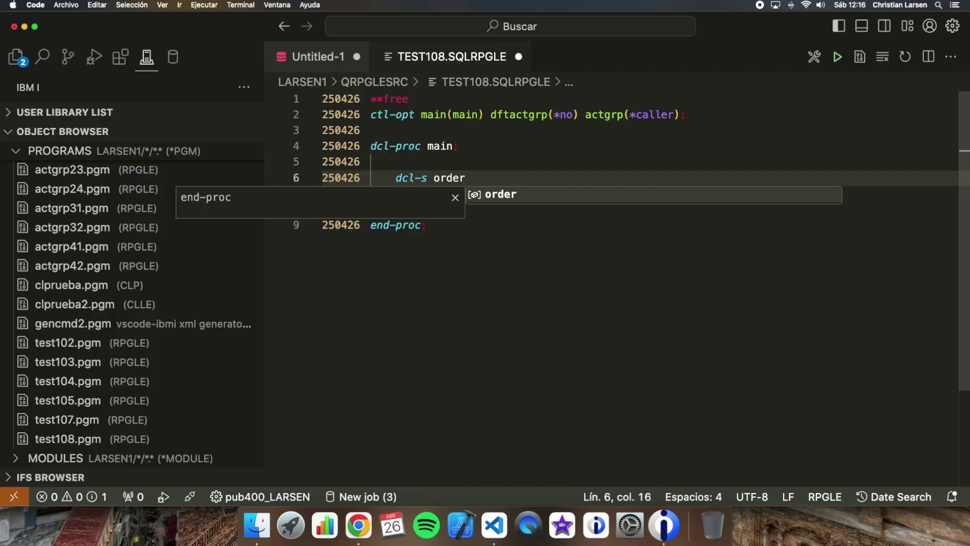
text(Id int(10);)
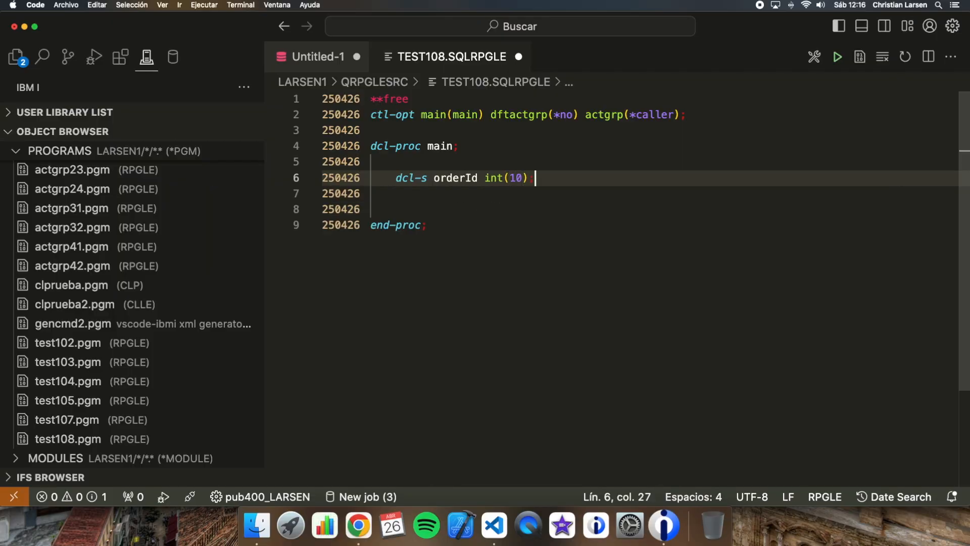
text(dcl-s o)
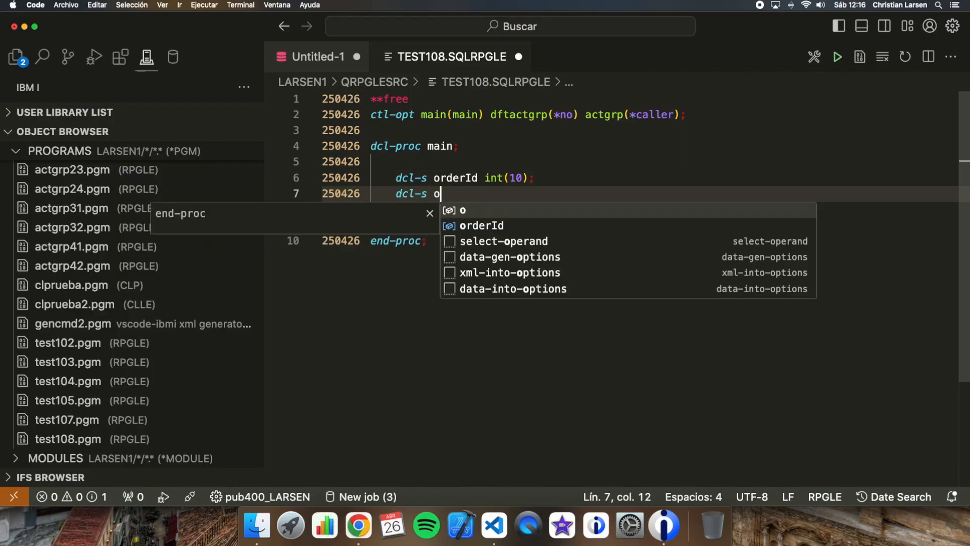
text(rderAmount)
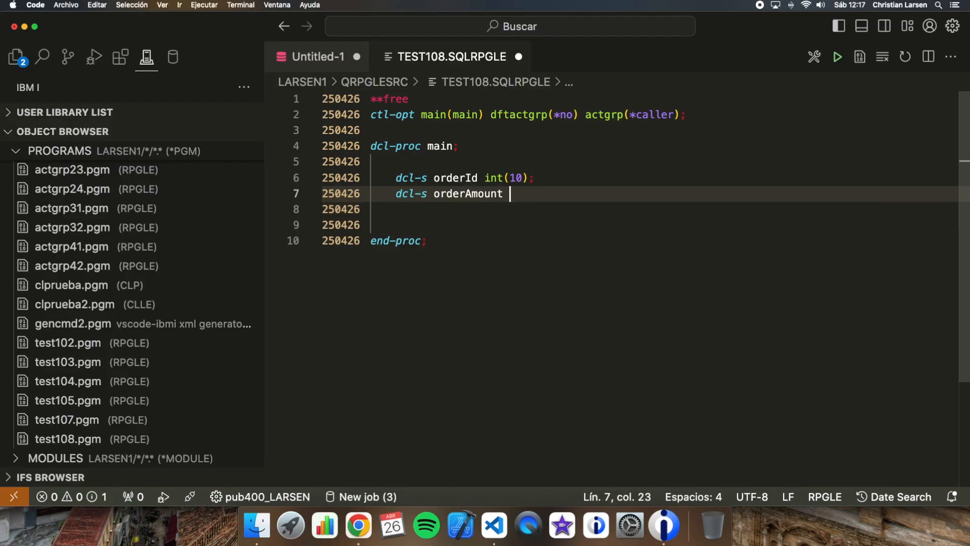
text(packed(10:2);)
click(665, 224)
text(exec)
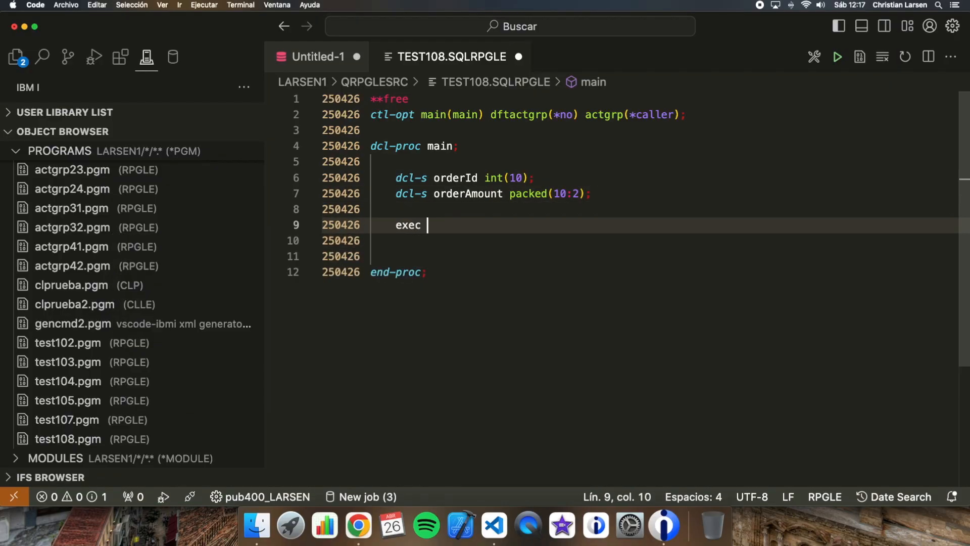
Step: Declare sensitive scroll cursor C2 selecting order_id, order_amount from orders for update of order_amount
text(sql)
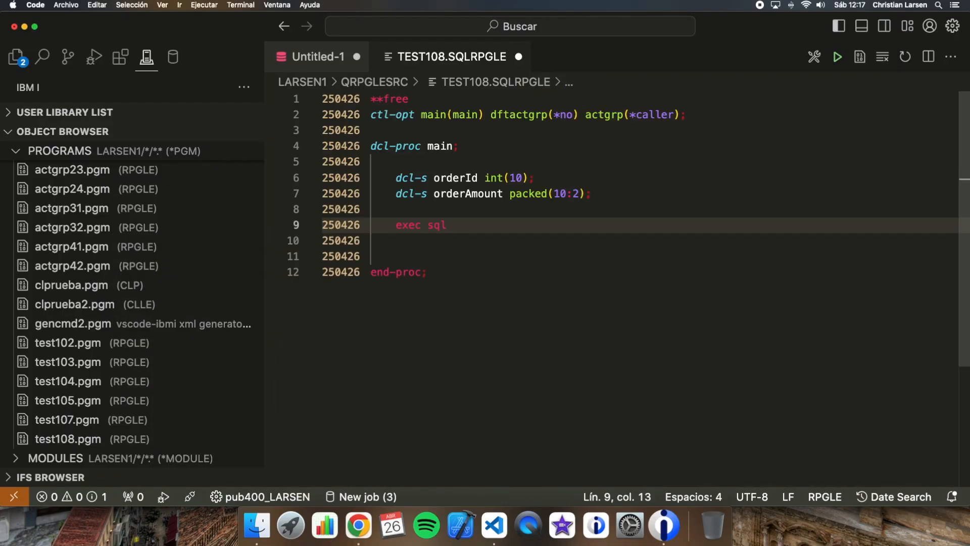
text(declare C2)
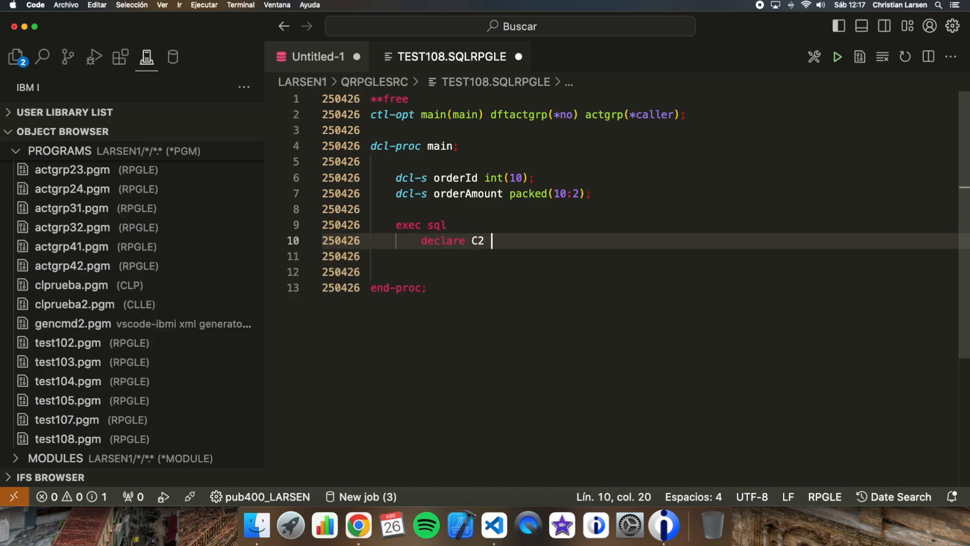
text(sensitive scroll cursor f)
text(select)
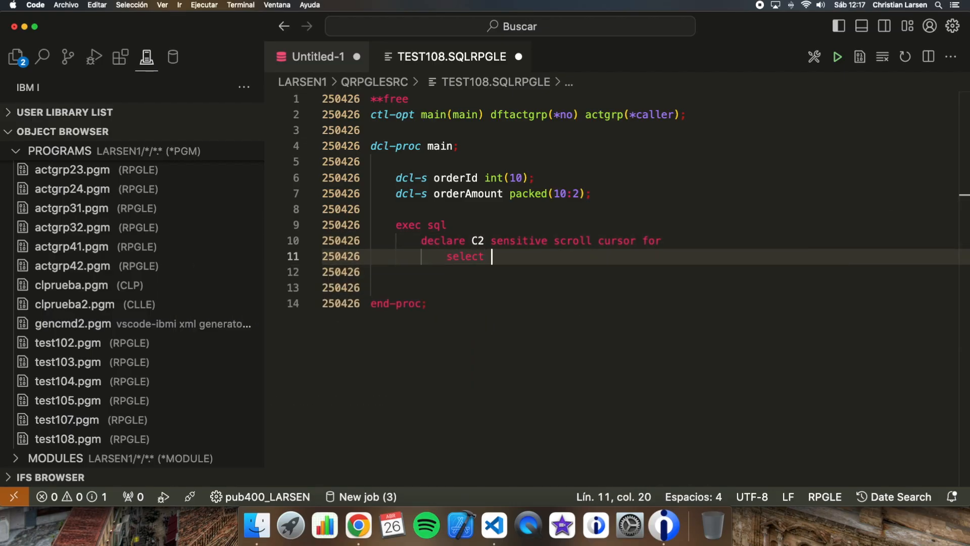
text(order_id, order_am)
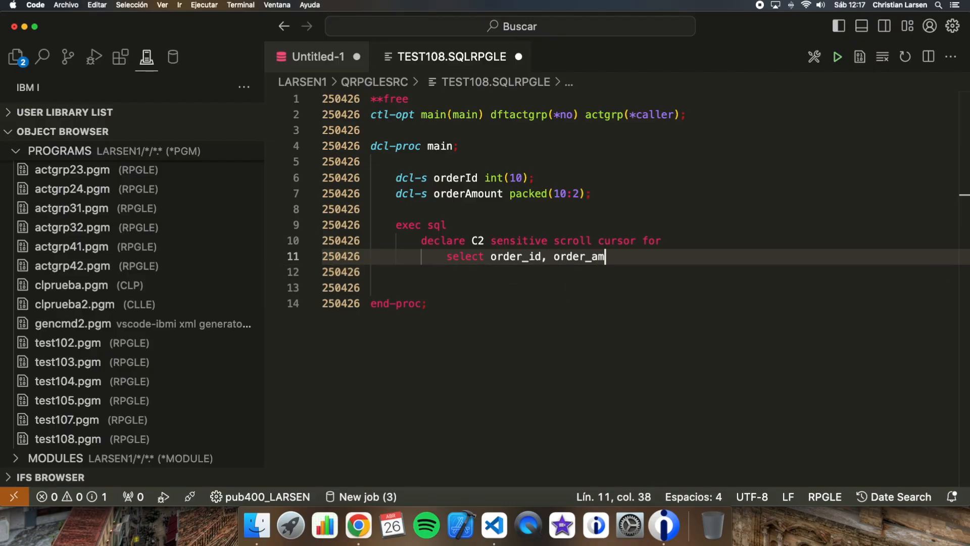
text(ount)
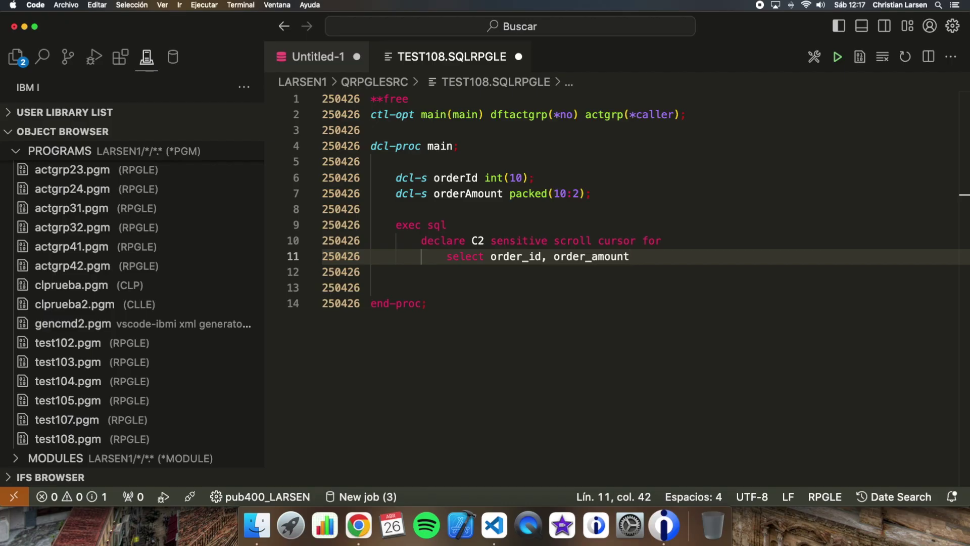
key(Enter)
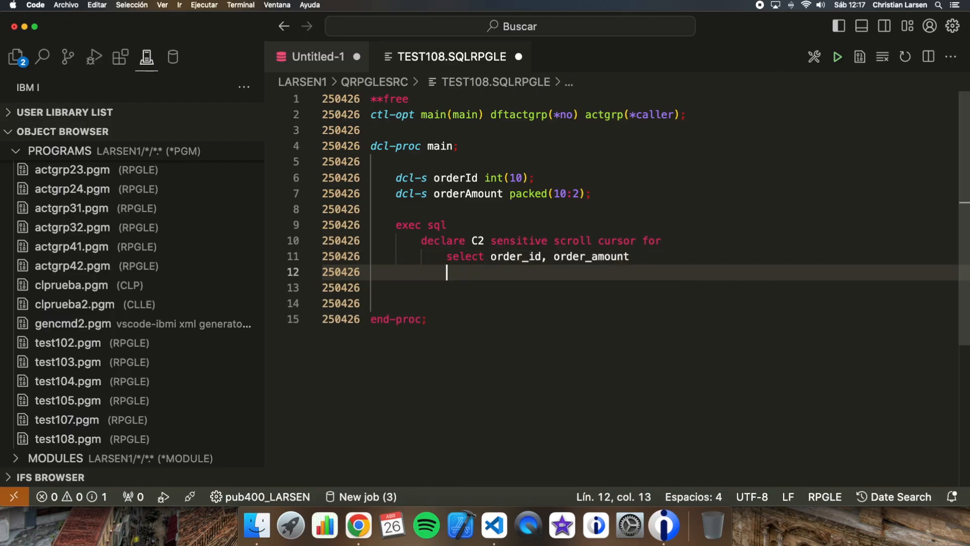
text(from orders)
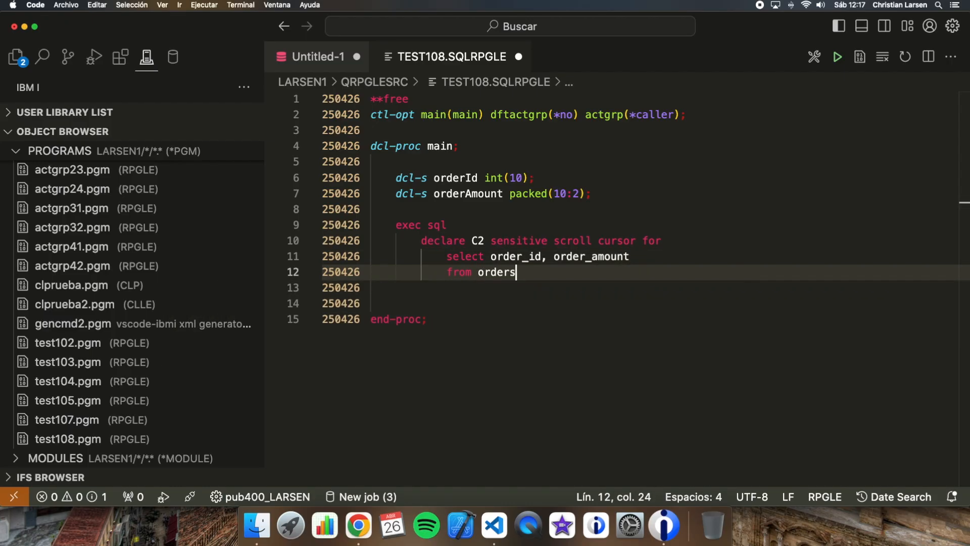
key(Enter)
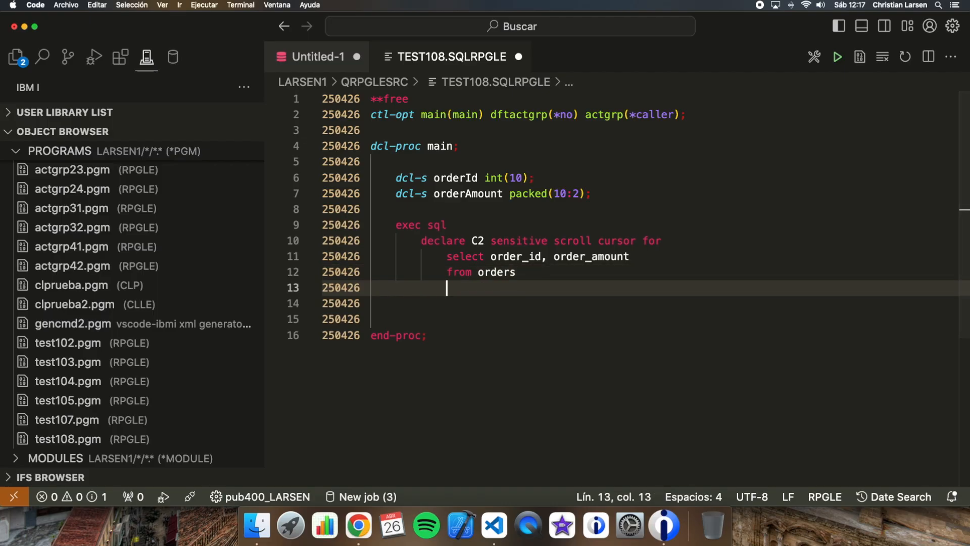
text(for update of order_amount;)
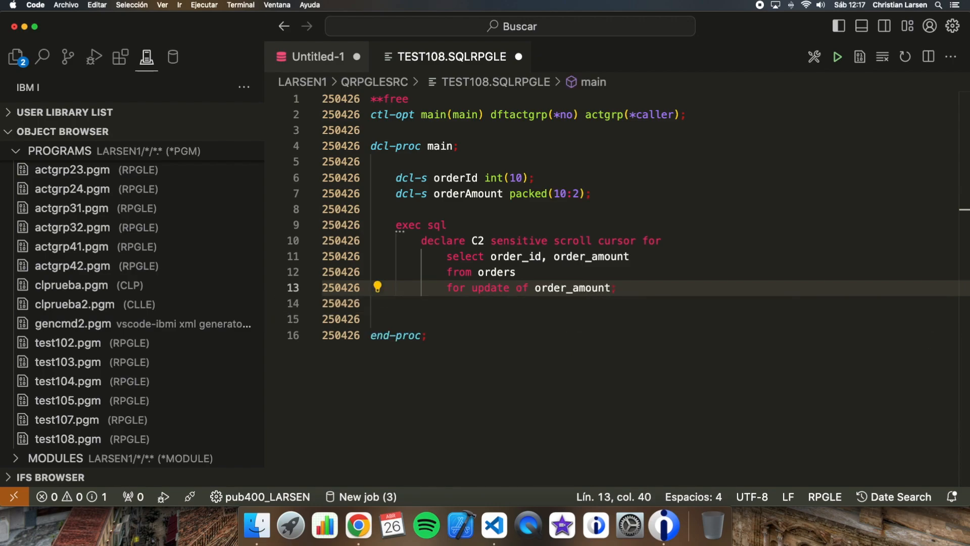
key(Enter)
text(open C2;)
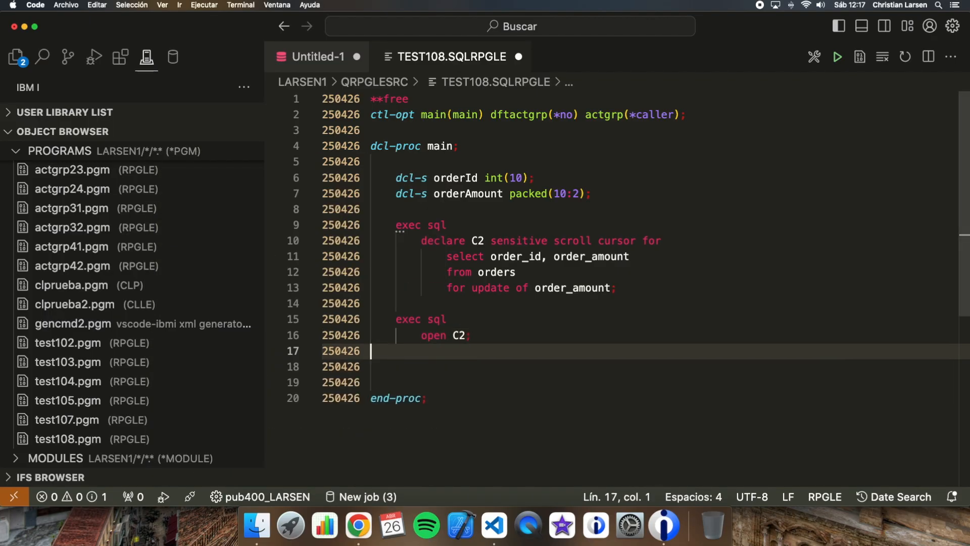
Step: Add exec sql close C2; after opening the cursor
text(exec sql)
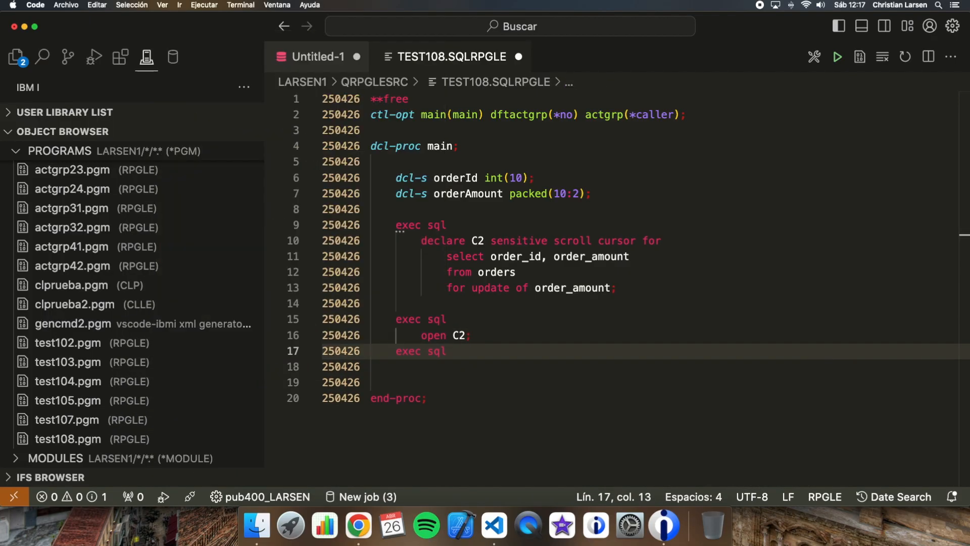
text(close C2;)
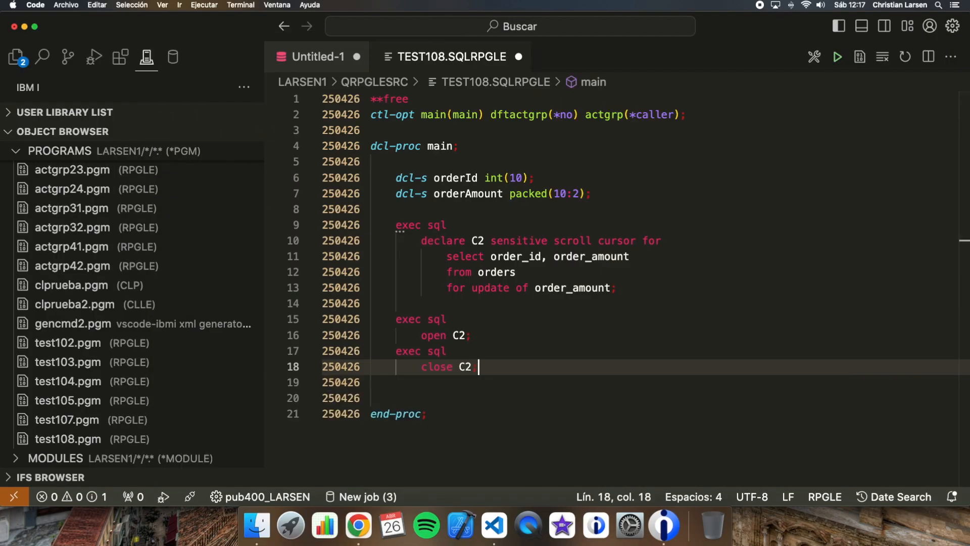
key(Enter)
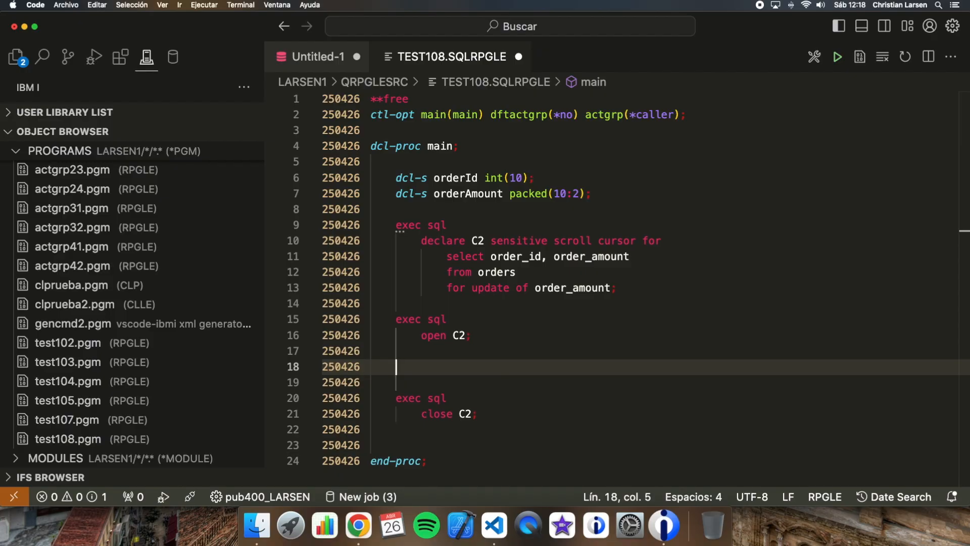
Step: Add a dow sqlcode = 0 loop fetching next from C2 into :orderId, :orderAmount
text(dow)
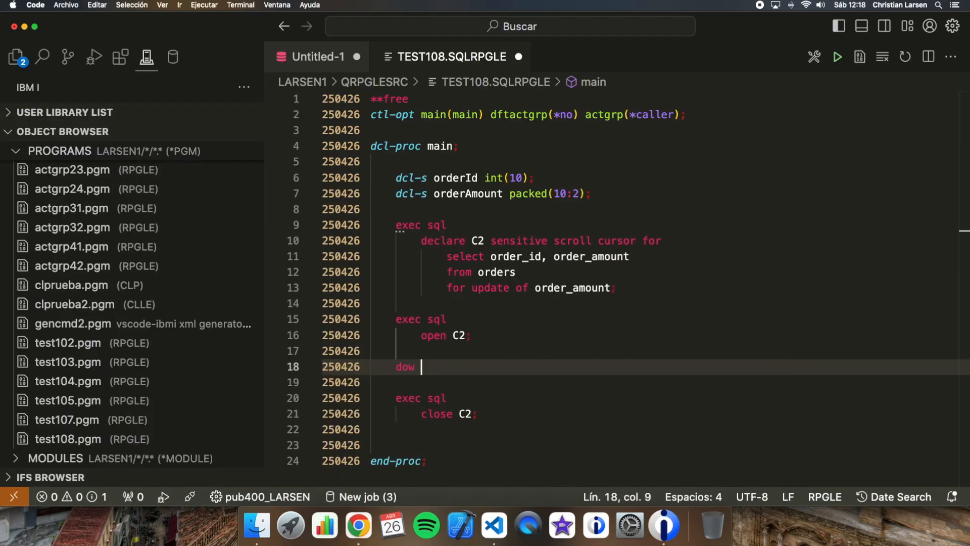
text(sqlcode)
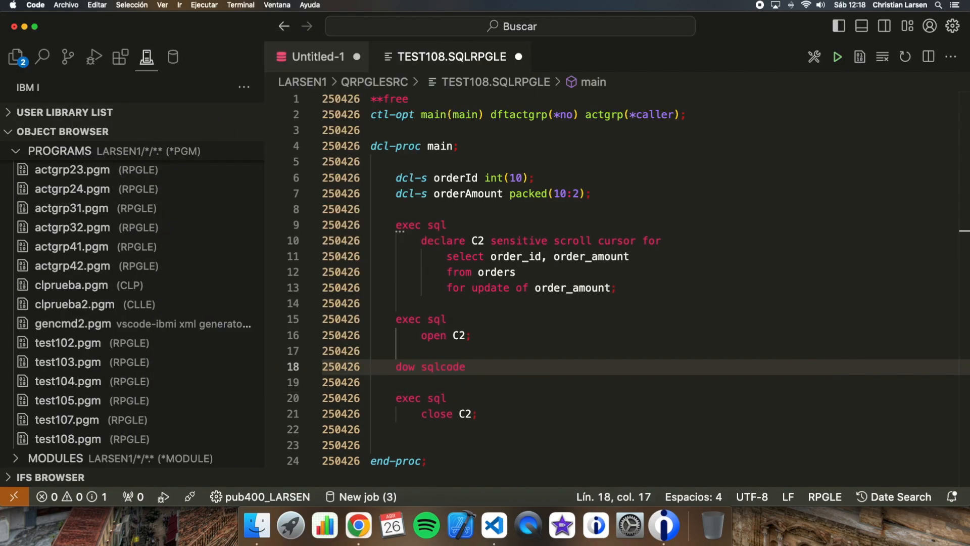
text(= 0;)
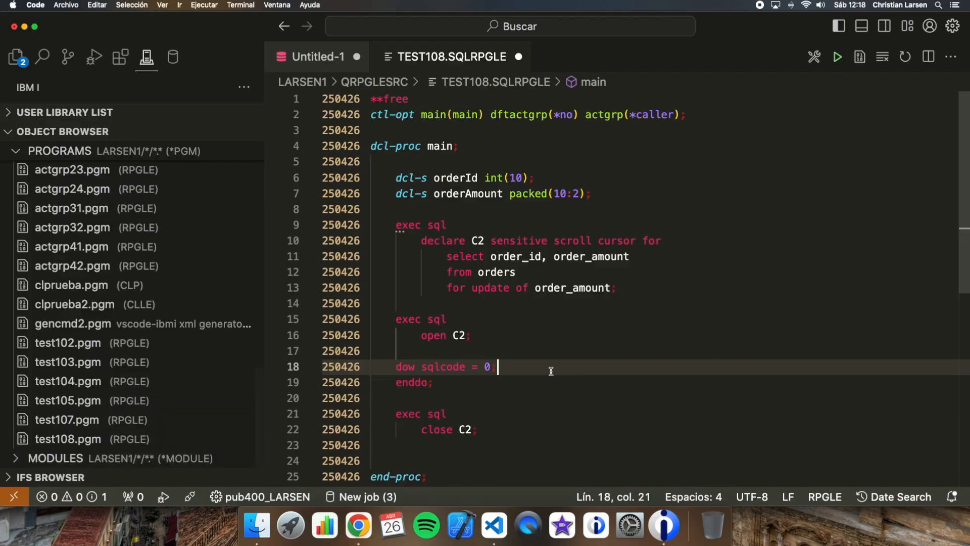
key(Enter)
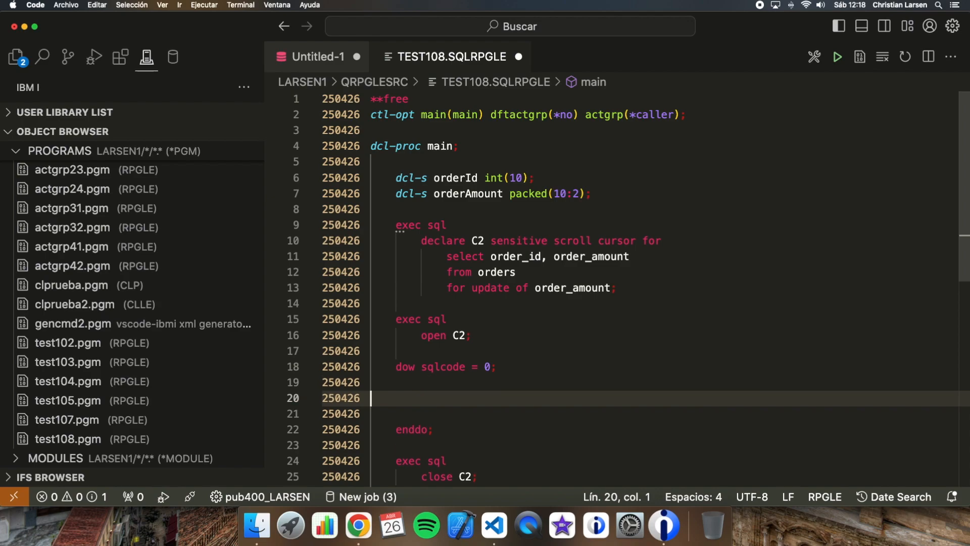
text(exec sql)
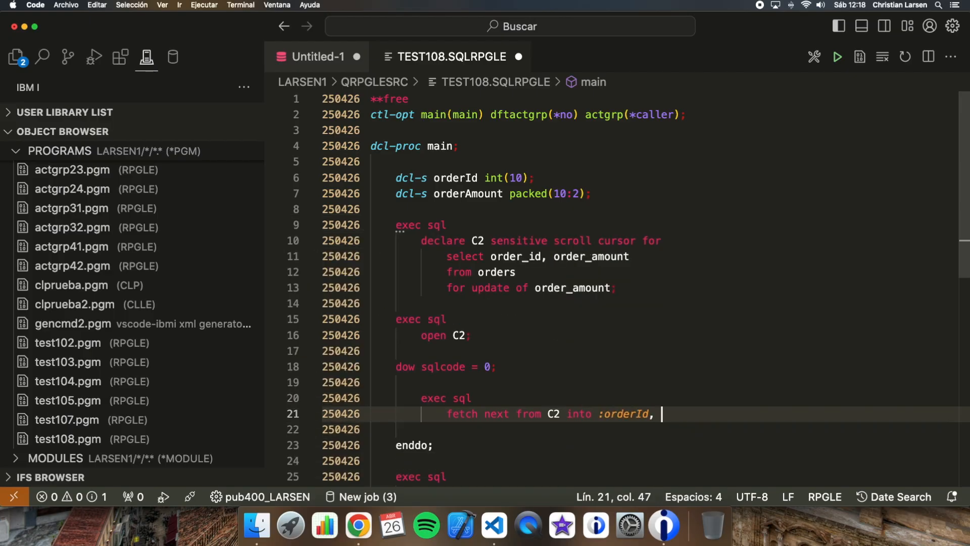
text(:orderAmount;)
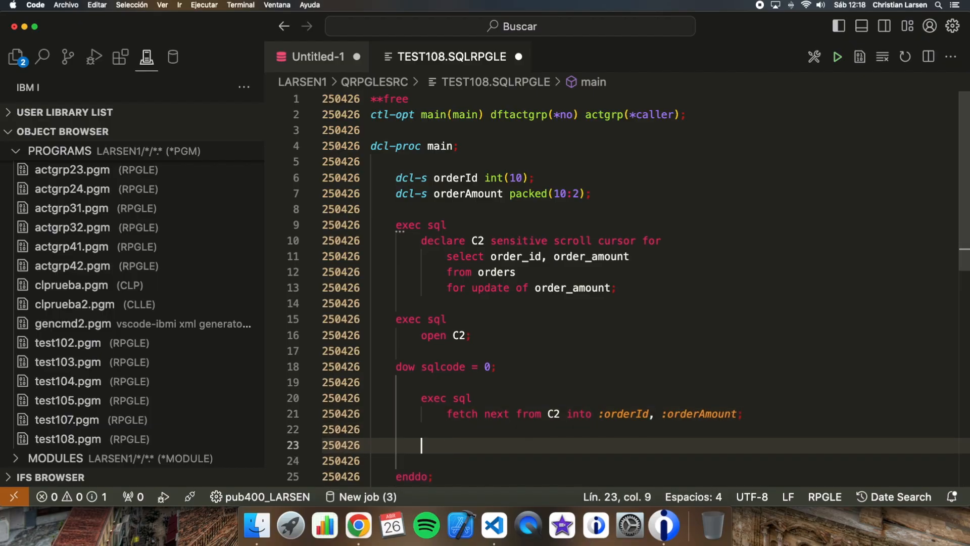
scroll(down, 3)
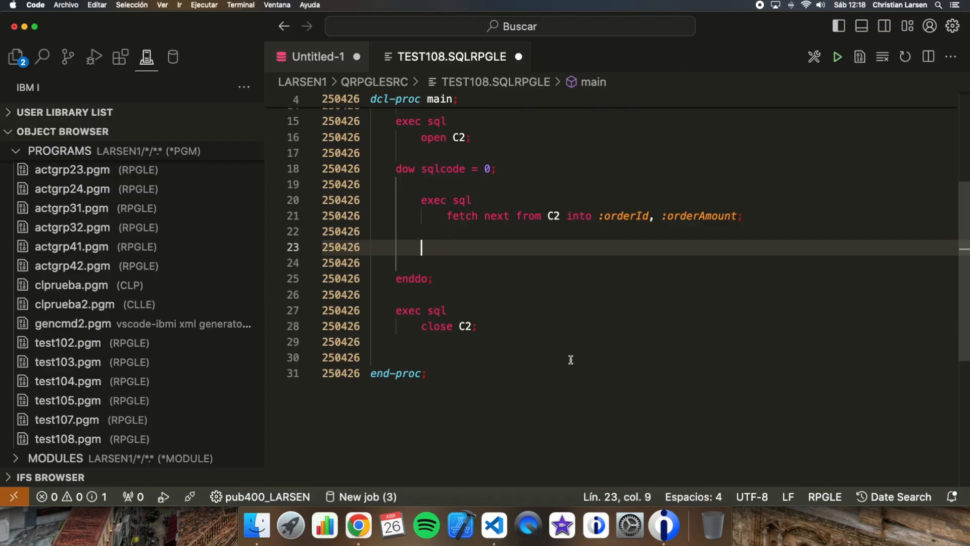
Step: Add an if sqlcode = 0 block inside the fetch loop
text(if sqlcode <)
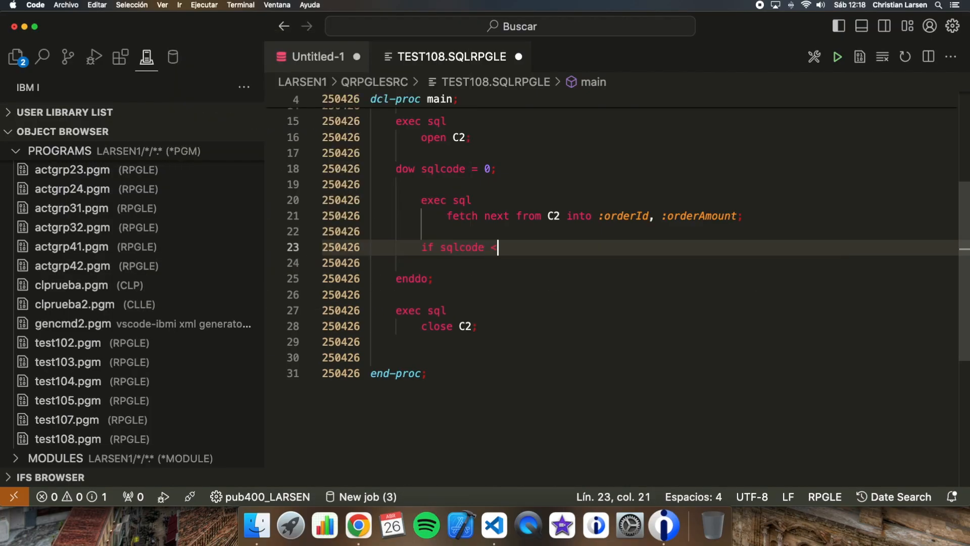
text(= 0)
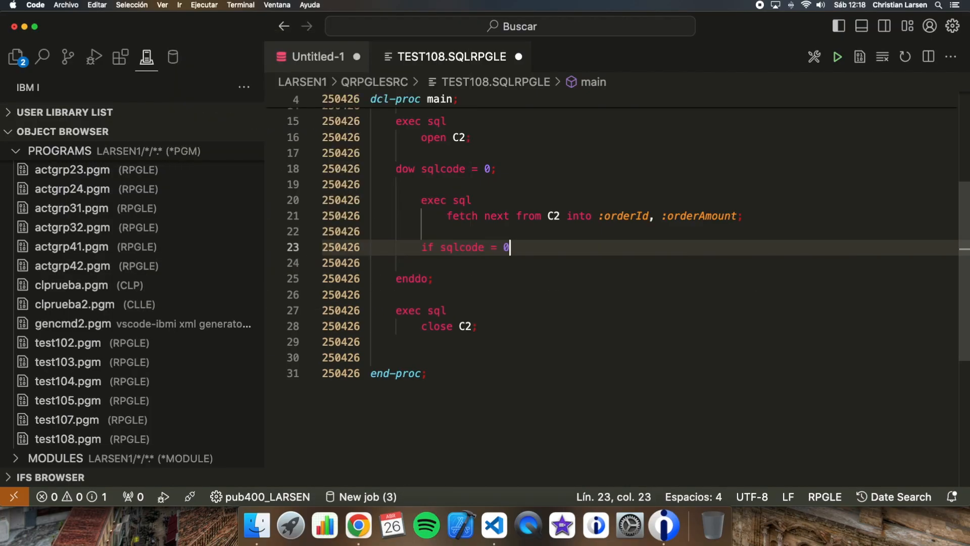
text(;)
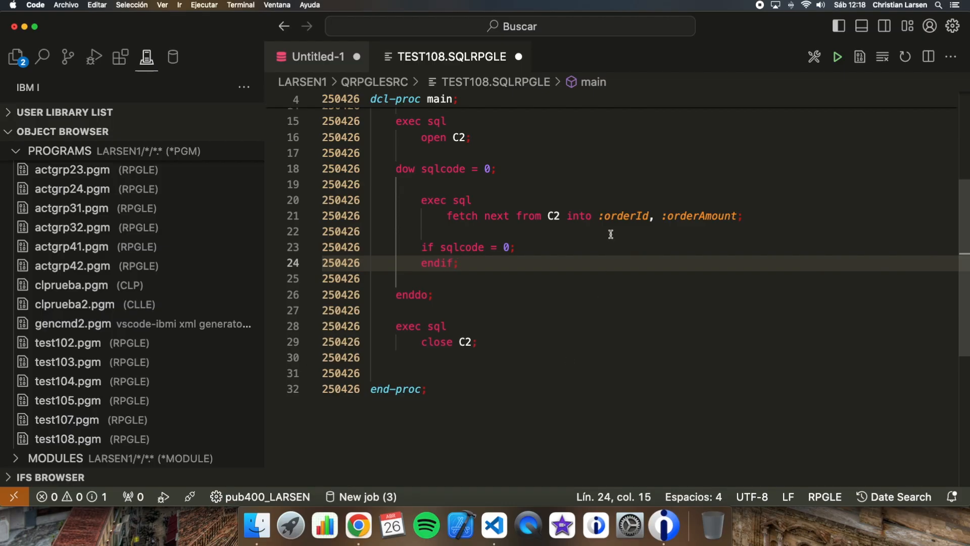
key(Enter)
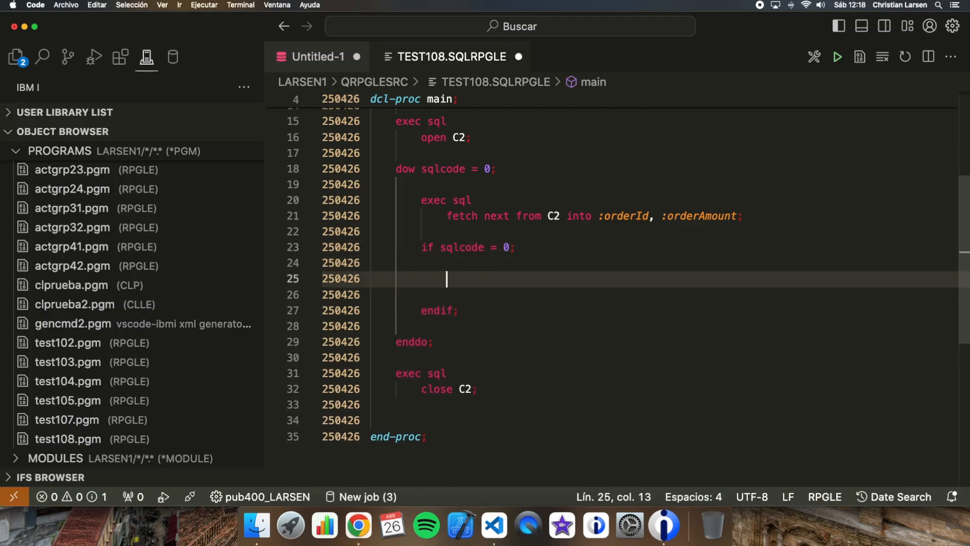
Step: In the if block, send 'Updating order ' + %char(orderId) and add 10 to orderAmount
text(snd-msg ')
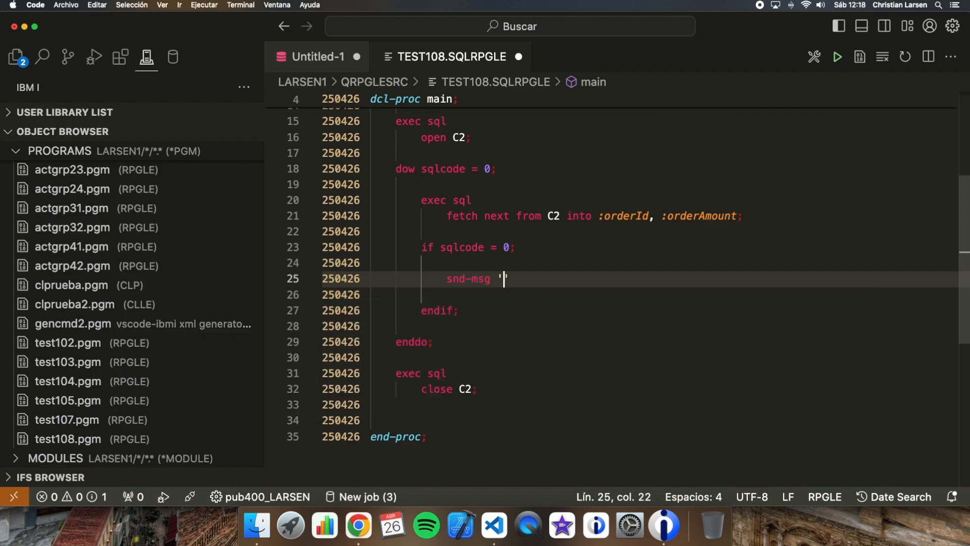
text(Updating order)
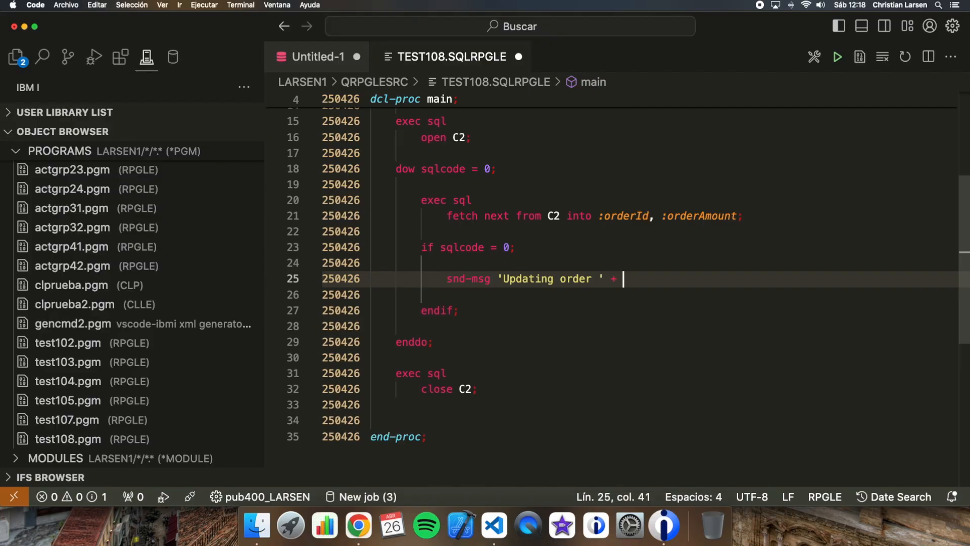
text(%char(orderId);)
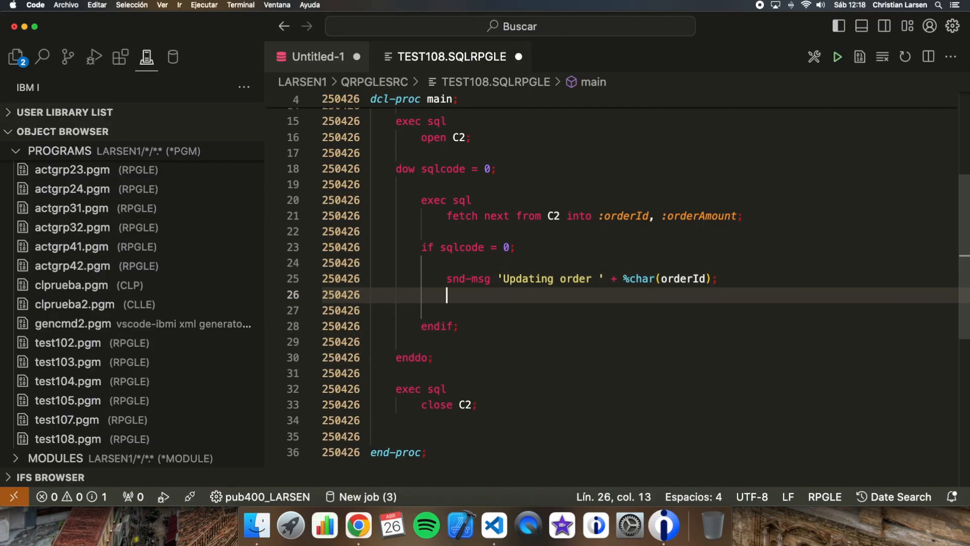
text(orderAmount += 10;)
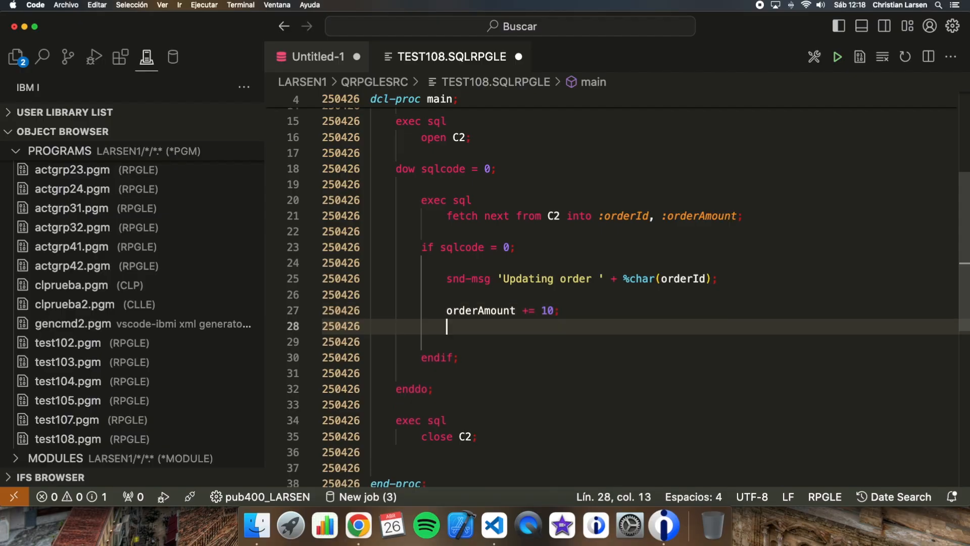
text(exec sql)
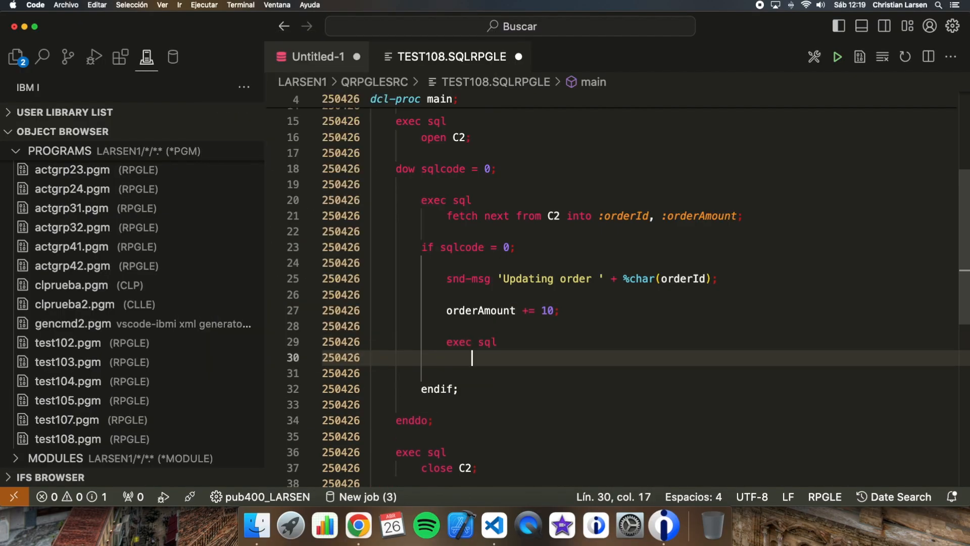
Step: Complete exec sql update orders set order_amount = :orderAmount where current of c2
text(update ro)
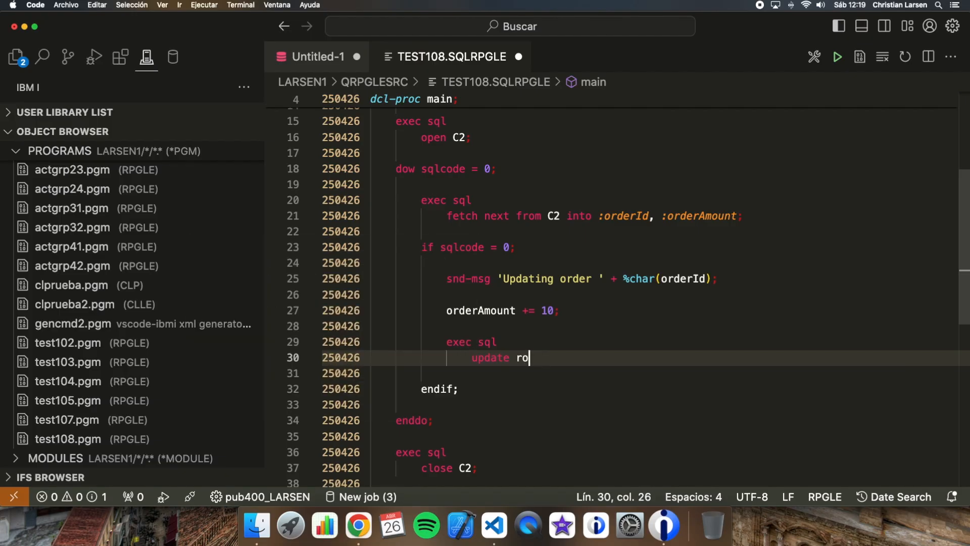
text(rders)
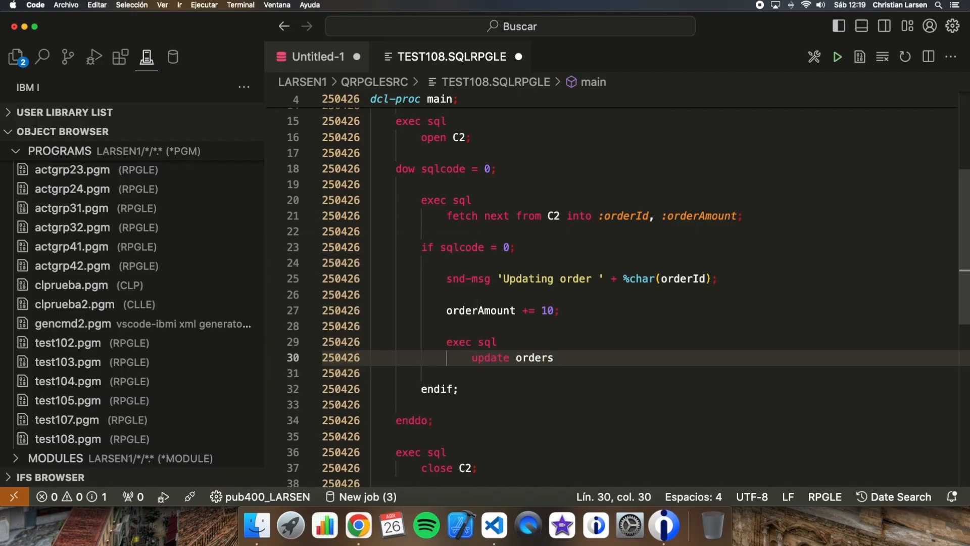
key(Enter)
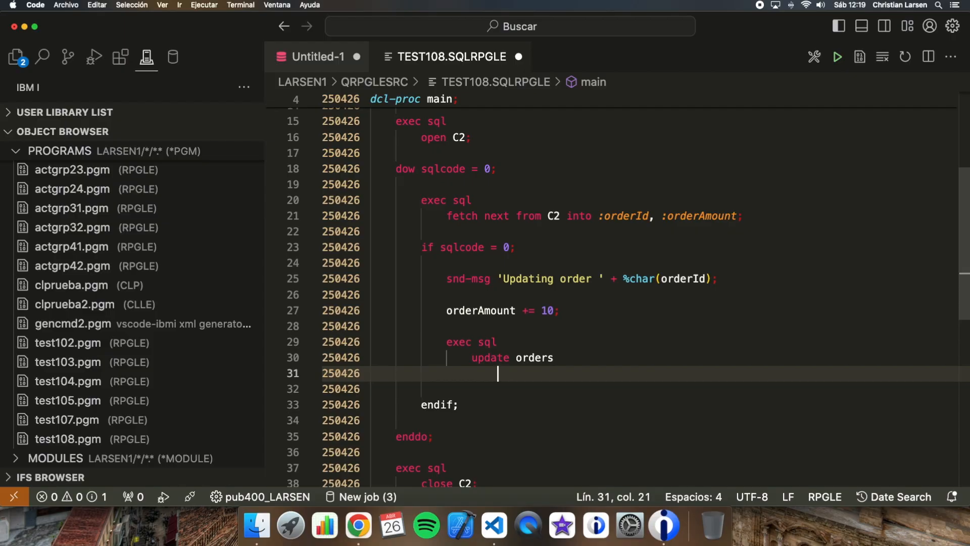
text(set order)
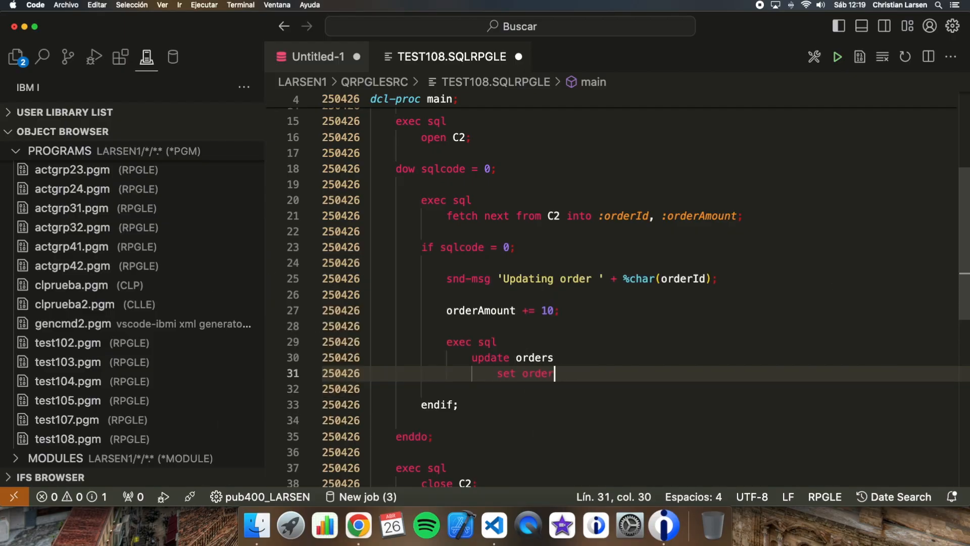
text(_amount)
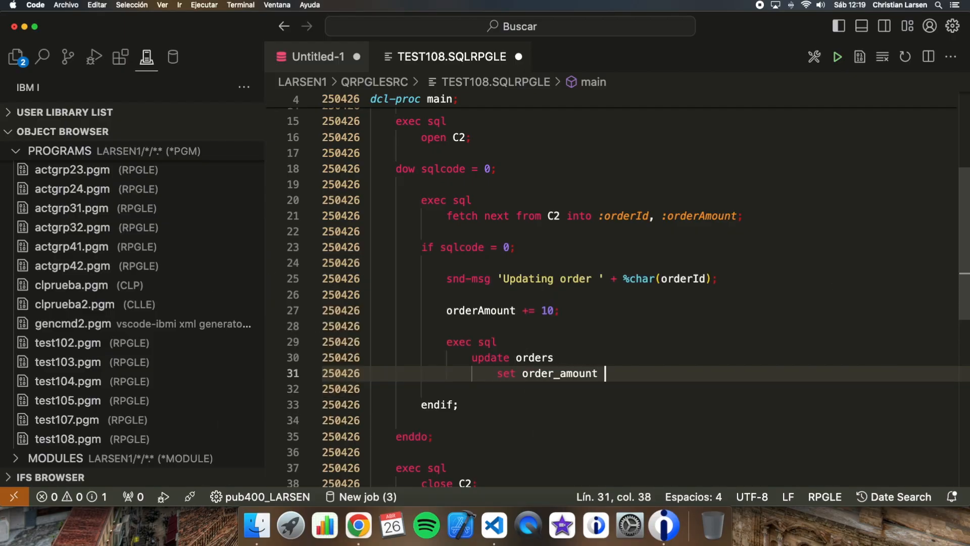
text(= :orderAmount;)
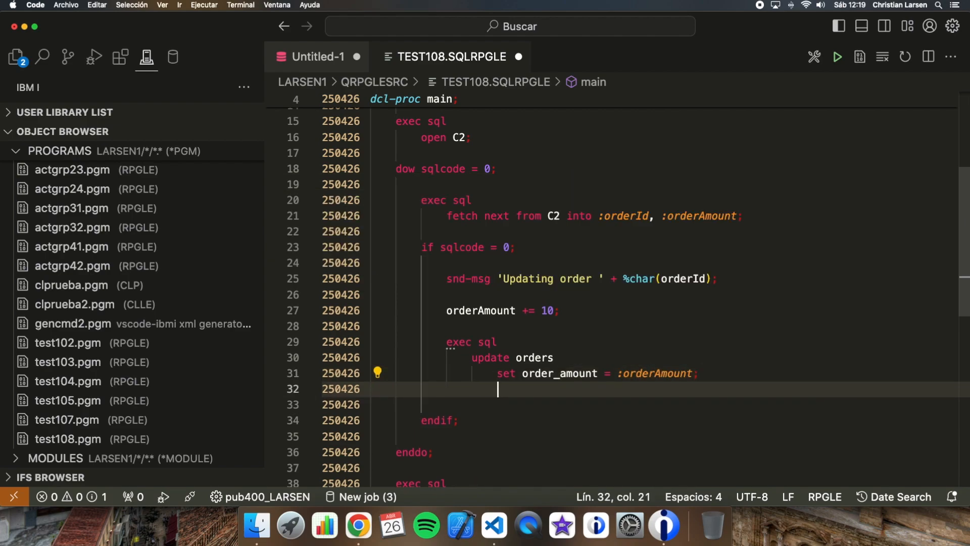
text(where current of c2)
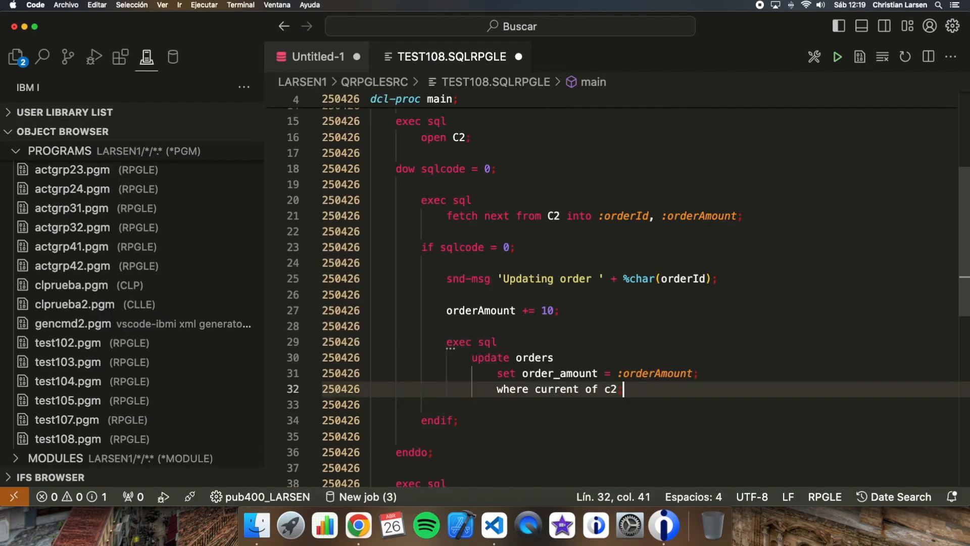
text(;)
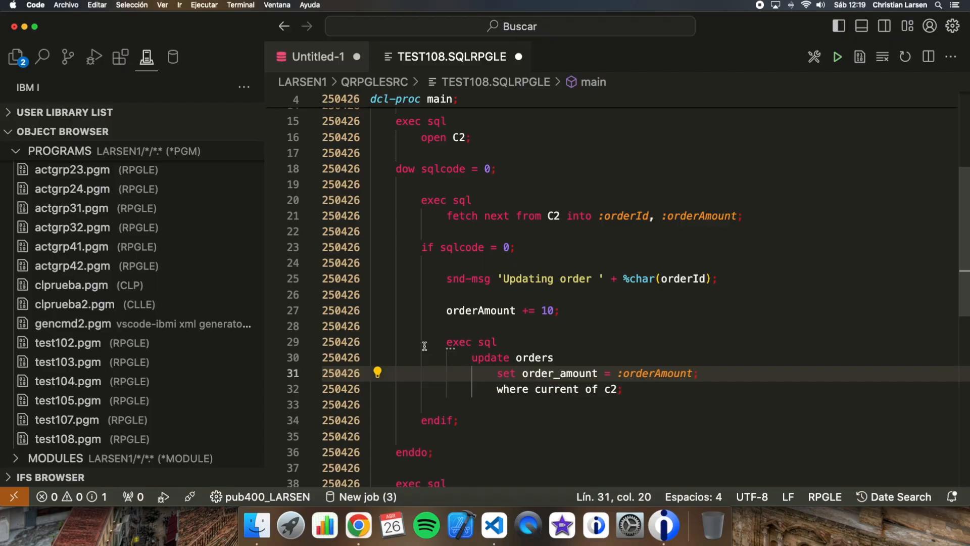
scroll(down, 3)
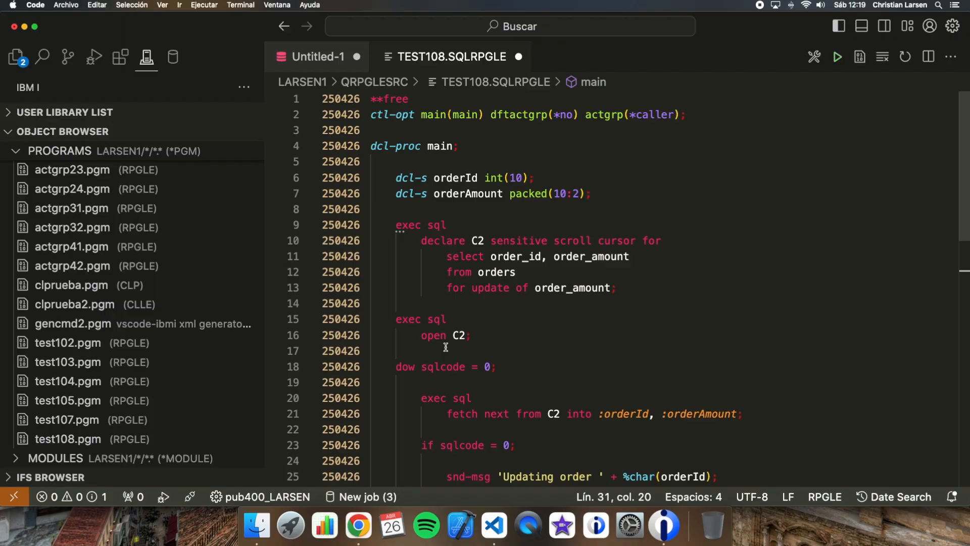
scroll(down, 3)
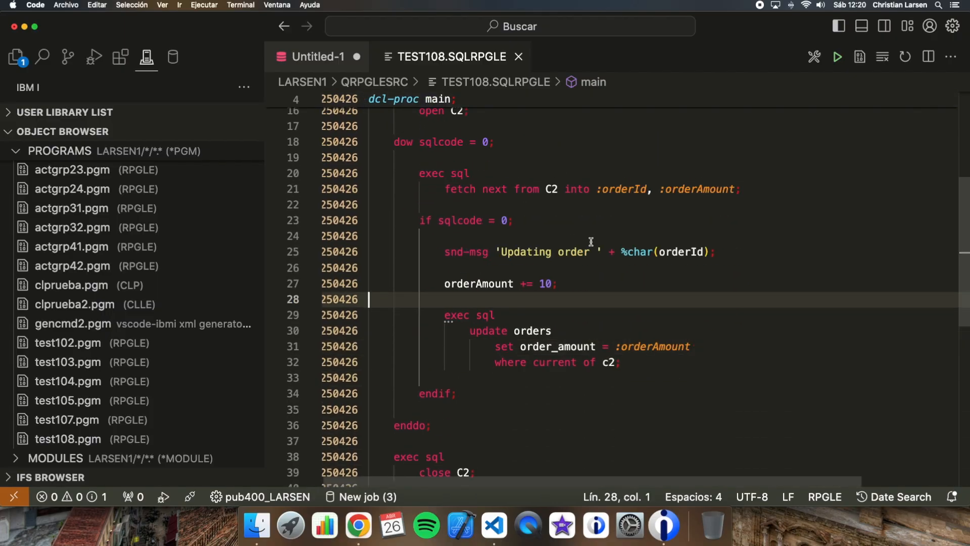